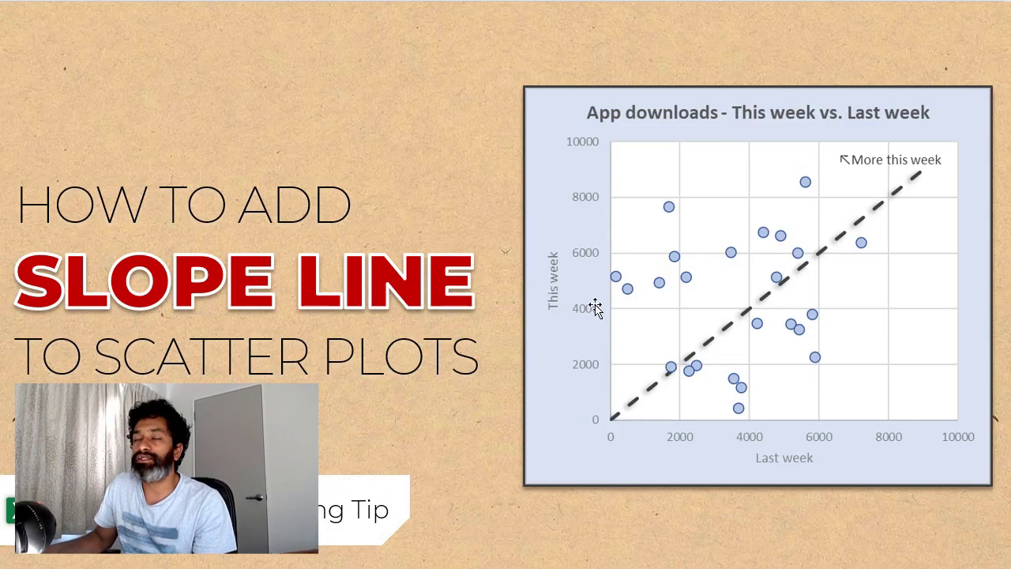
mouse_move(664, 379)
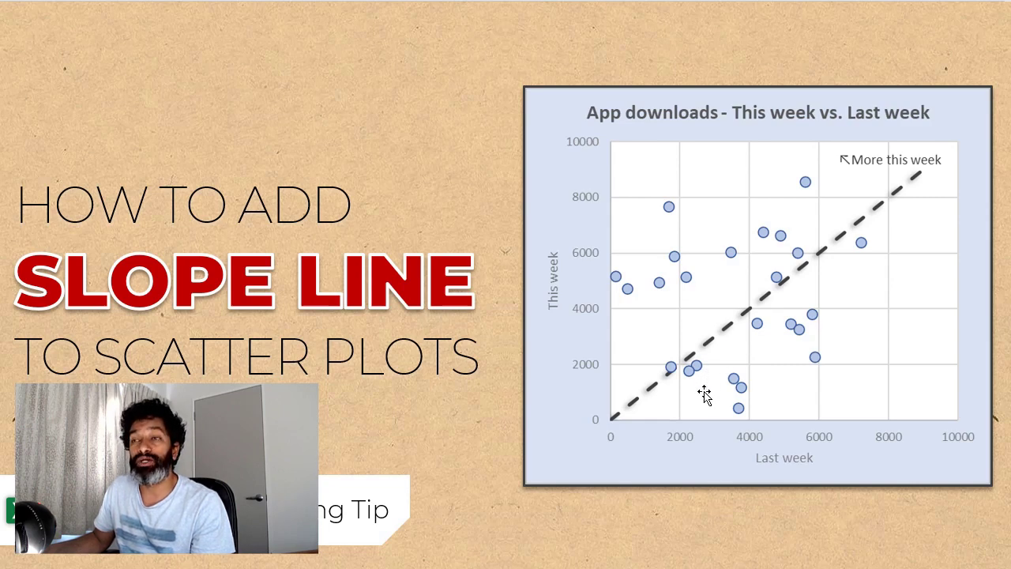
mouse_move(642, 344)
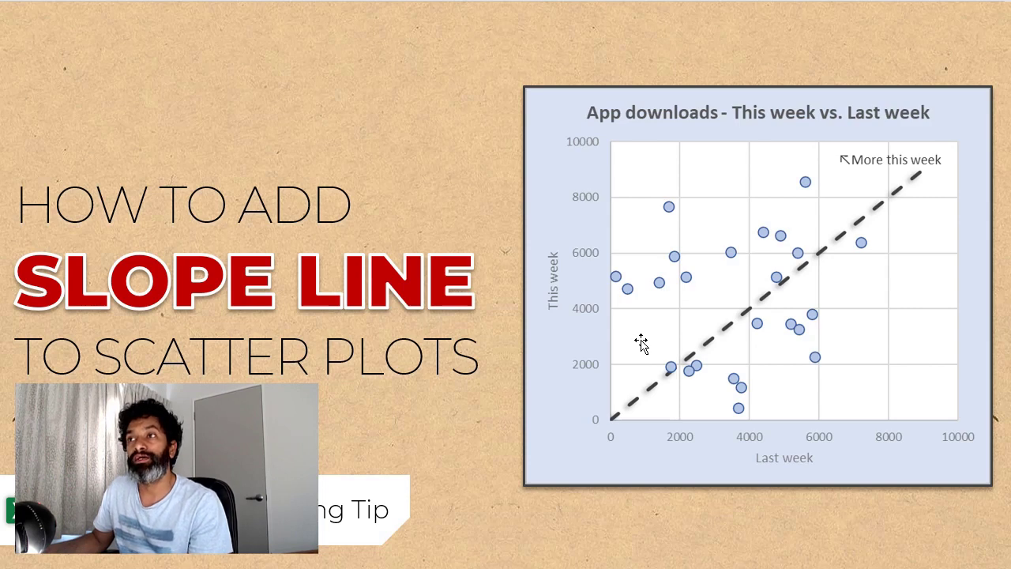
mouse_move(815, 287)
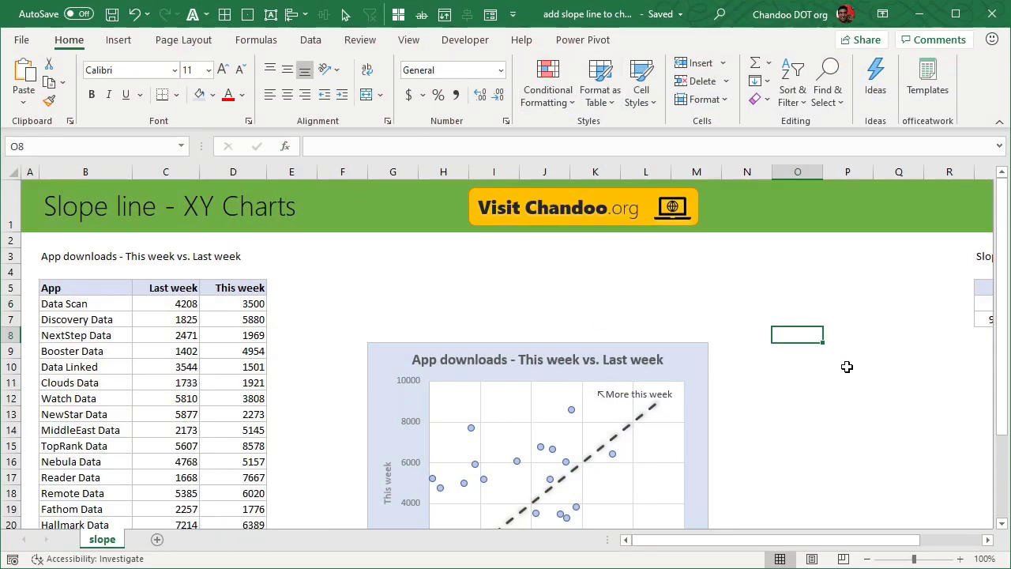
Insert a scatter chart of the Last week and This week download figures and remove its title
scroll("down", 3)
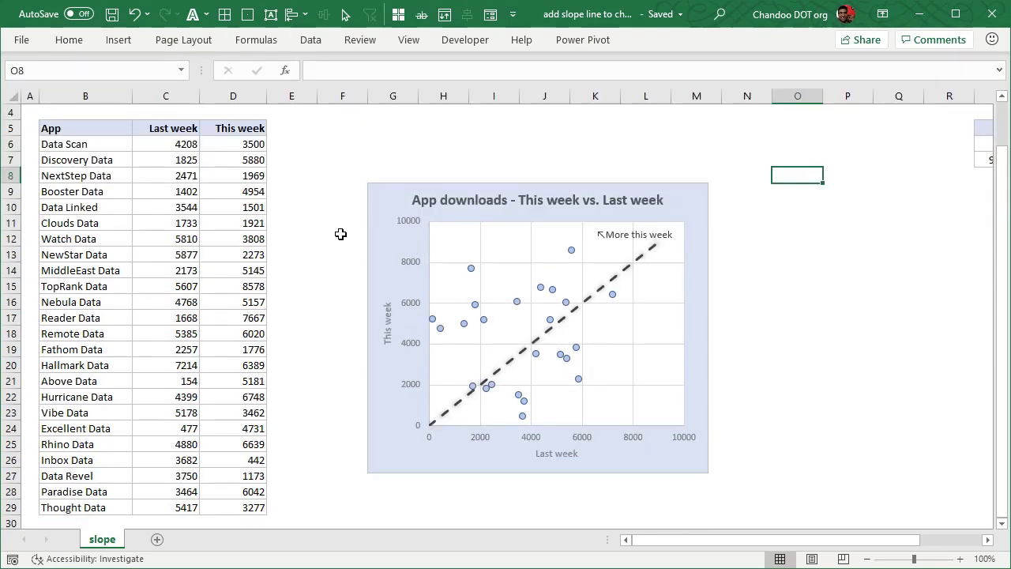
scroll("down", 3)
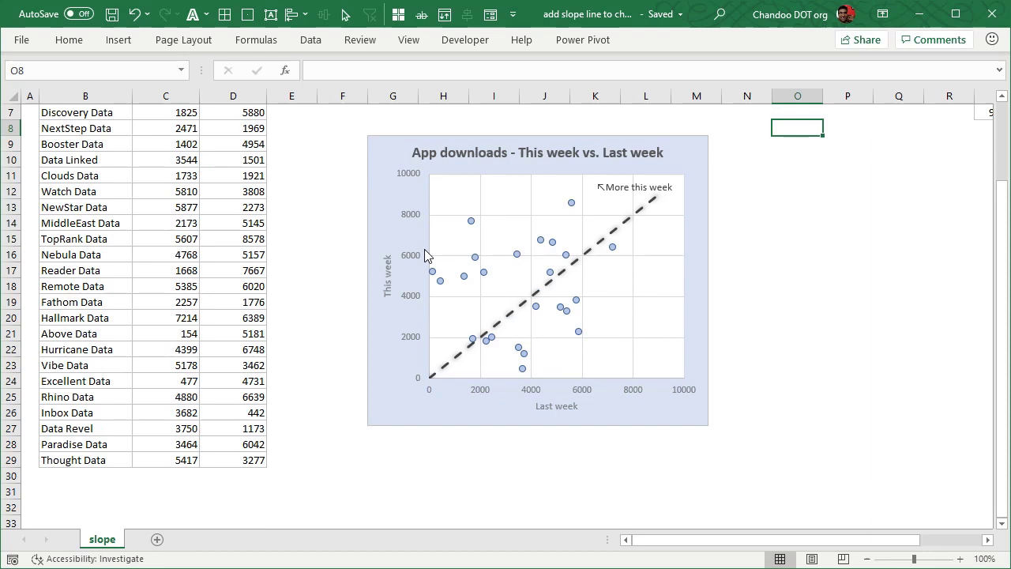
scroll("up", 3)
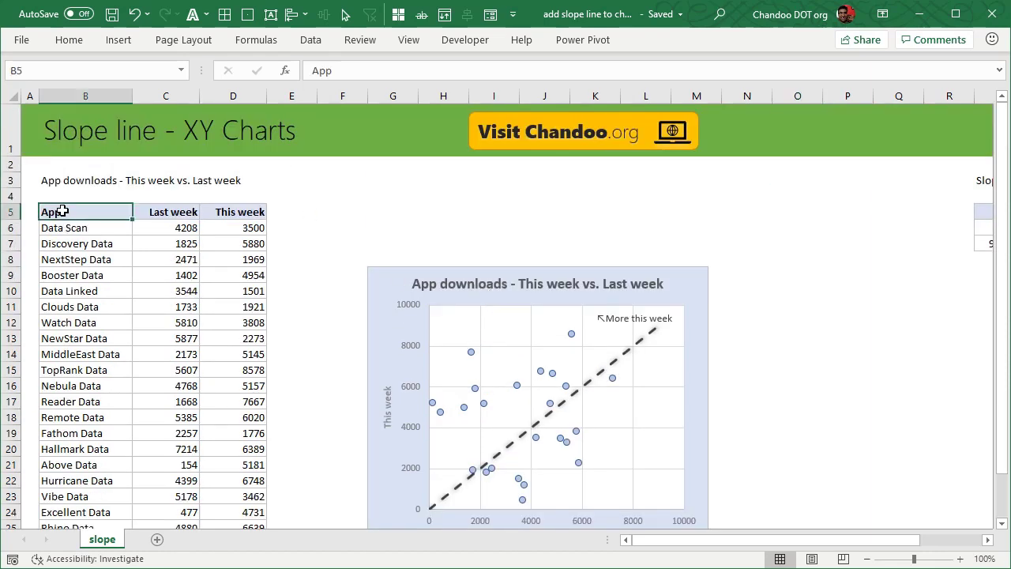
mouse_move(123, 253)
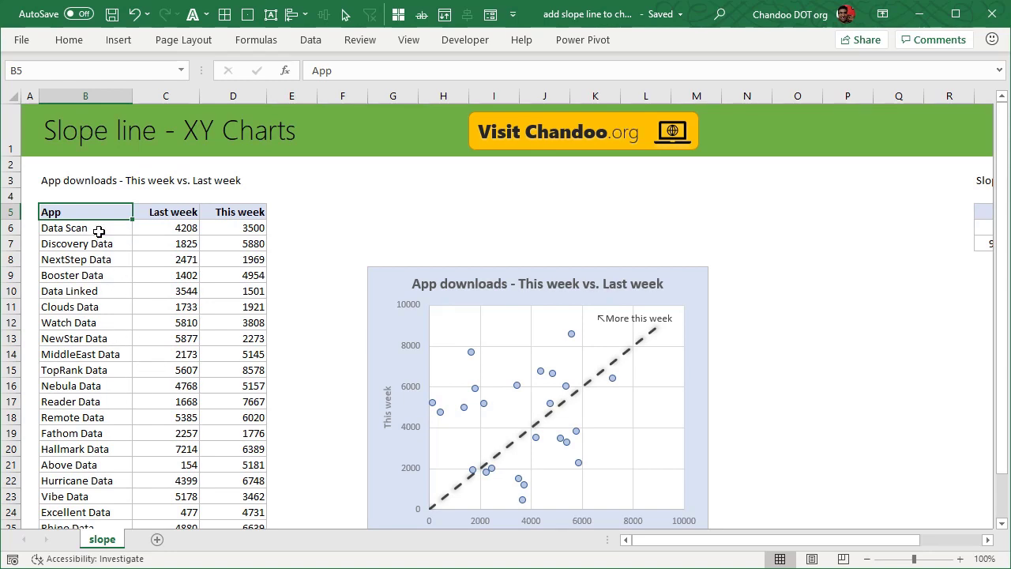
left_click(85, 228)
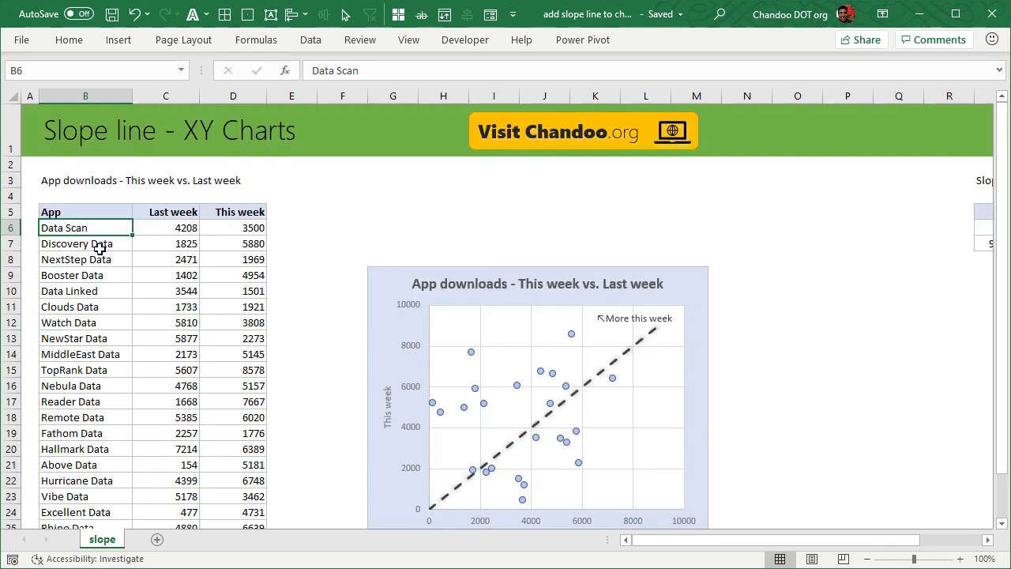
mouse_move(166, 230)
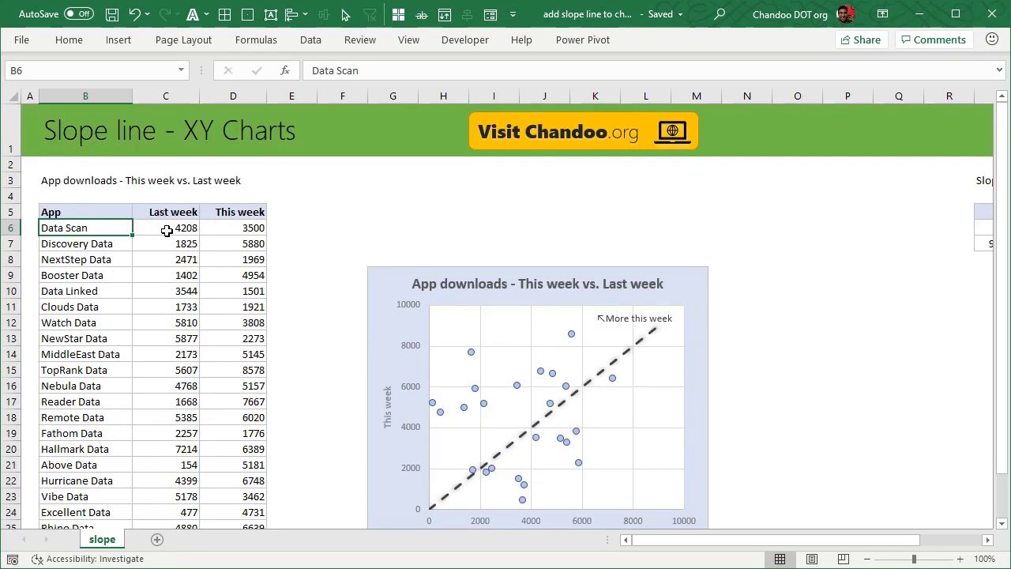
mouse_move(225, 228)
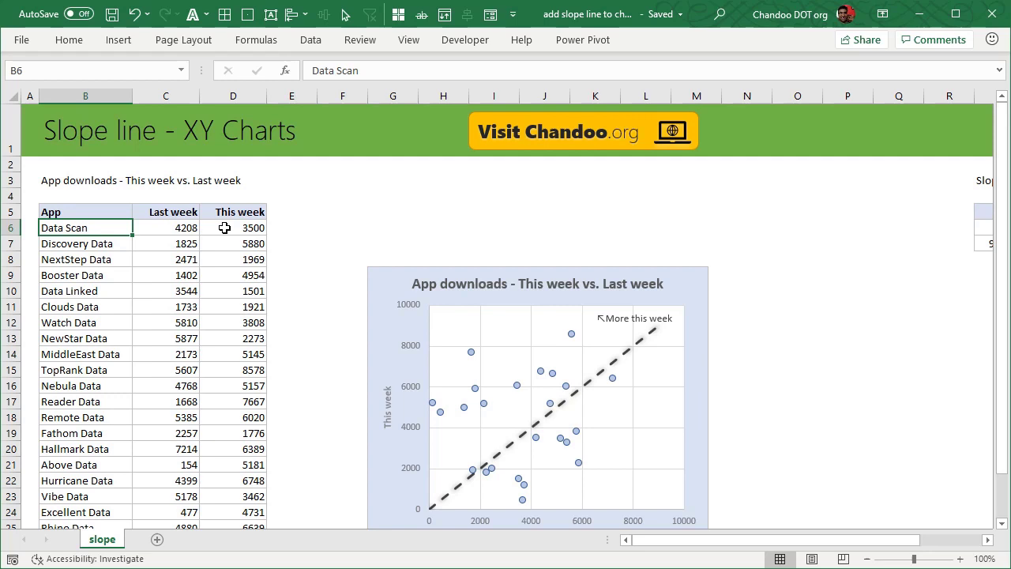
left_click(166, 212)
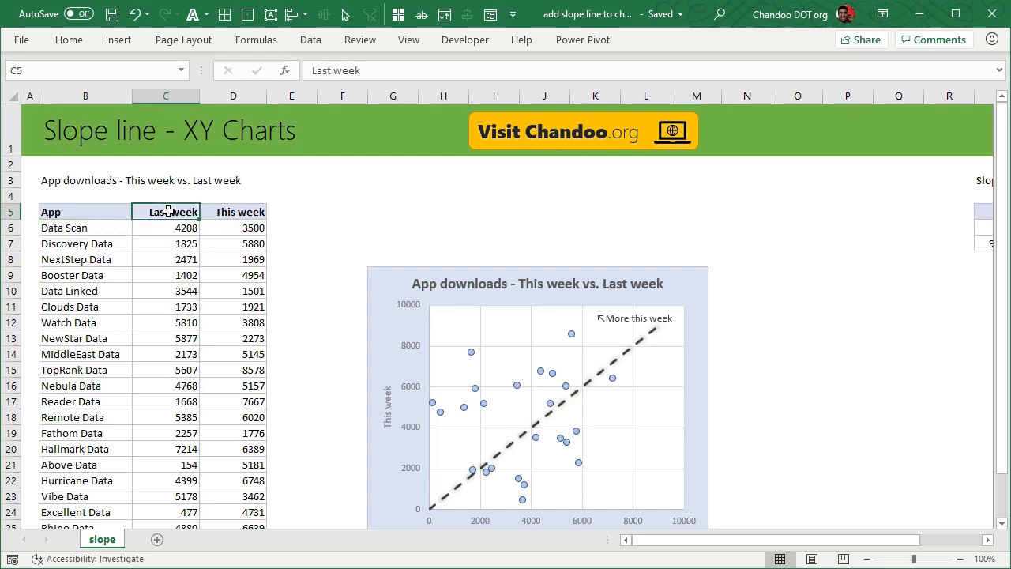
mouse_move(202, 323)
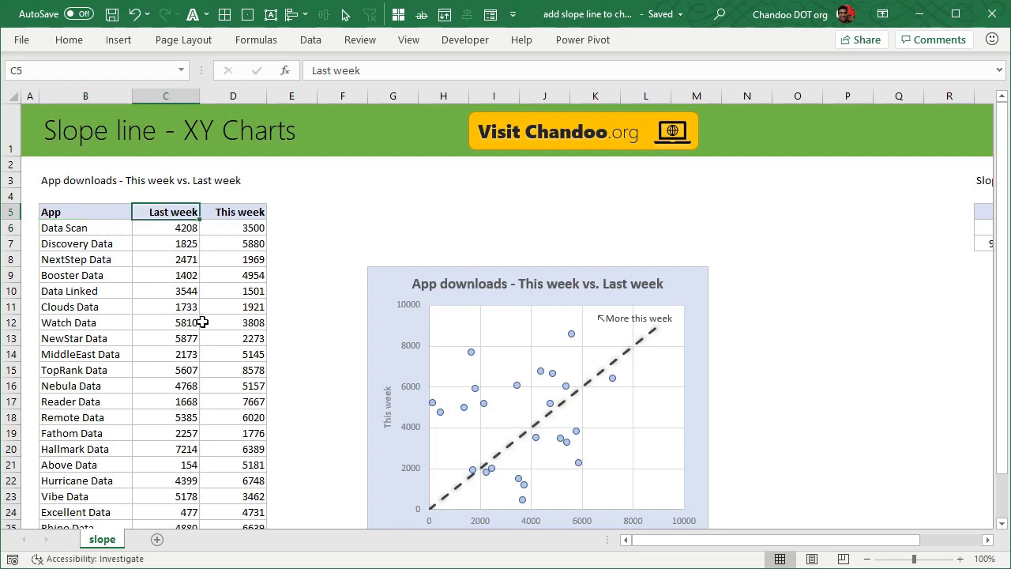
scroll("down", 3)
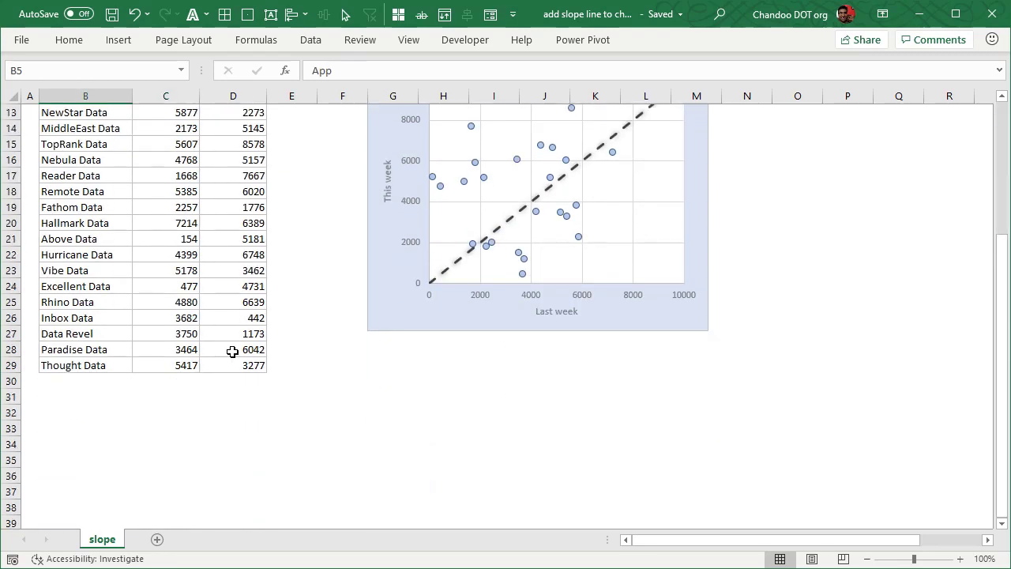
left_click(118, 40)
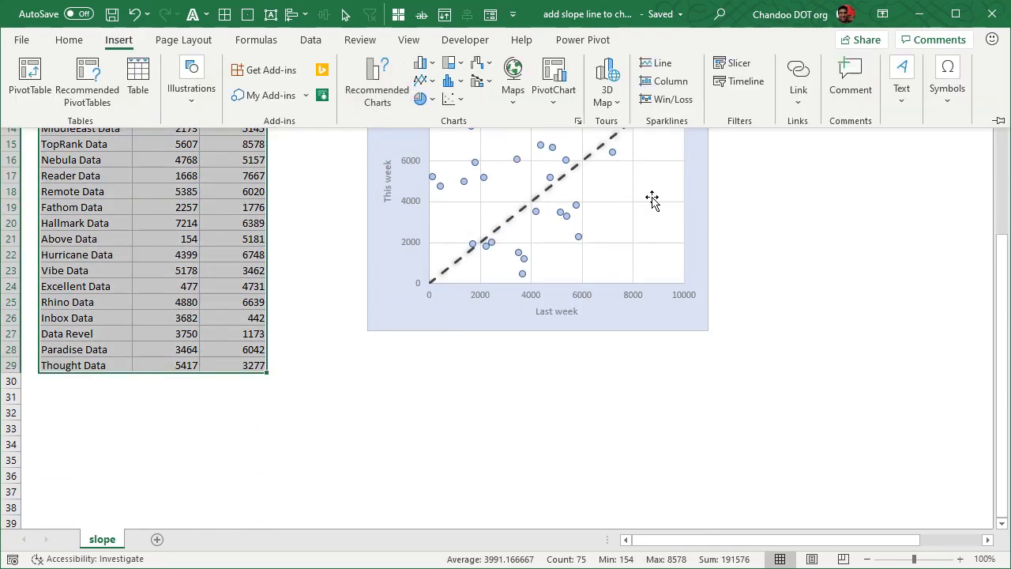
scroll("up", 3)
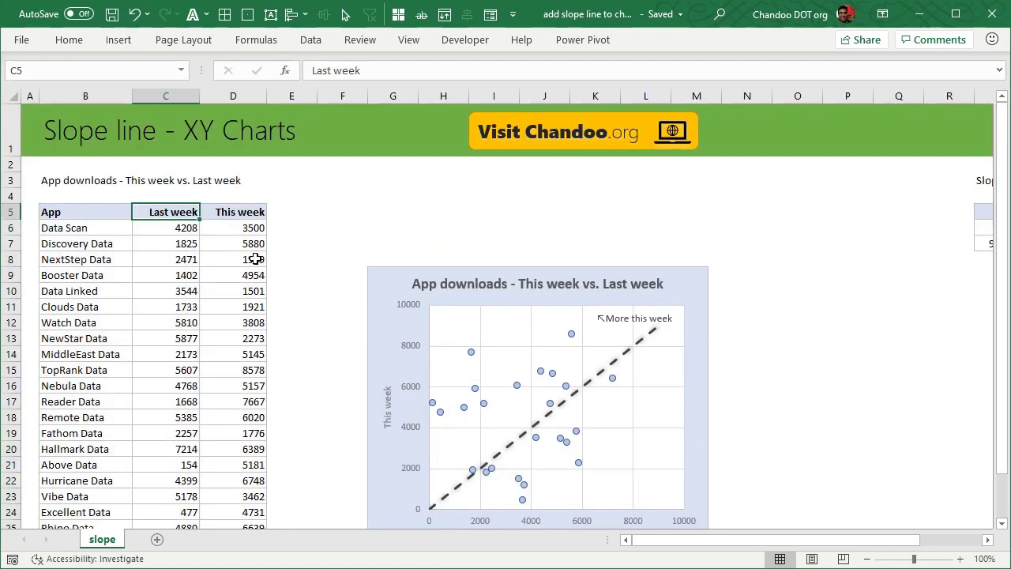
left_click(118, 39)
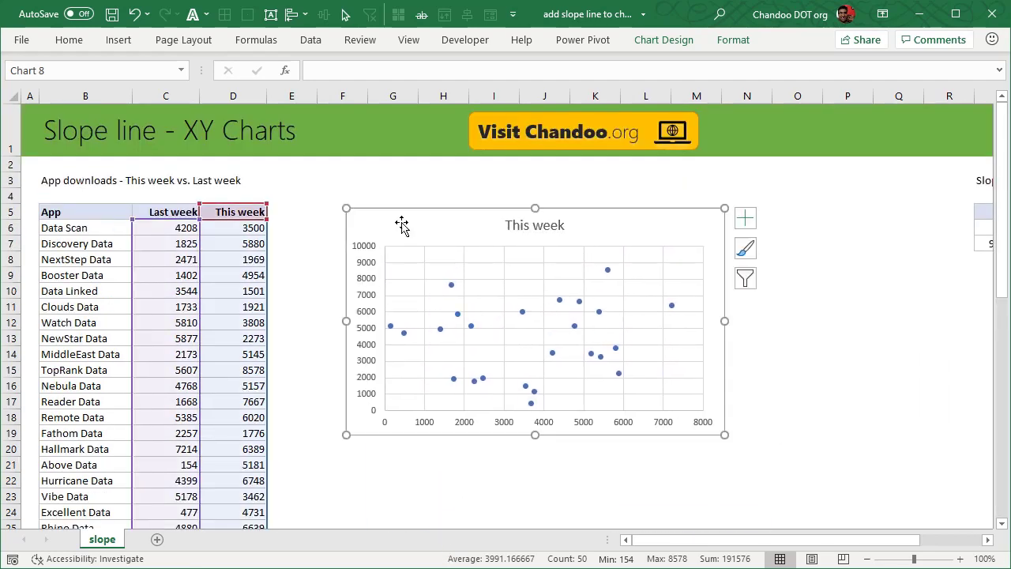
mouse_move(607, 183)
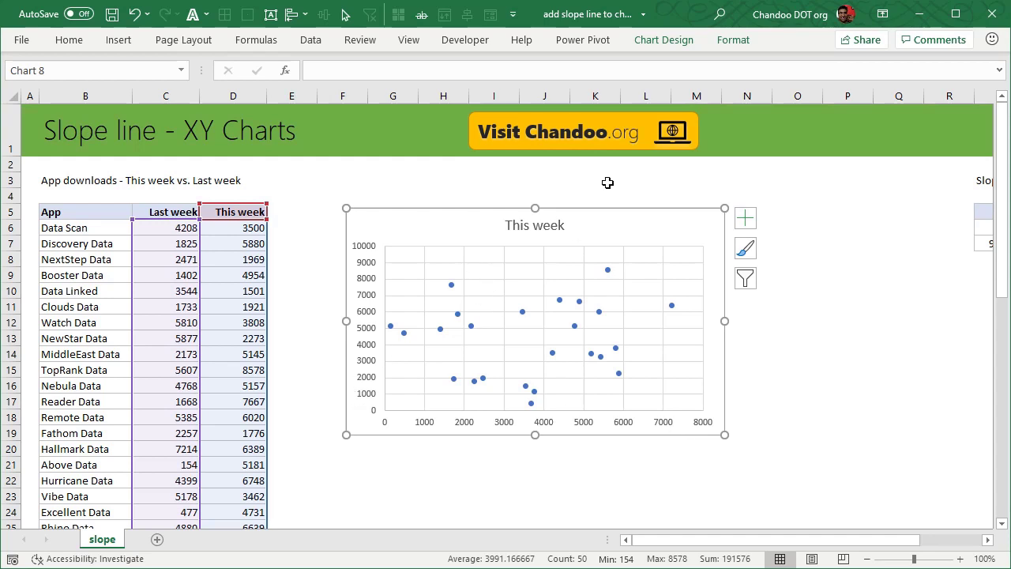
left_click(534, 224)
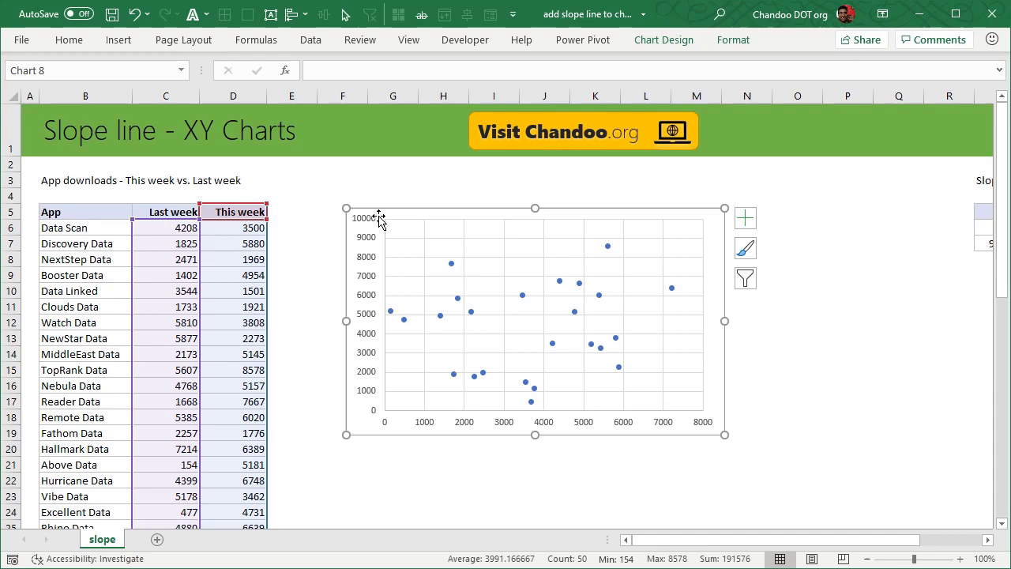
mouse_move(736, 471)
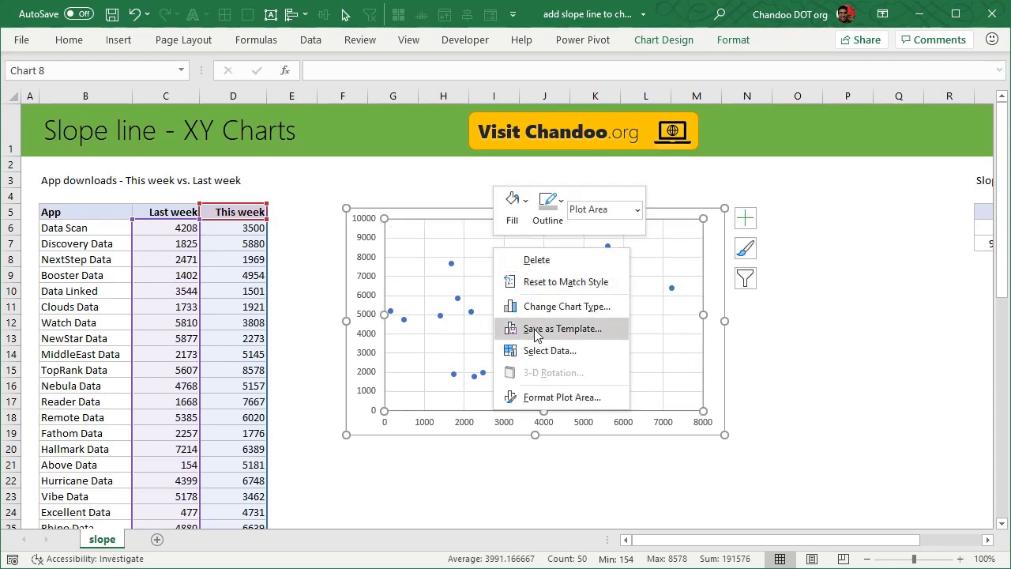
Name the series 'App downloads' with last week C6:C29 as X and this week D6:D29 as Y
left_click(550, 351)
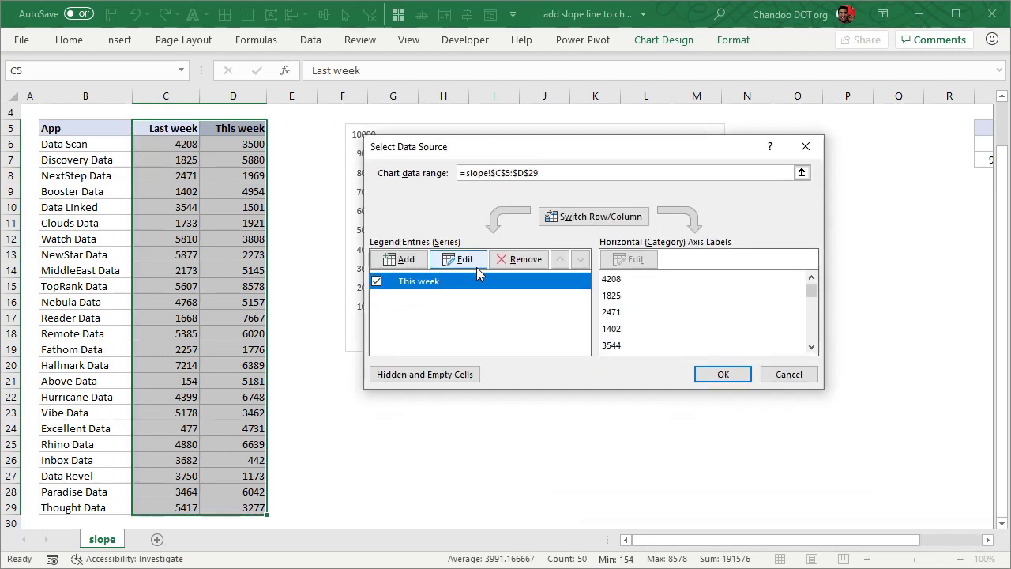
left_click(459, 260)
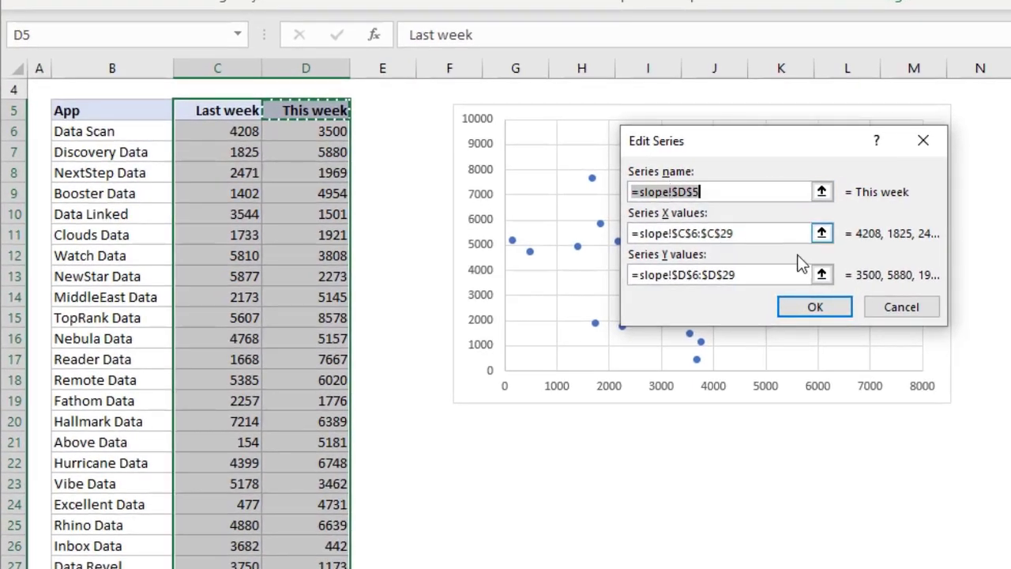
scroll("up", 3)
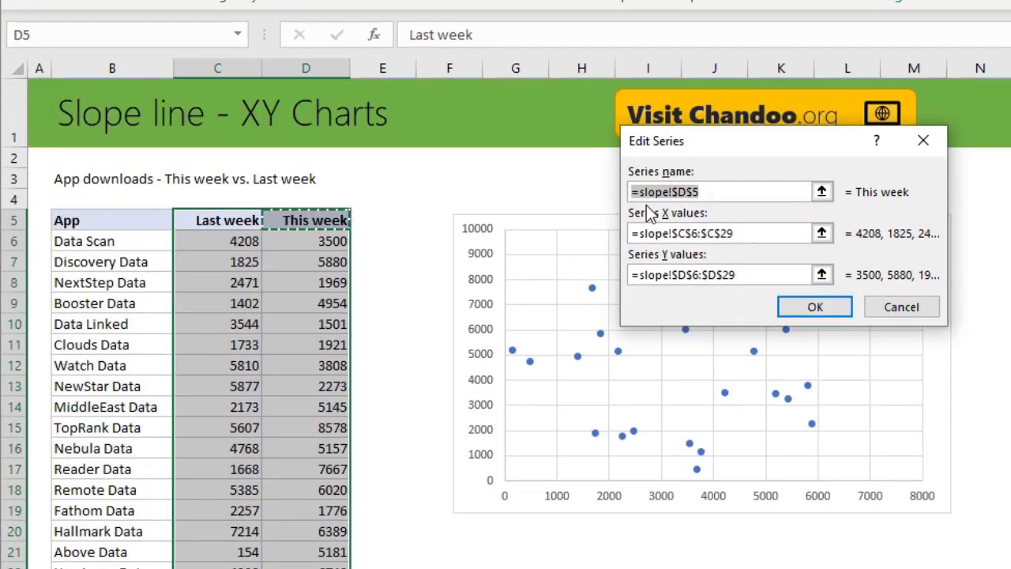
type("A")
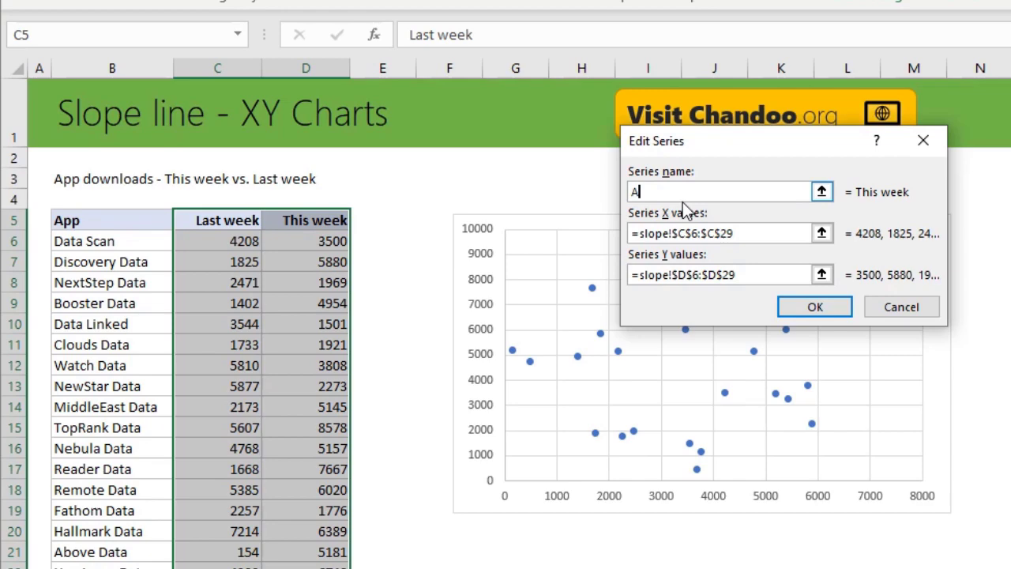
type("pp downloads")
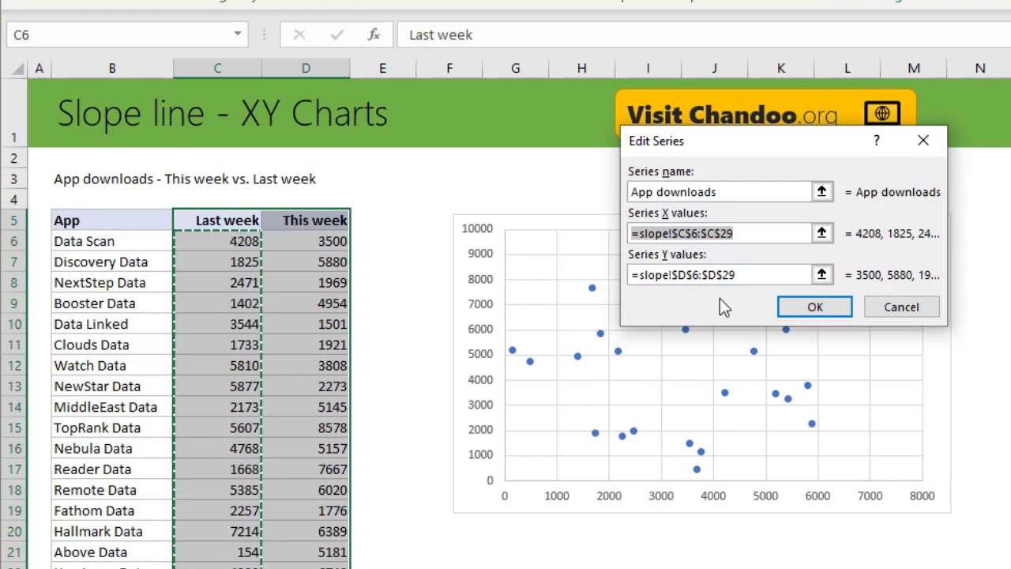
left_click(719, 234)
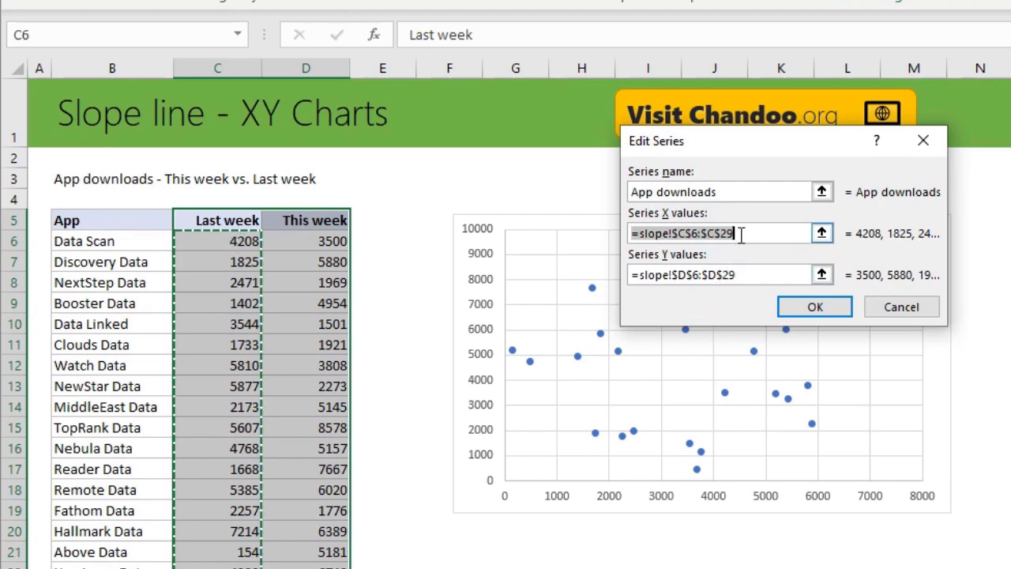
mouse_move(725, 327)
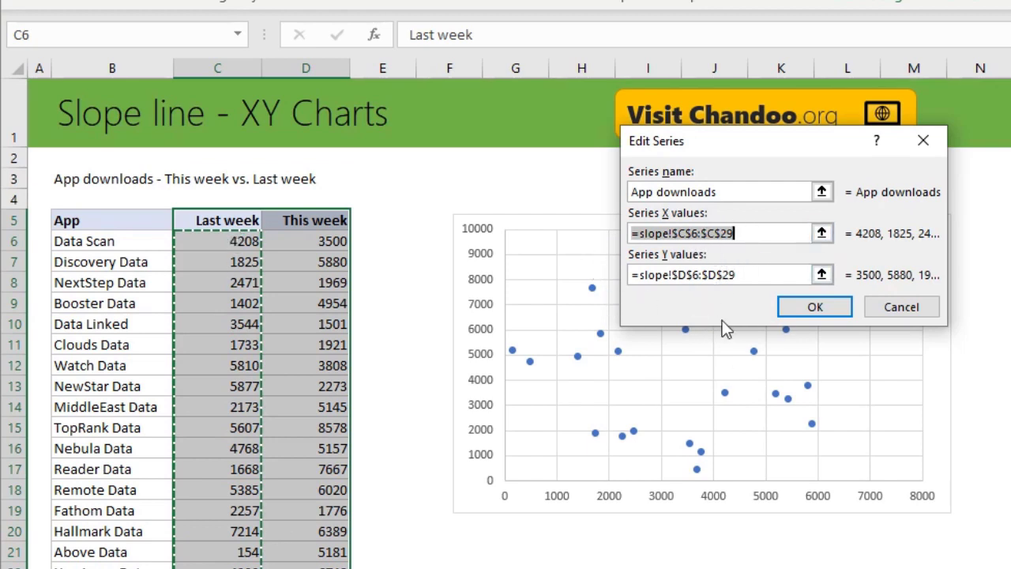
mouse_move(570, 474)
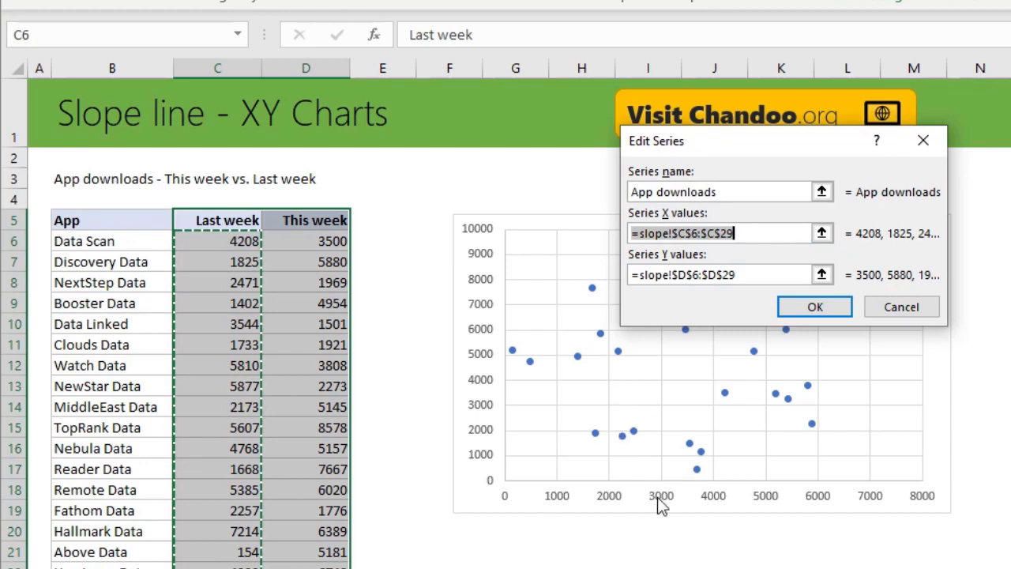
mouse_move(815, 306)
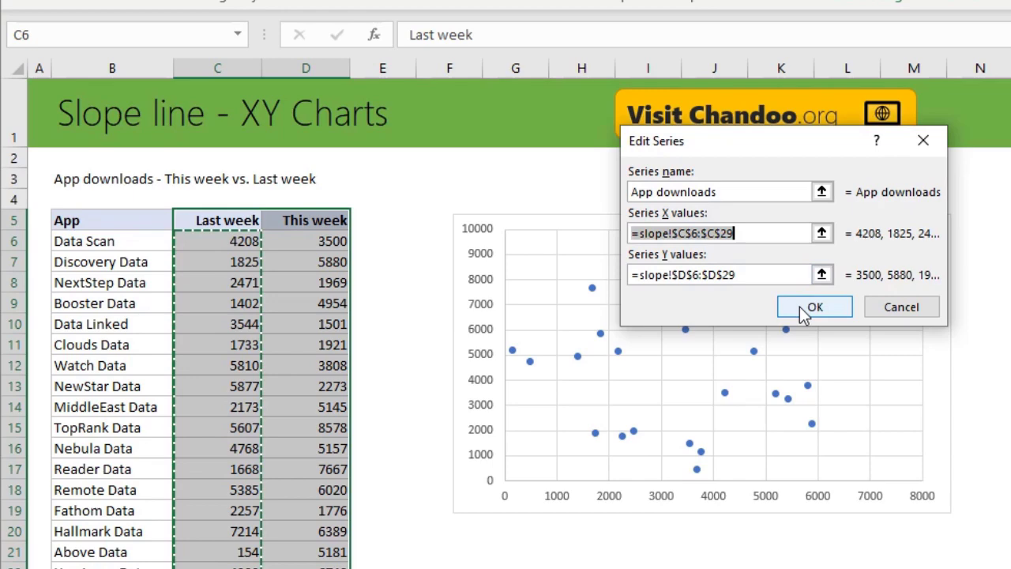
left_click(815, 307)
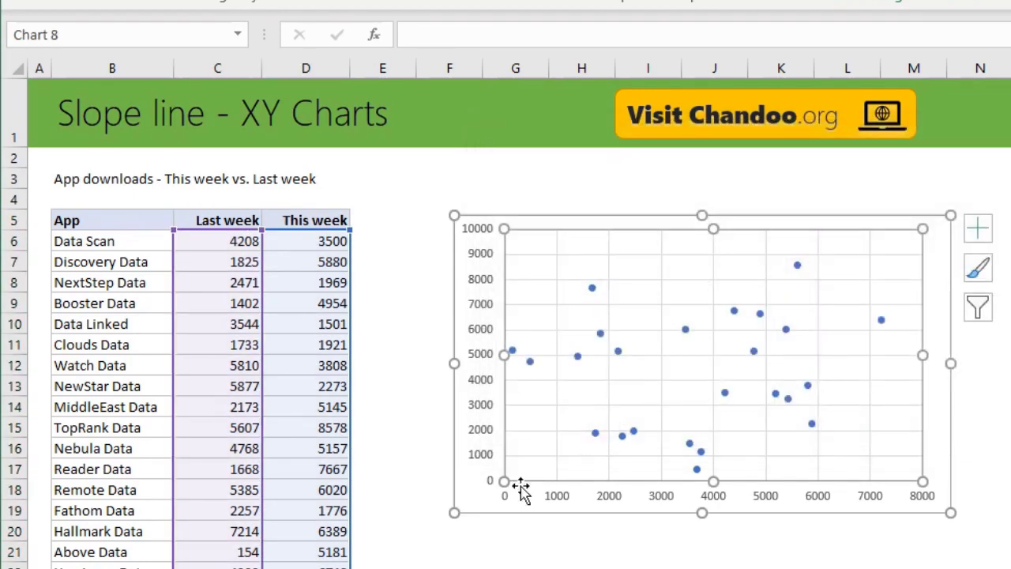
mouse_move(772, 474)
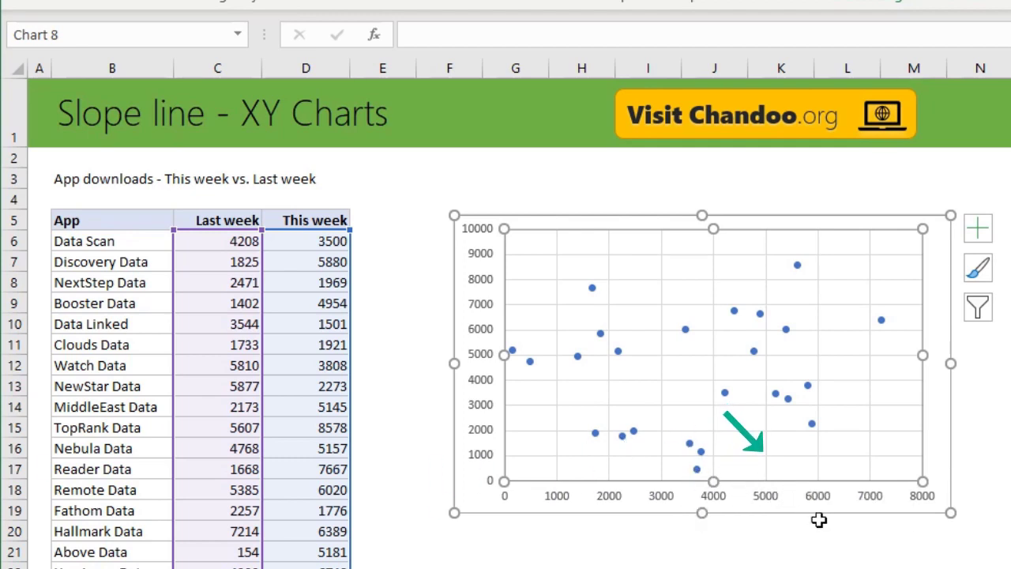
Drag the scatter chart to the right to leave room for a helper table
left_click_drag(735, 440, 856, 218)
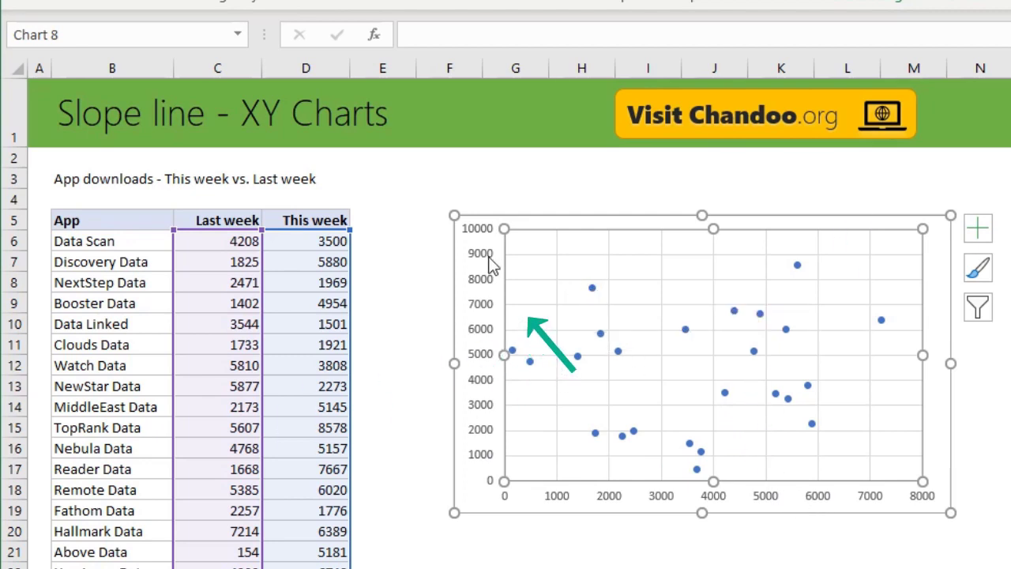
mouse_move(593, 299)
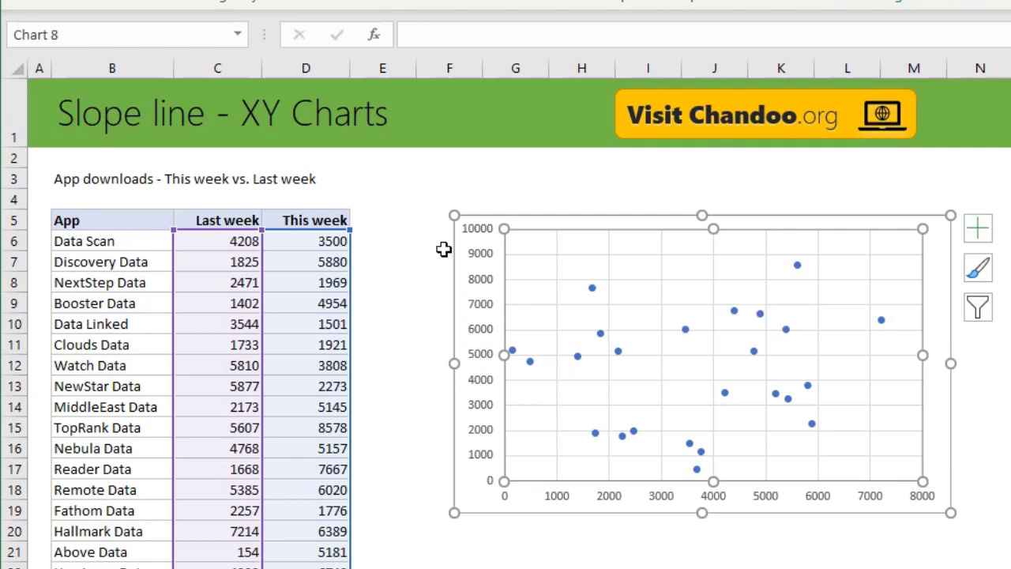
mouse_move(568, 395)
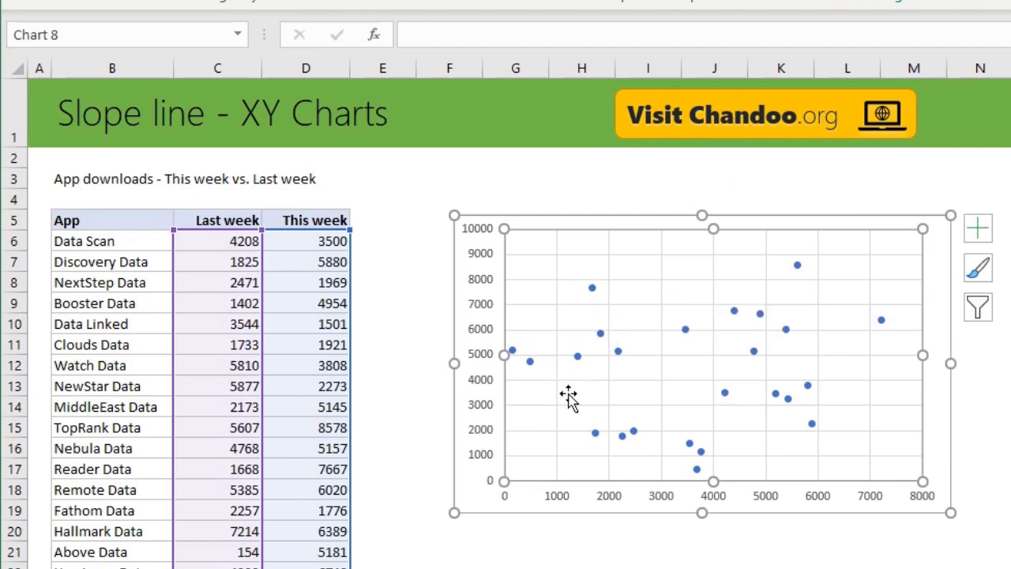
mouse_move(572, 460)
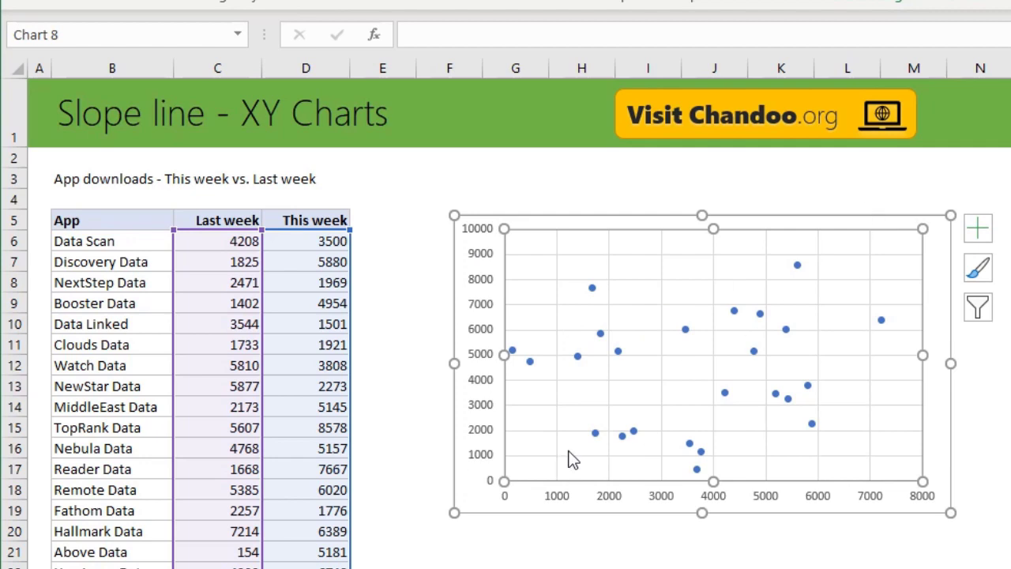
mouse_move(520, 461)
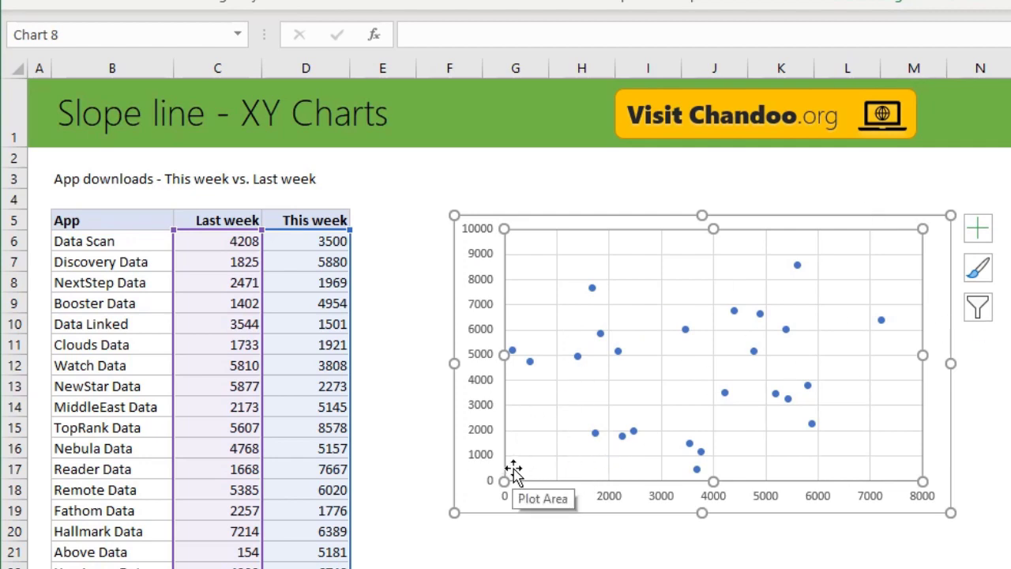
mouse_move(681, 389)
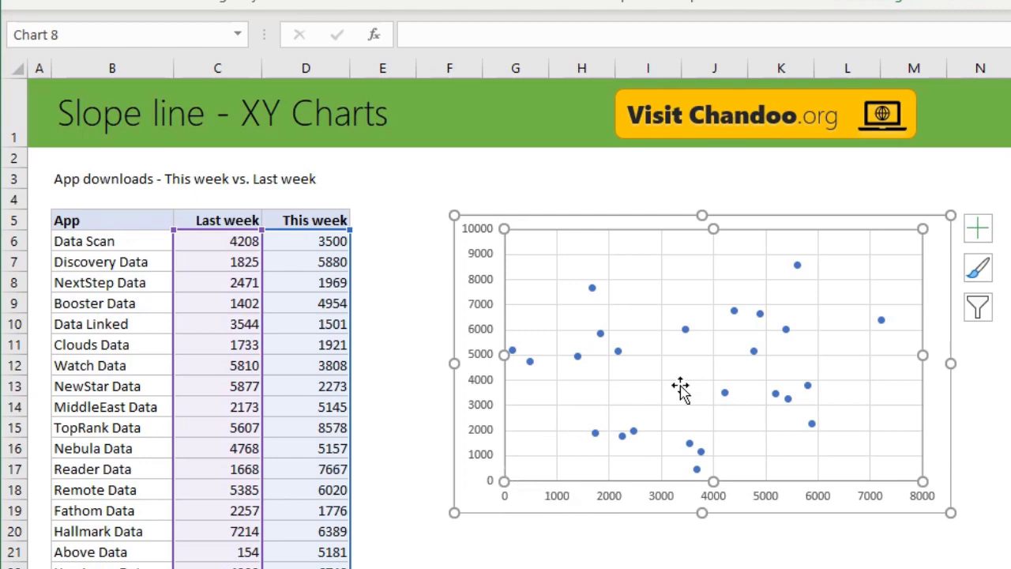
mouse_move(447, 474)
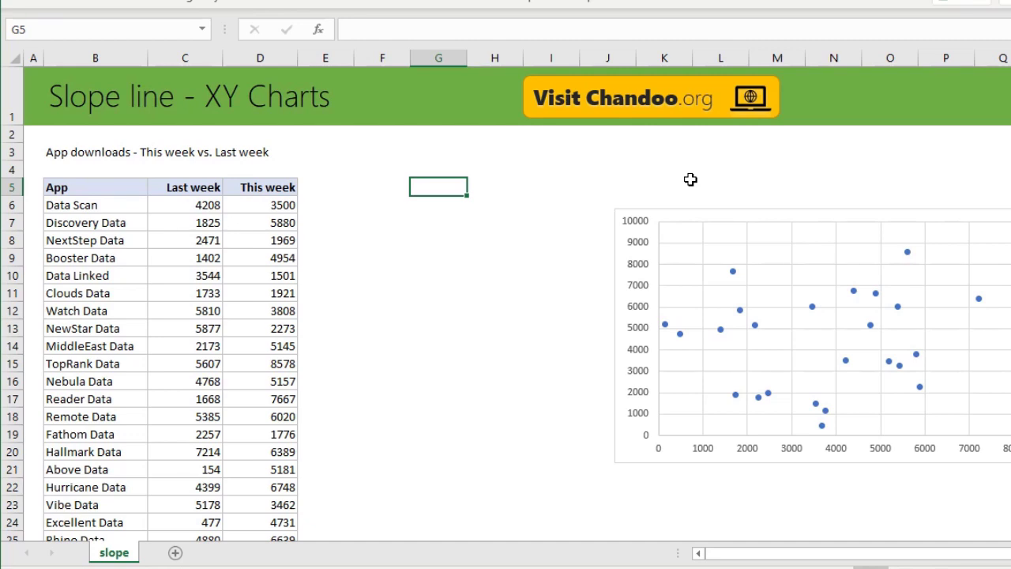
mouse_move(694, 249)
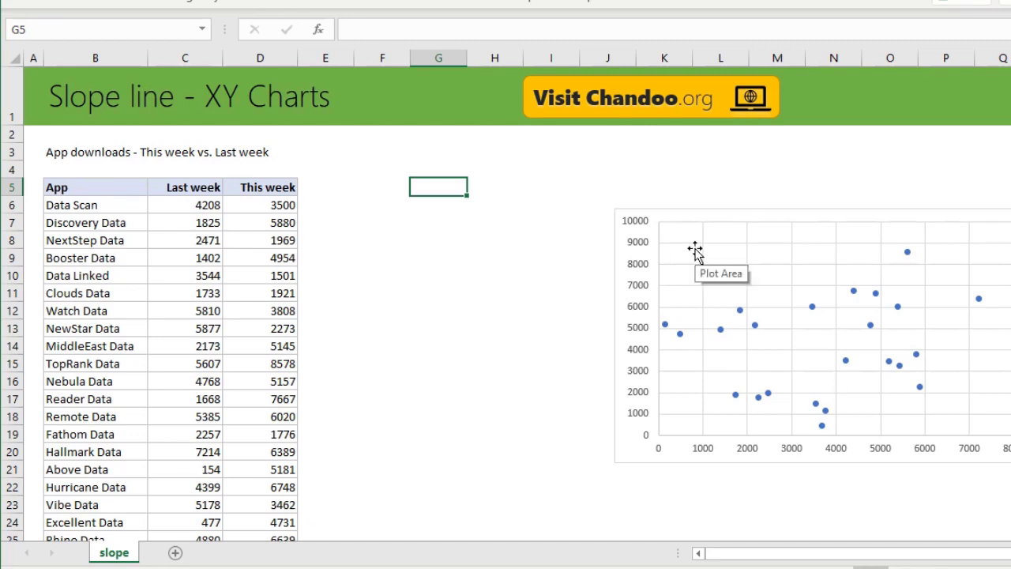
Enter a 'Slope line' x/y helper table with points 0, 0 and 9000, 9000
type("S")
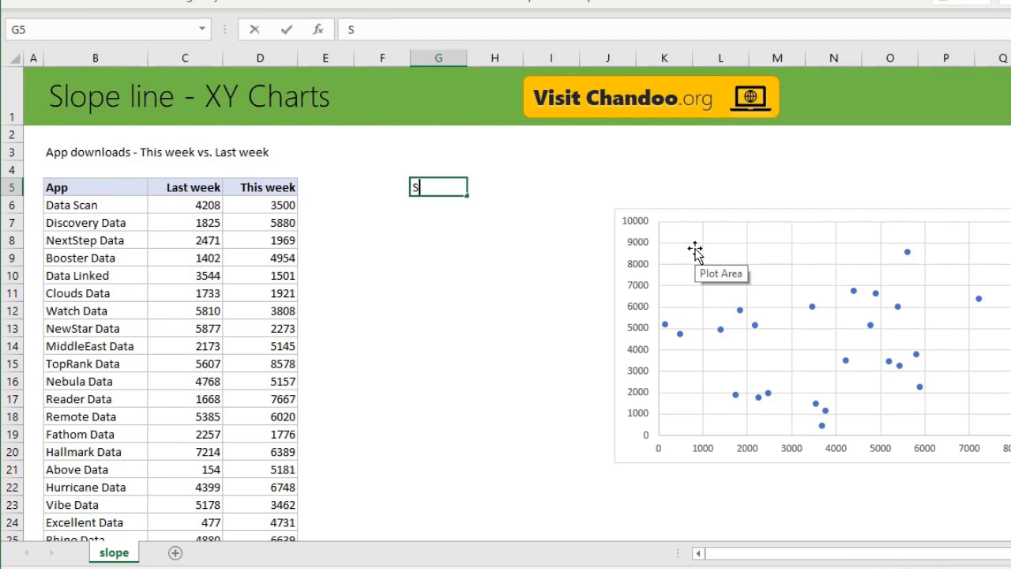
type("lope line")
left_click(439, 240)
type("0")
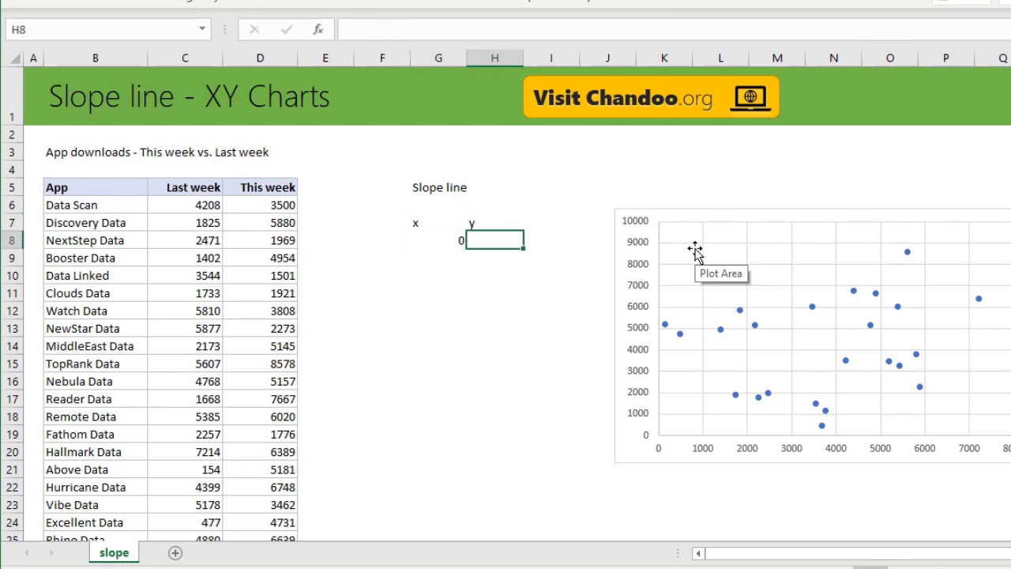
key("Return")
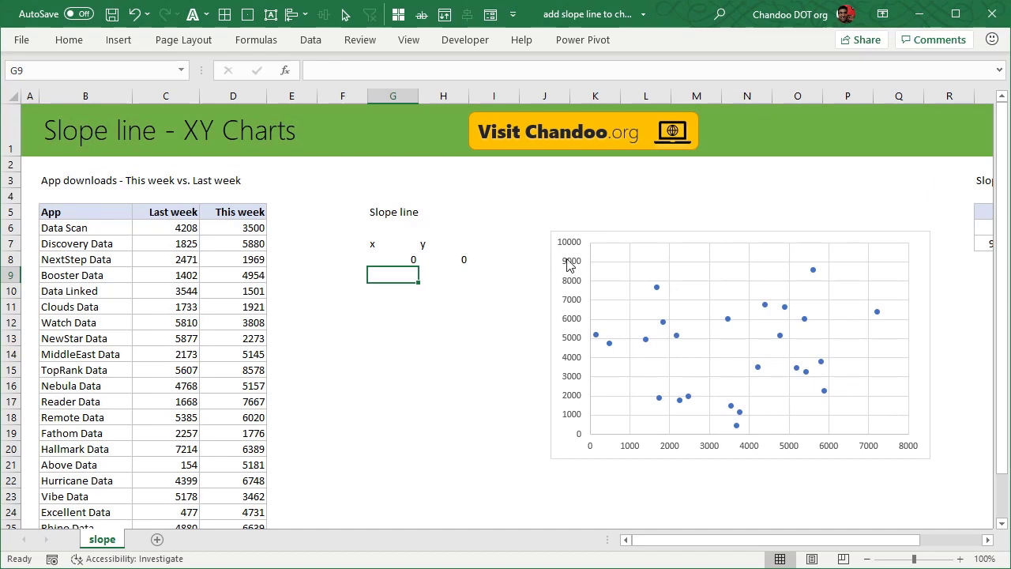
mouse_move(520, 379)
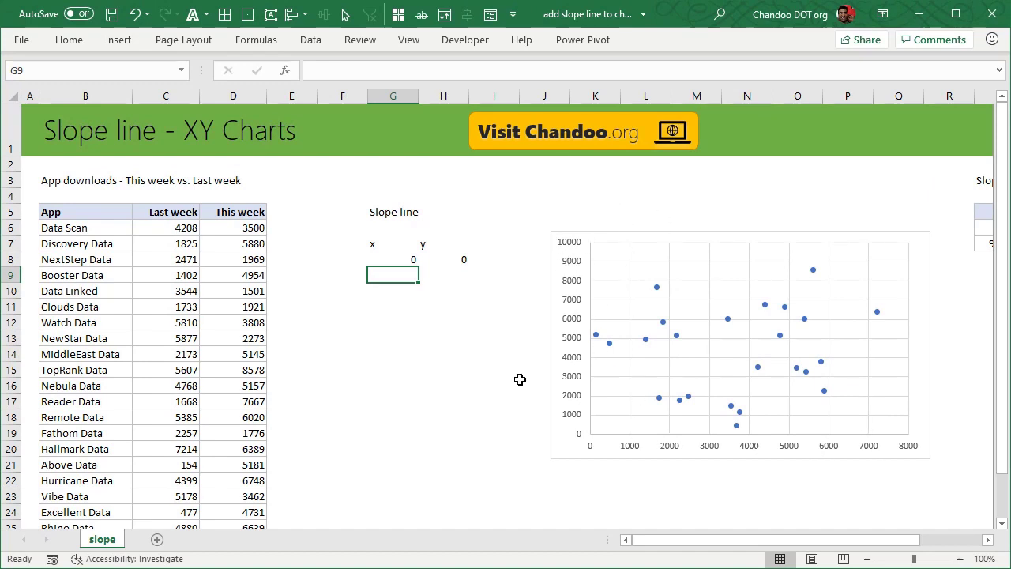
type("9000")
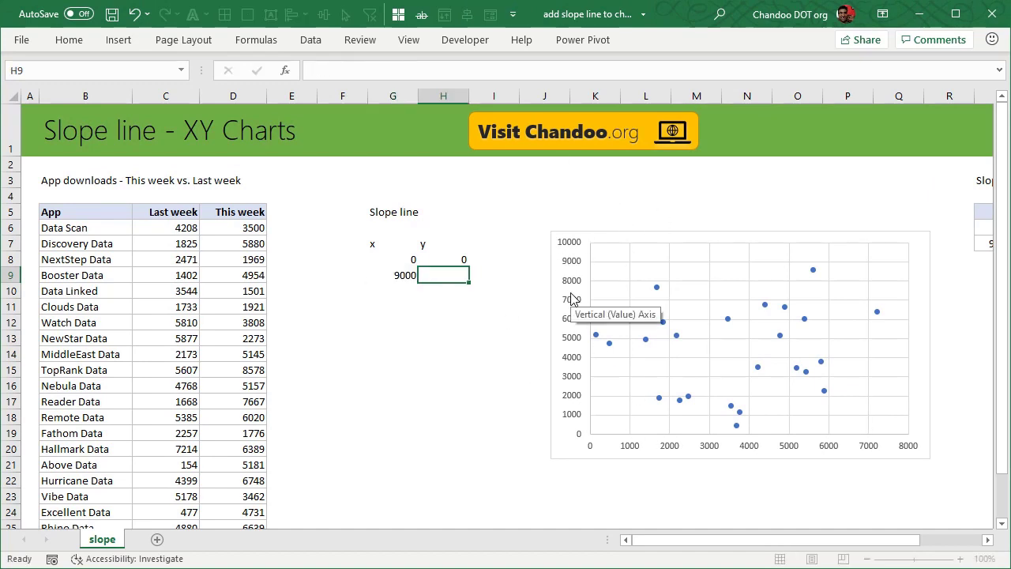
type("9000")
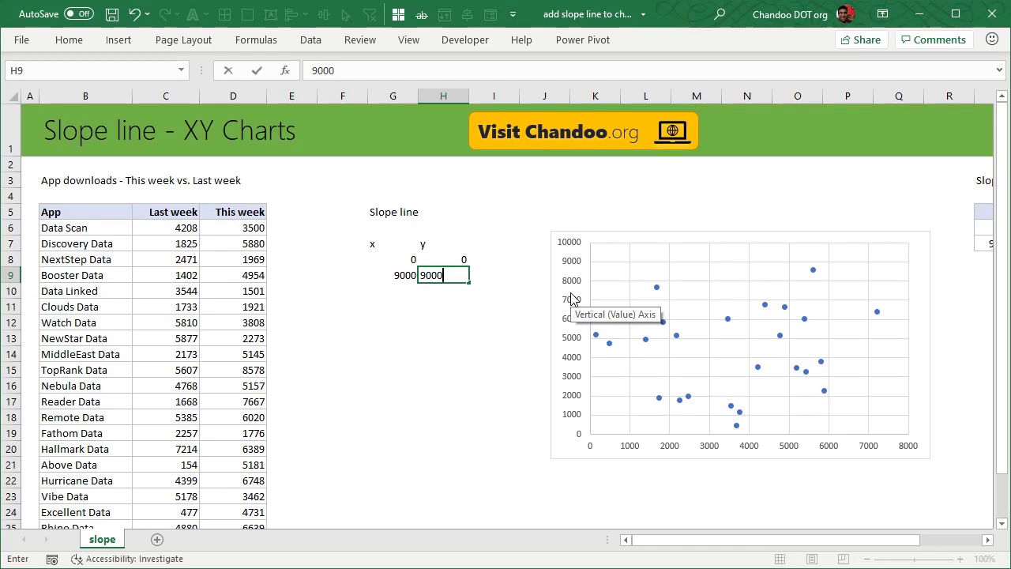
key("Return")
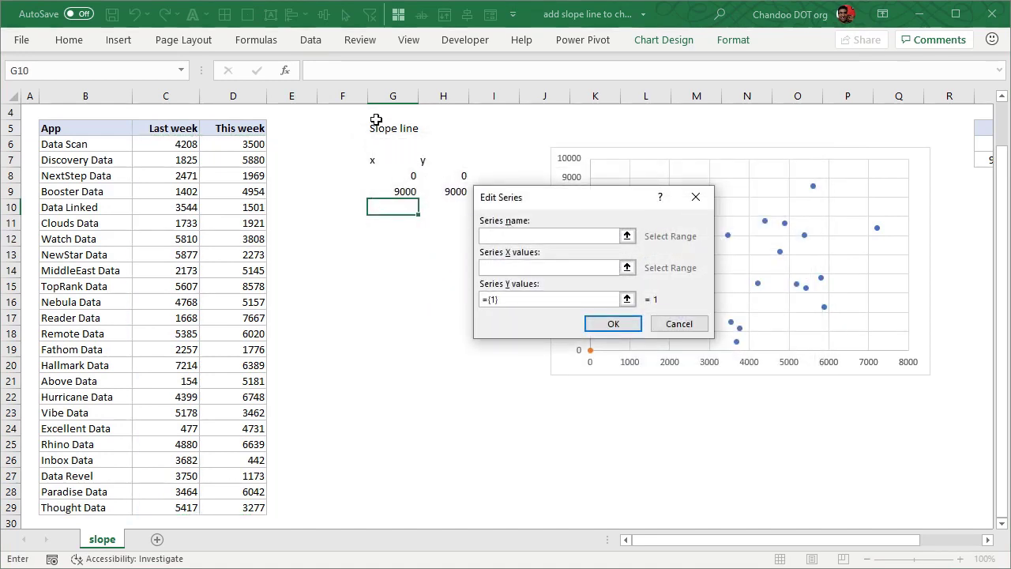
Add a Slope line series to the chart using the helper table's x and y points
left_click(393, 176)
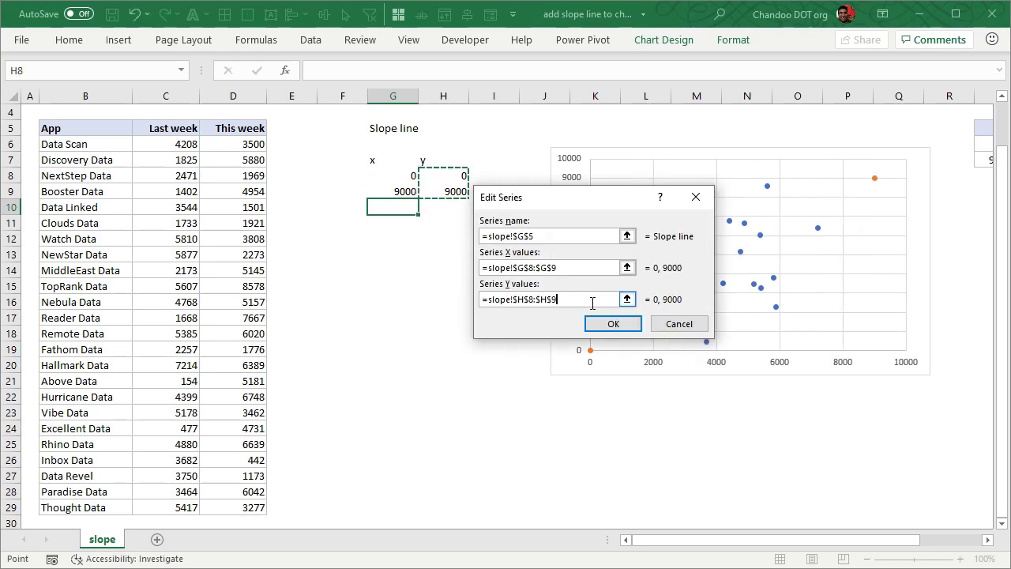
left_click(613, 323)
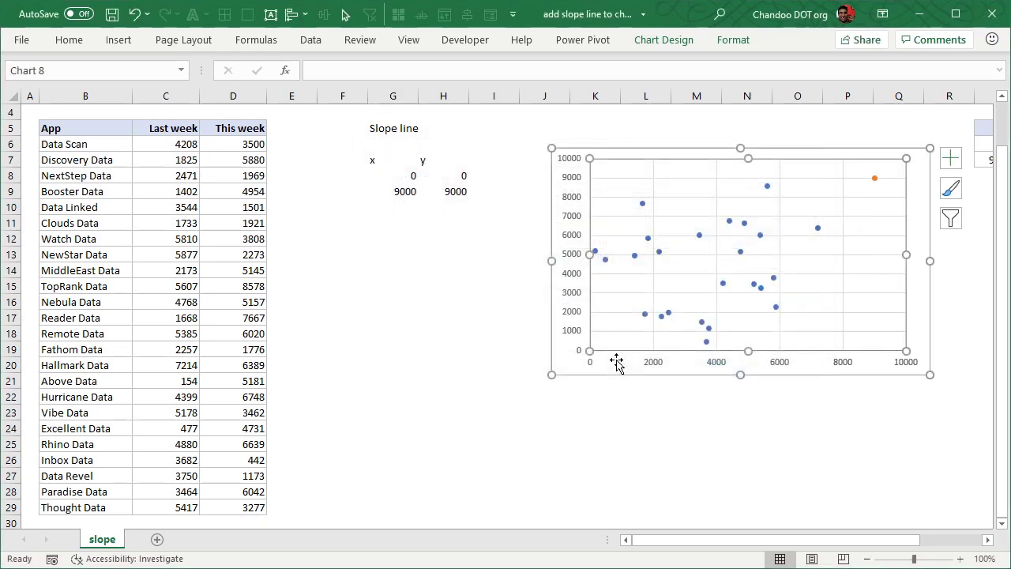
scroll("up", 3)
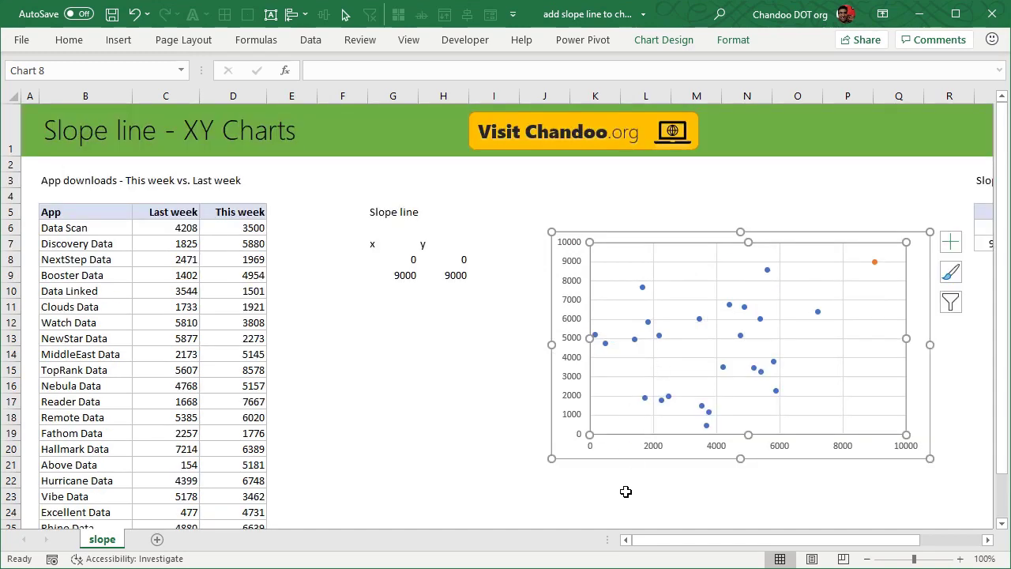
left_click(645, 496)
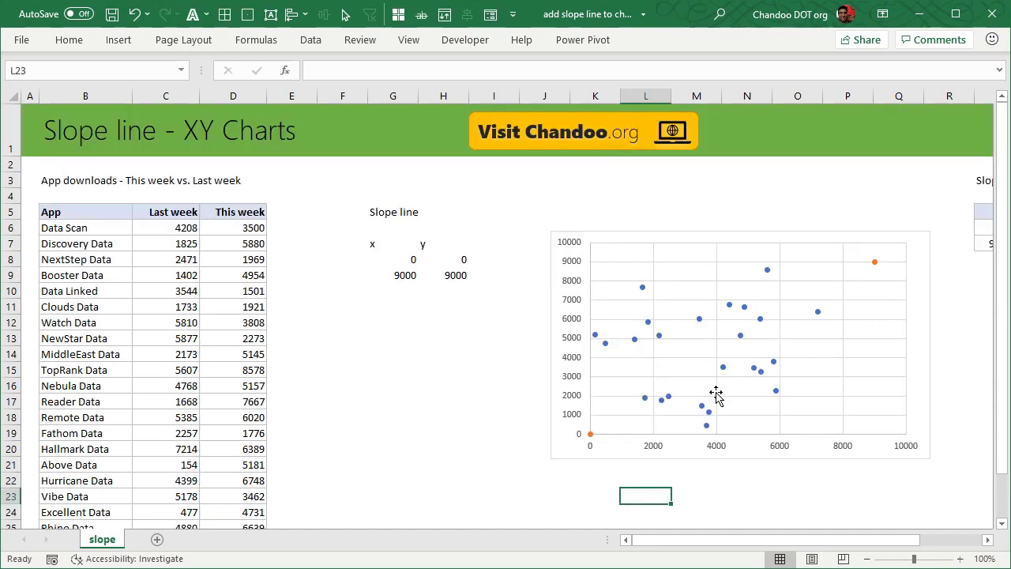
mouse_move(614, 402)
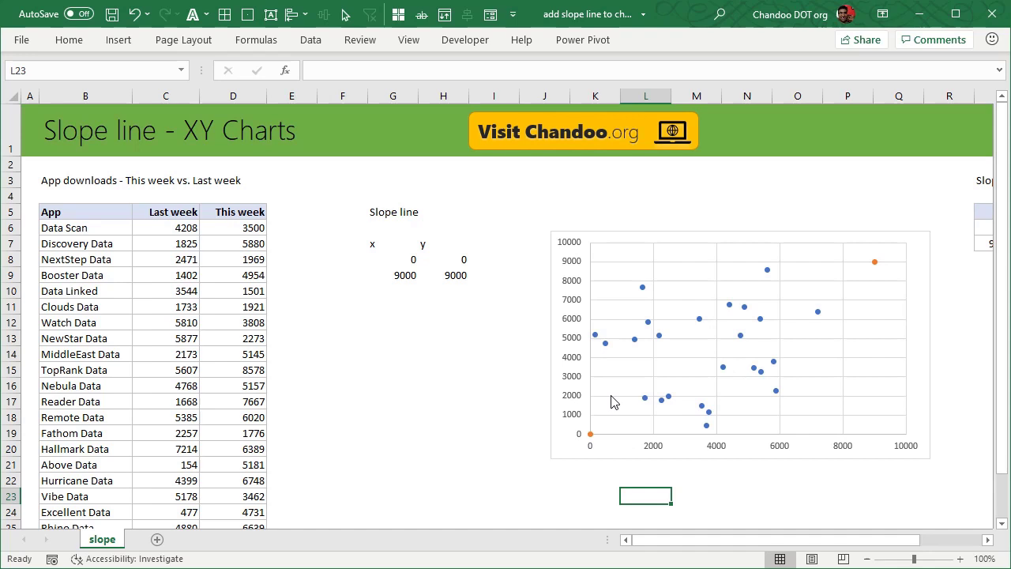
mouse_move(790, 301)
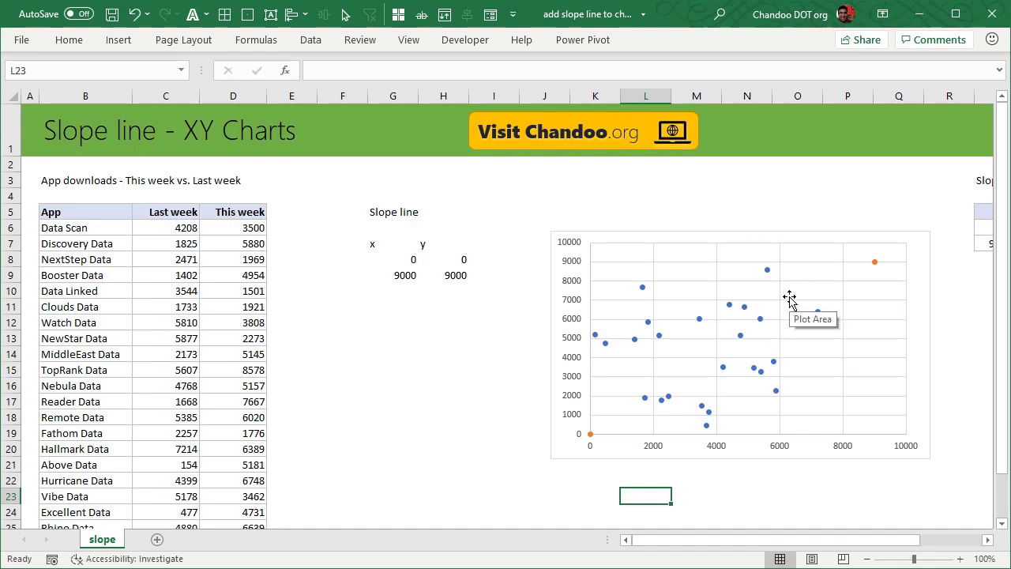
mouse_move(875, 259)
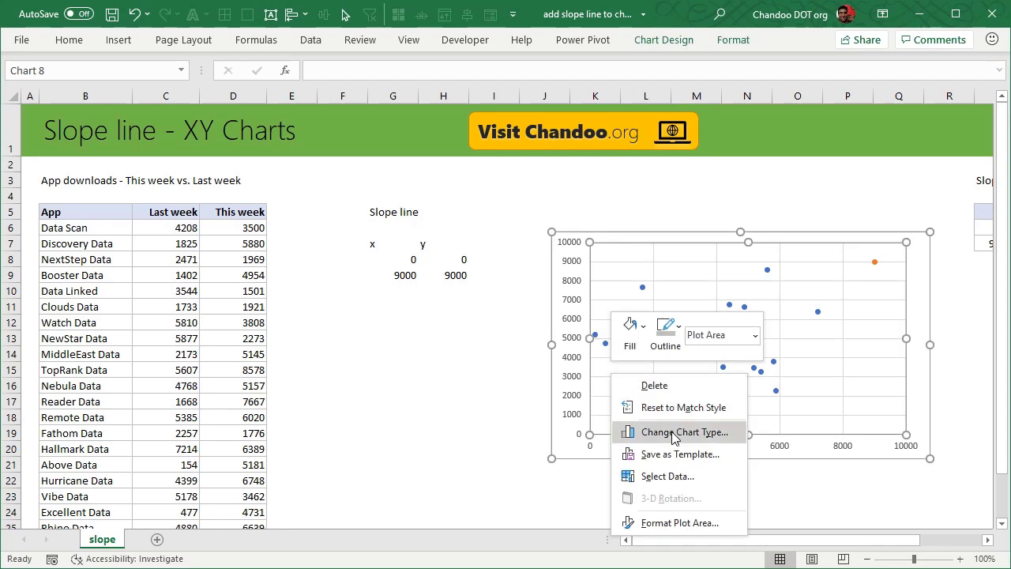
Change the Slope line series chart type to Scatter with Straight Lines
left_click(684, 433)
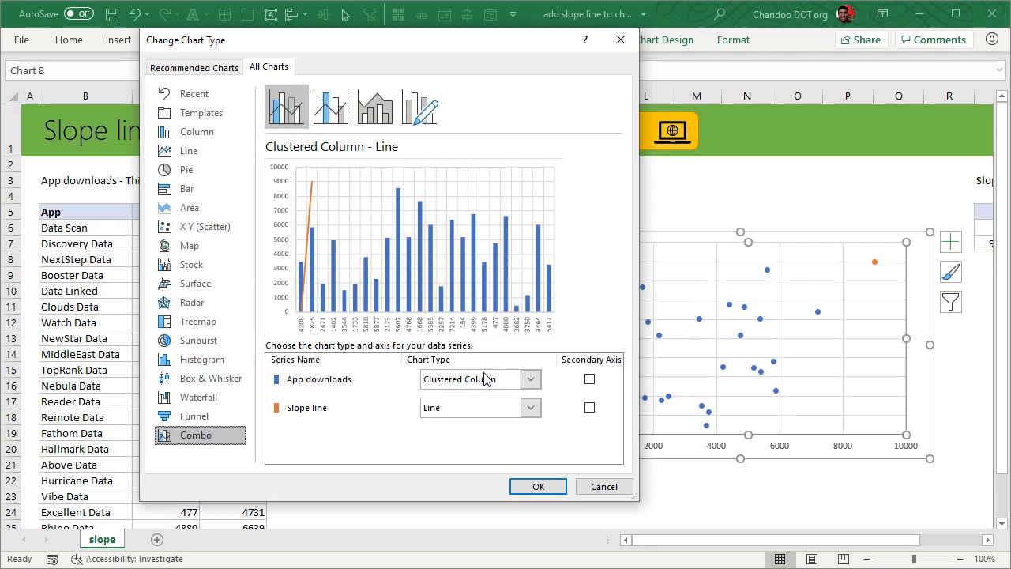
left_click(537, 487)
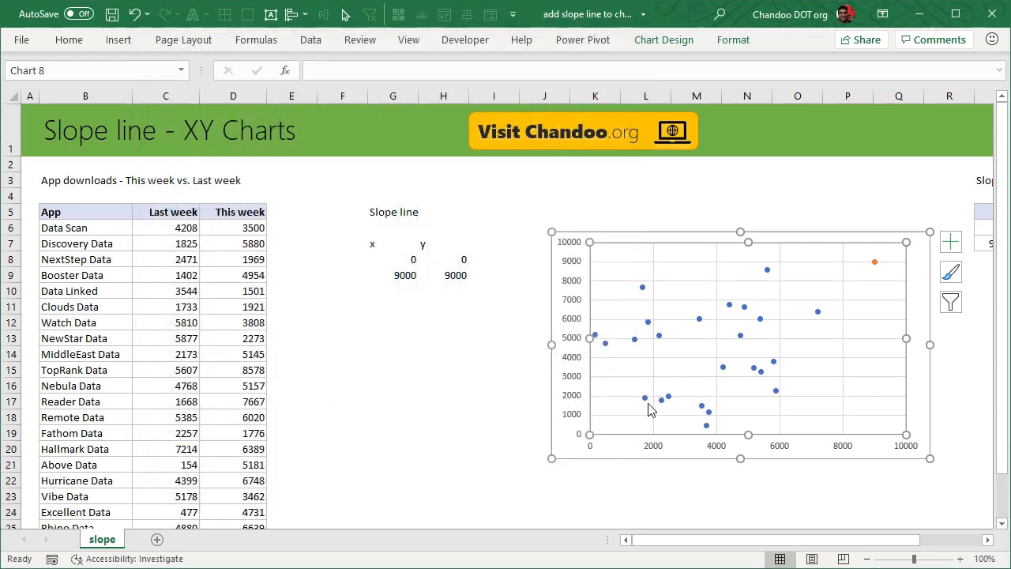
right_click(874, 261)
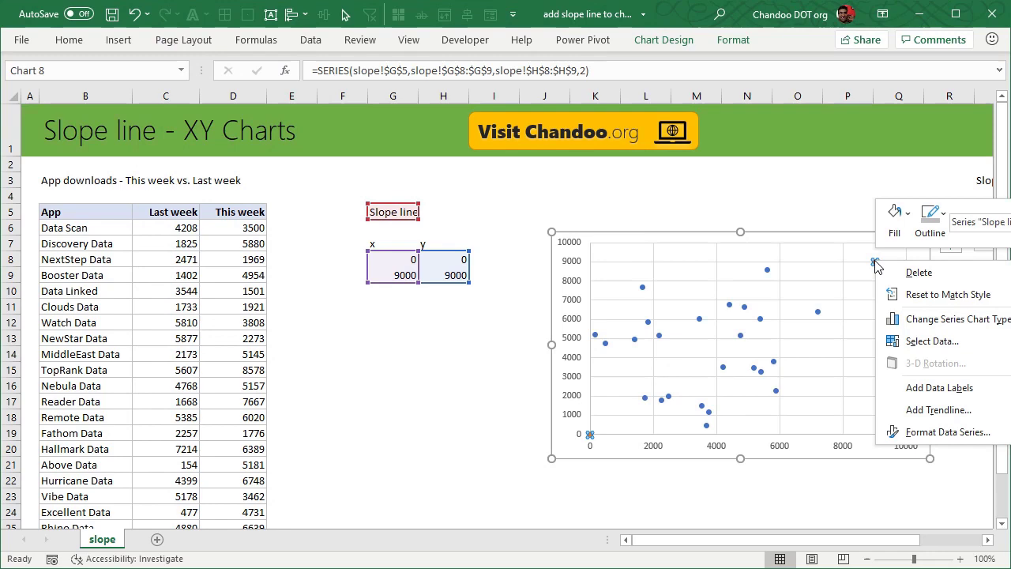
mouse_move(925, 322)
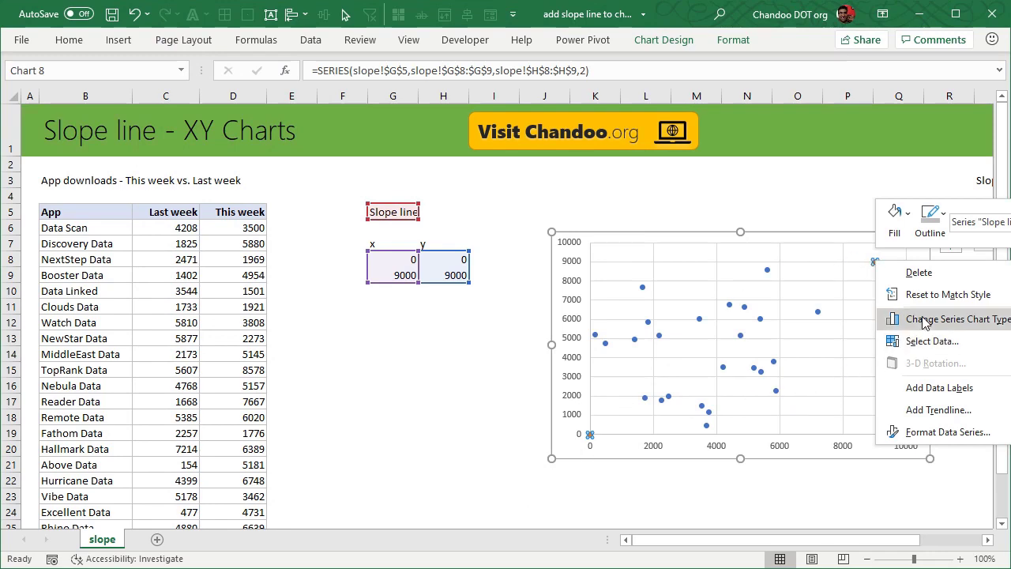
left_click(957, 319)
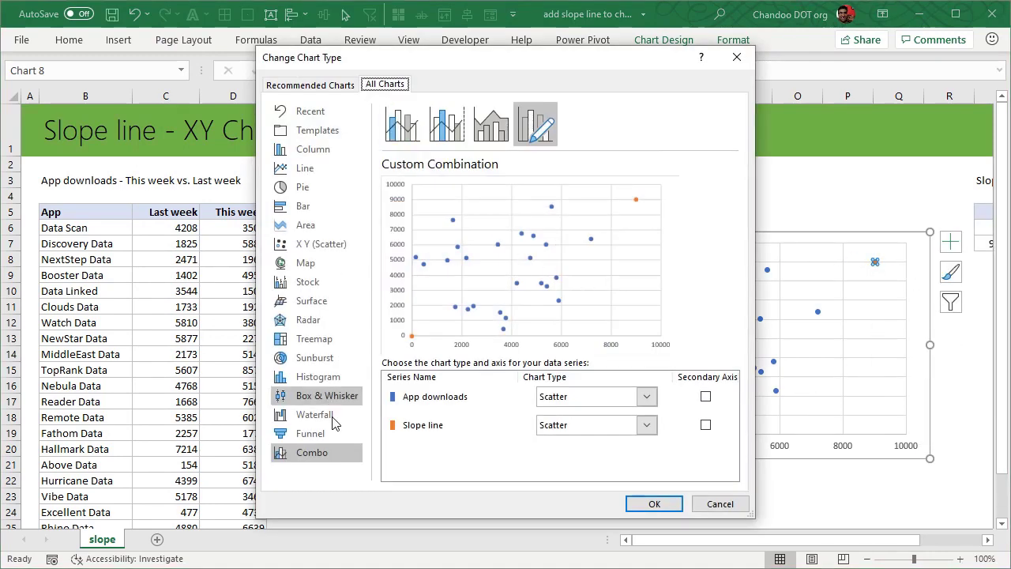
mouse_move(537, 370)
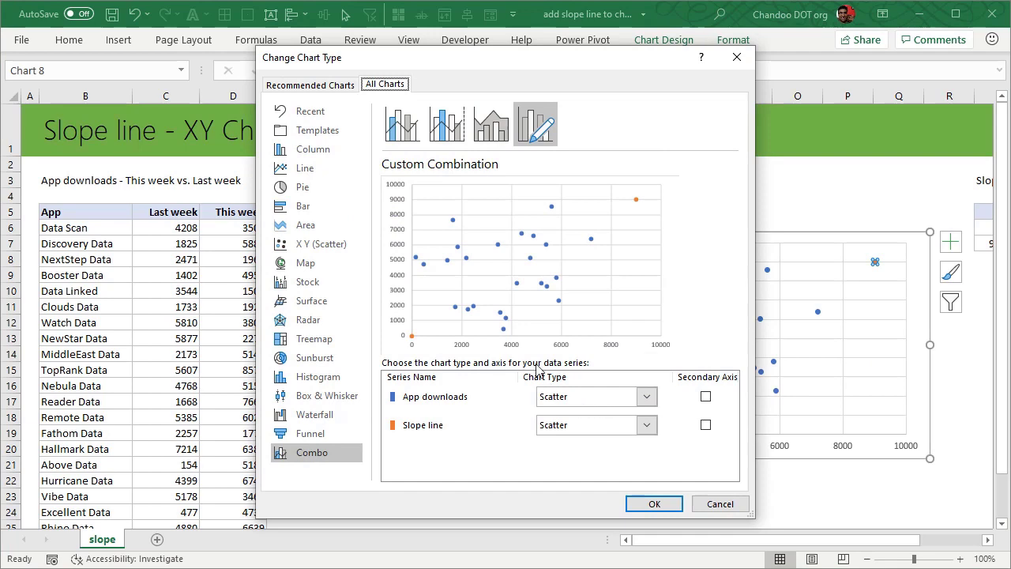
mouse_move(493, 327)
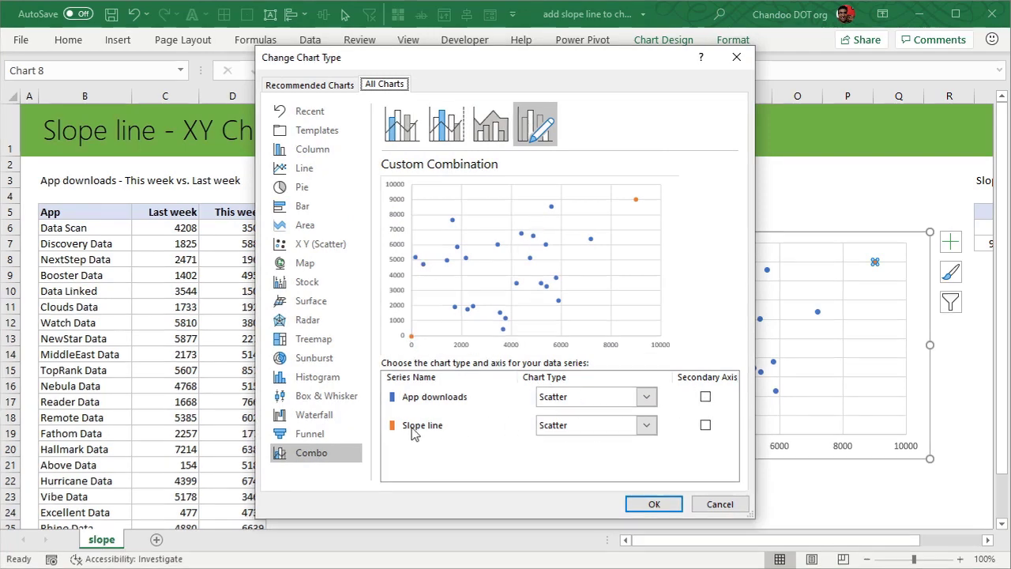
left_click(645, 425)
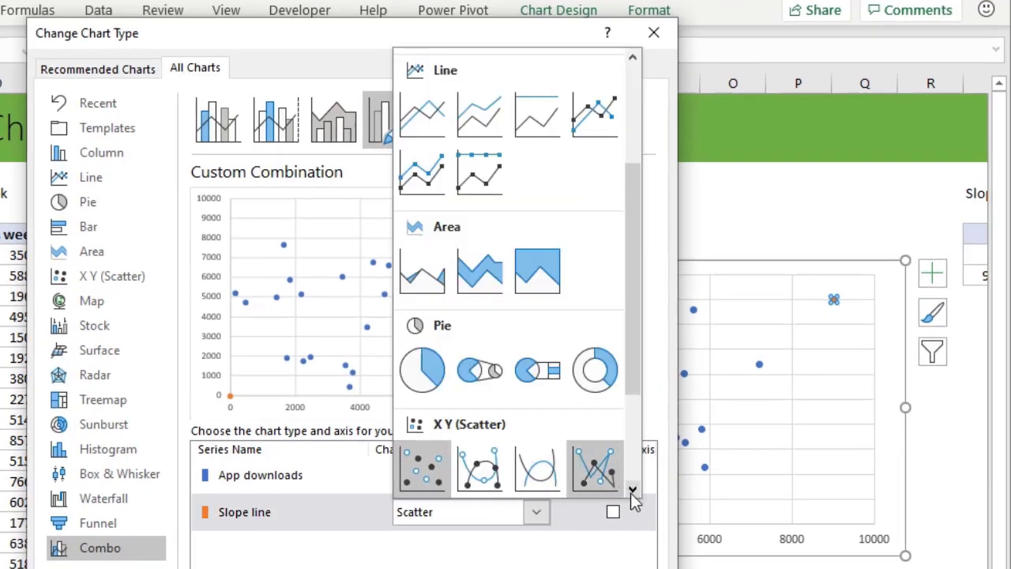
scroll("down", 3)
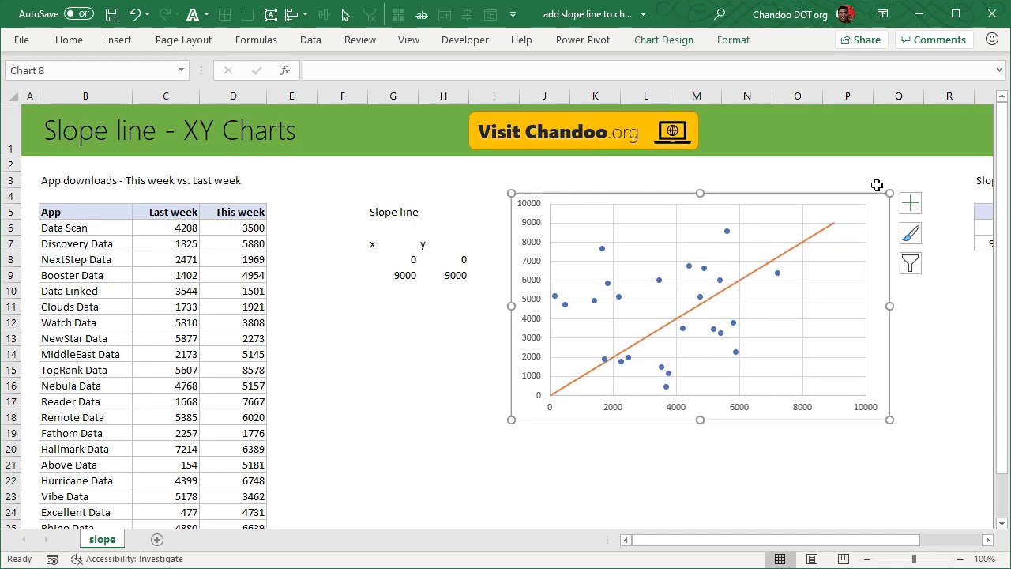
mouse_move(640, 351)
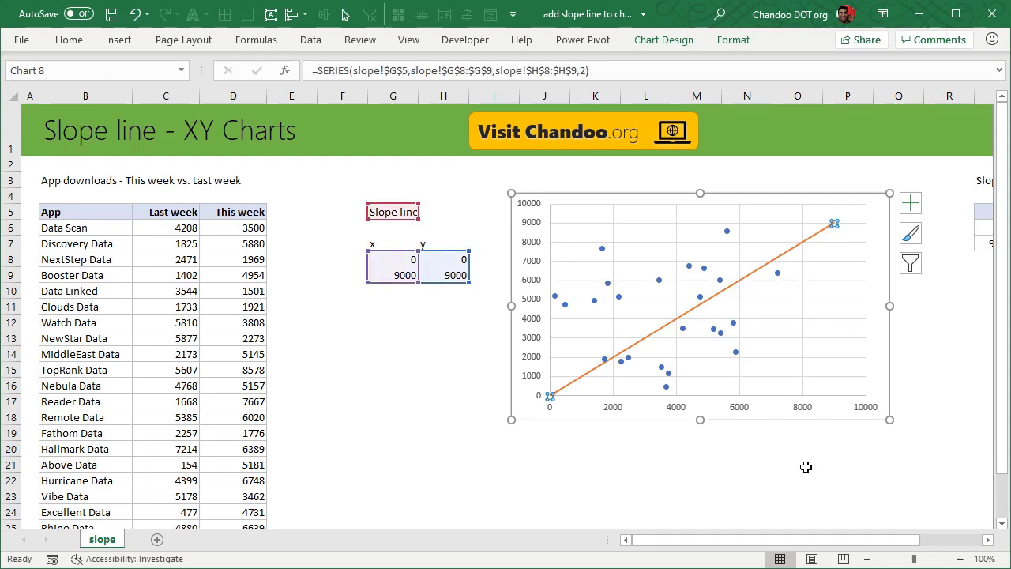
Format the slope line as black and dashed via Fill & Line settings
scroll("right", 3)
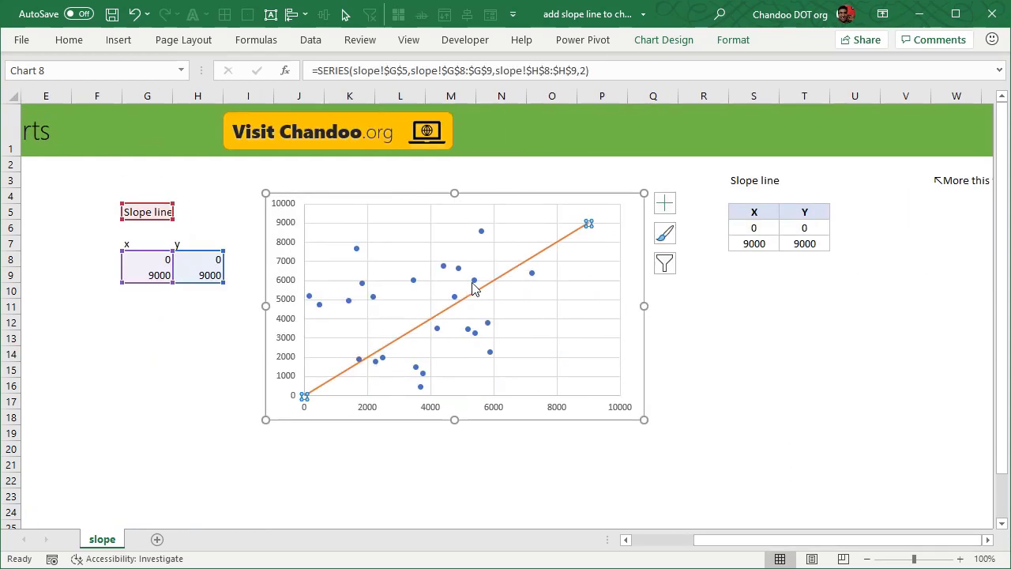
mouse_move(545, 260)
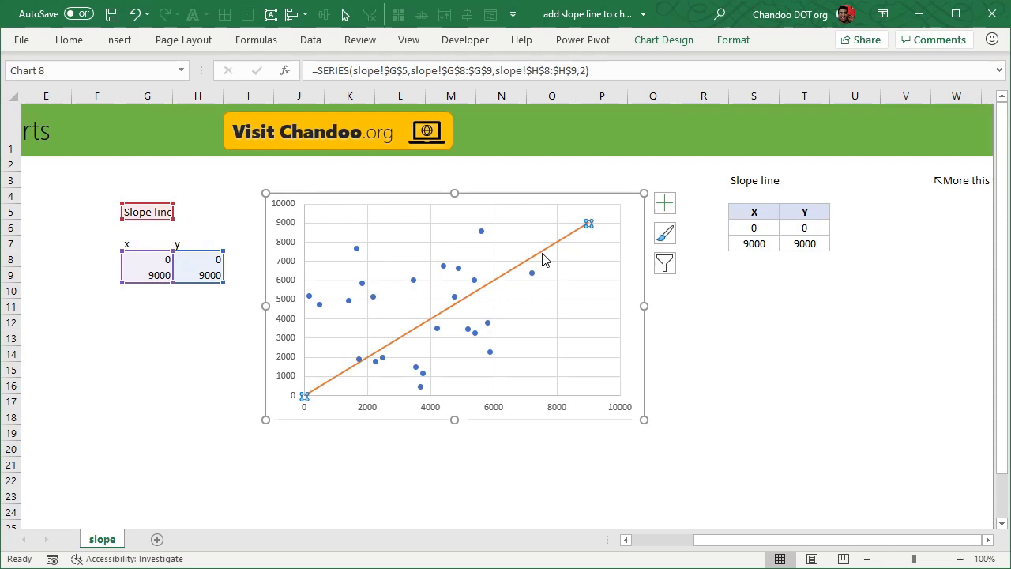
key("ctrl+1")
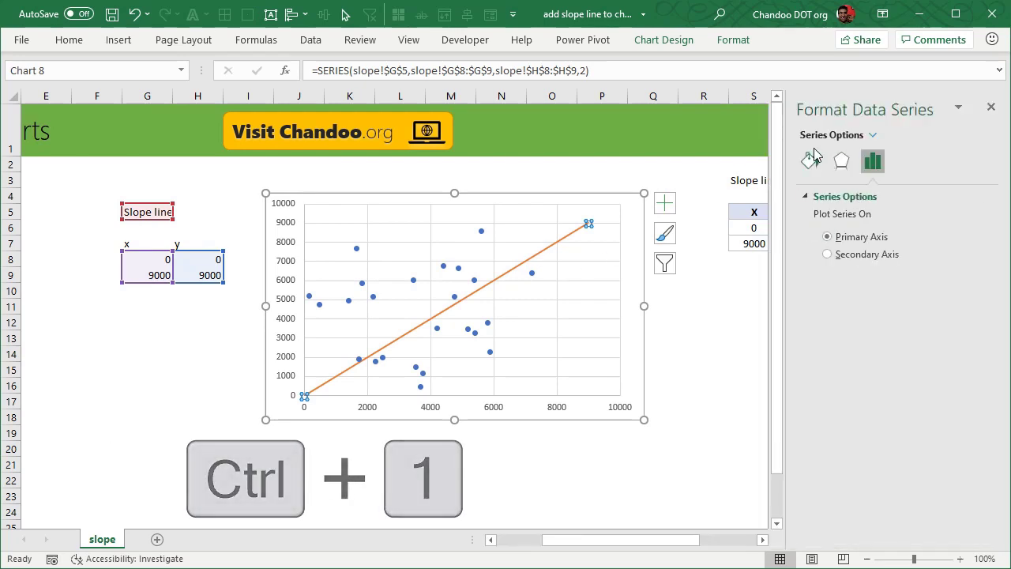
left_click(809, 161)
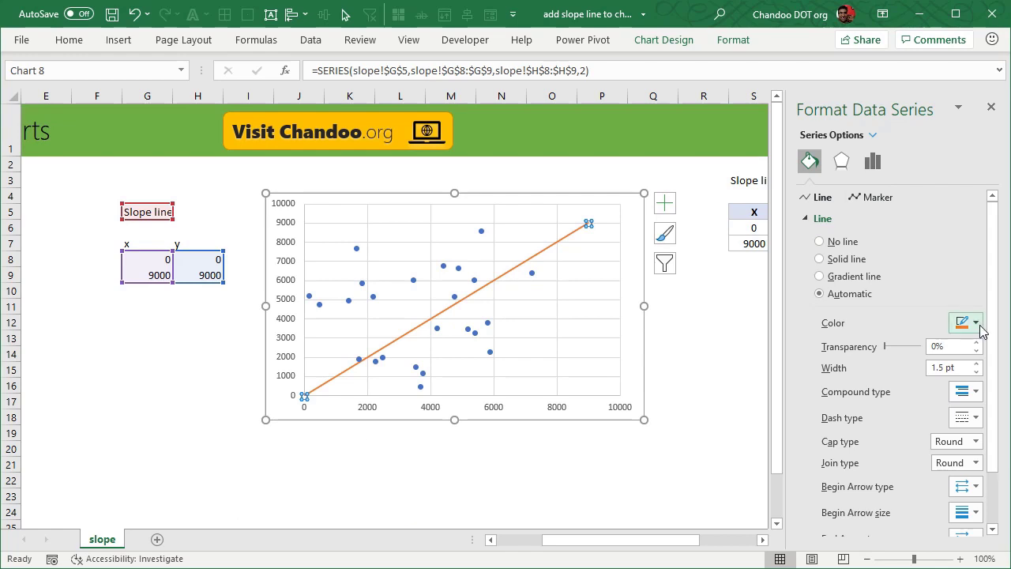
left_click(977, 323)
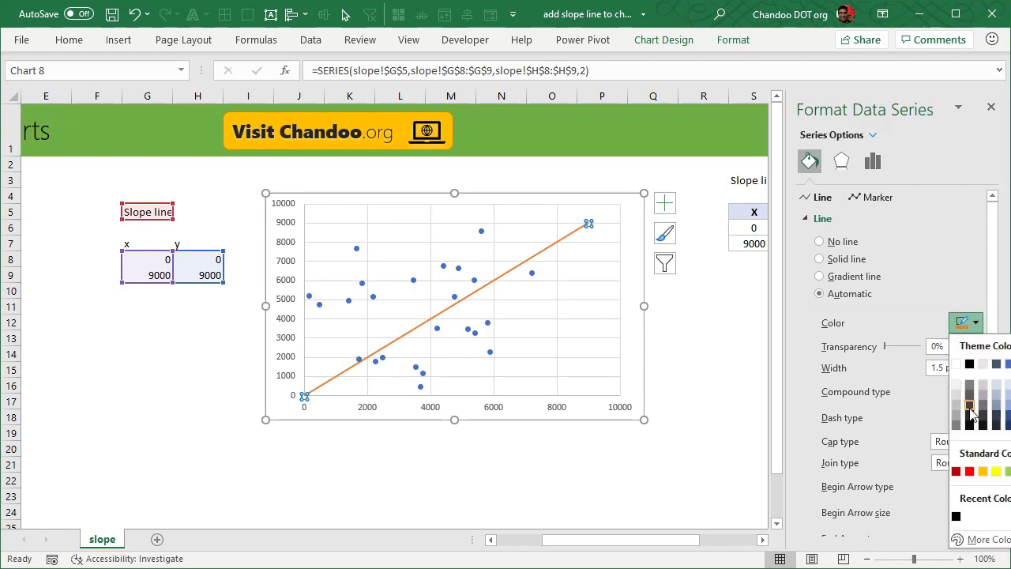
left_click(976, 417)
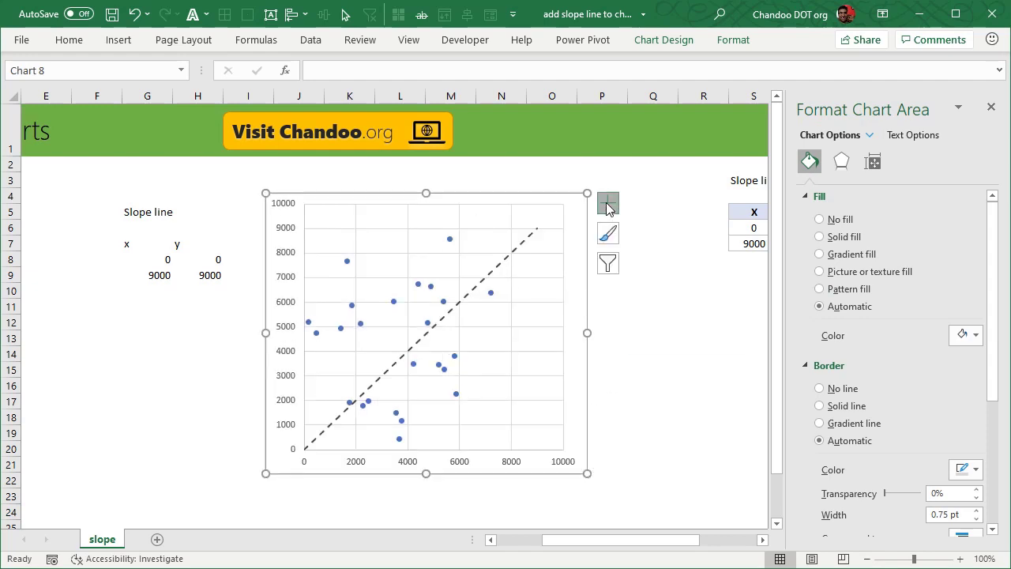
Add axis titles Last week and This week and link the chart title to =slope!$B$3
left_click(607, 203)
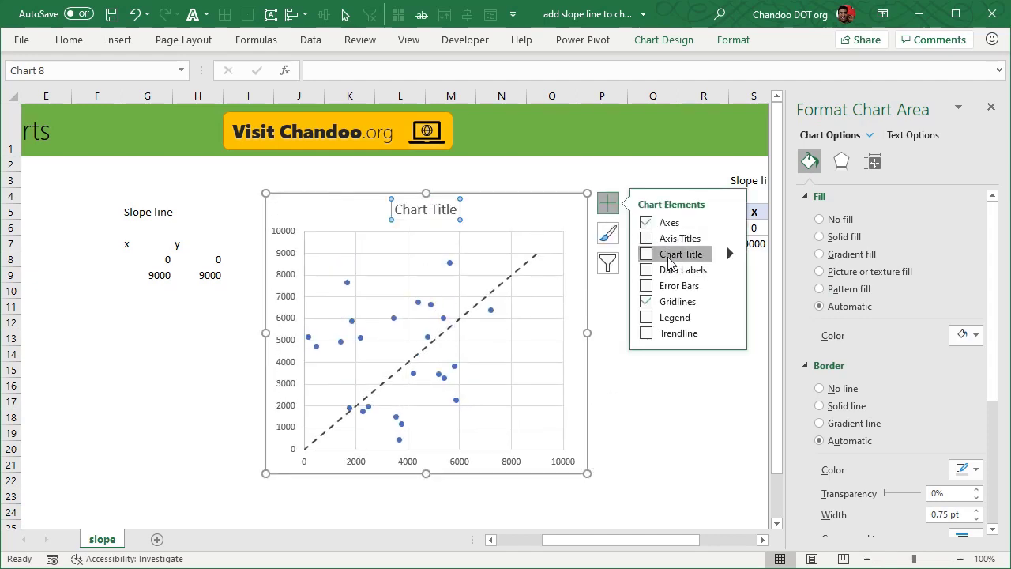
left_click(647, 237)
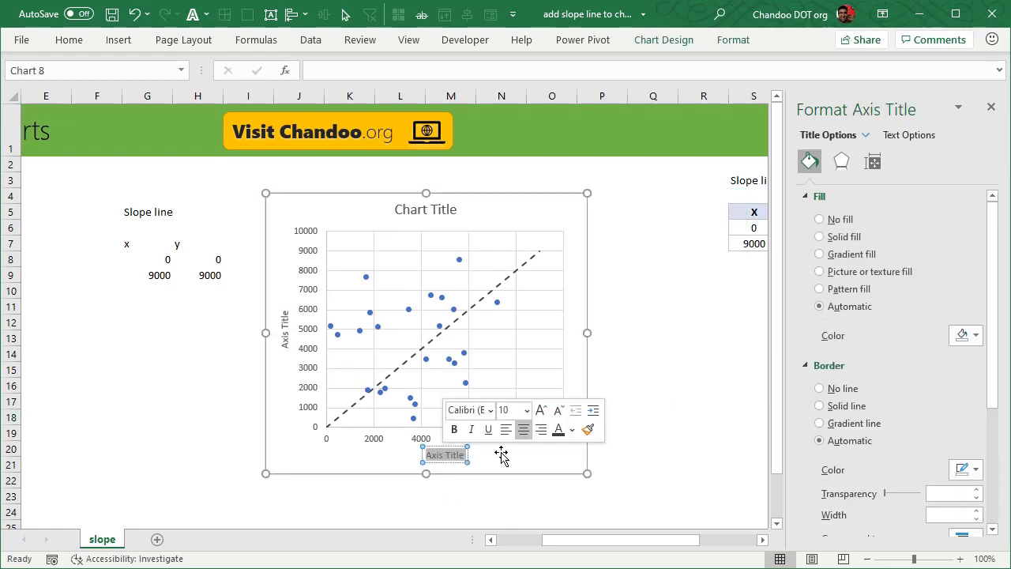
type("Last week")
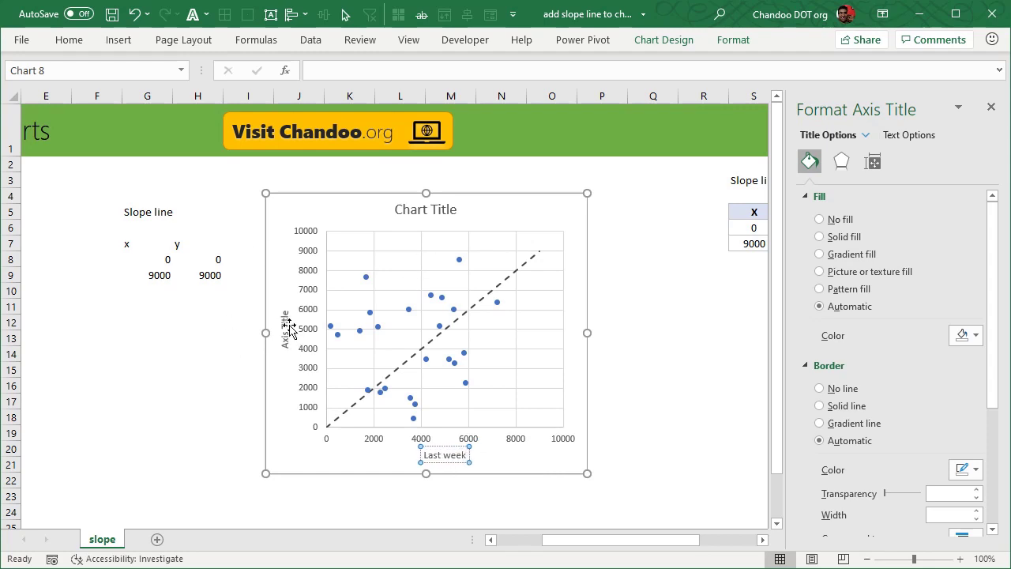
double_click(284, 324)
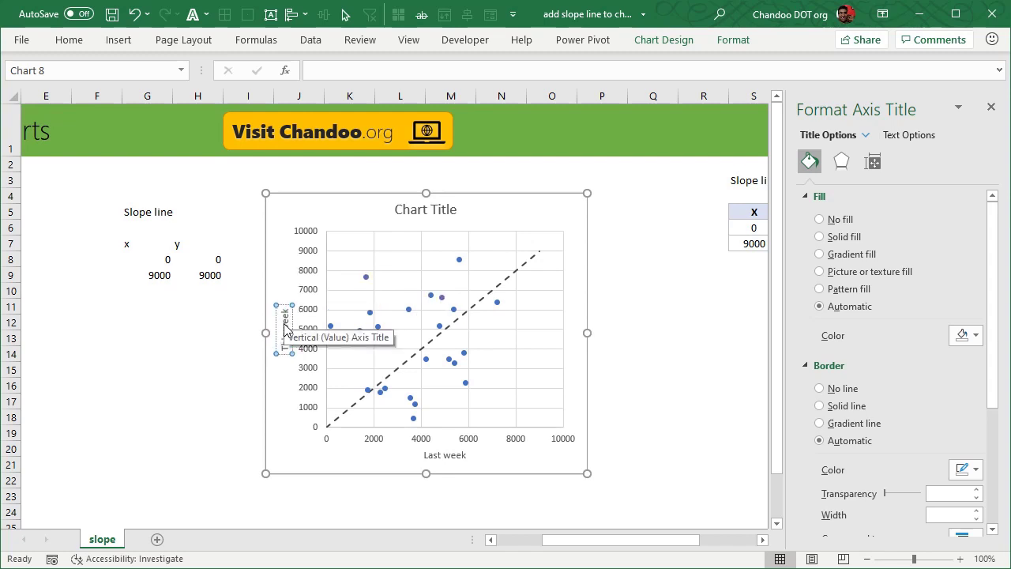
left_click(425, 208)
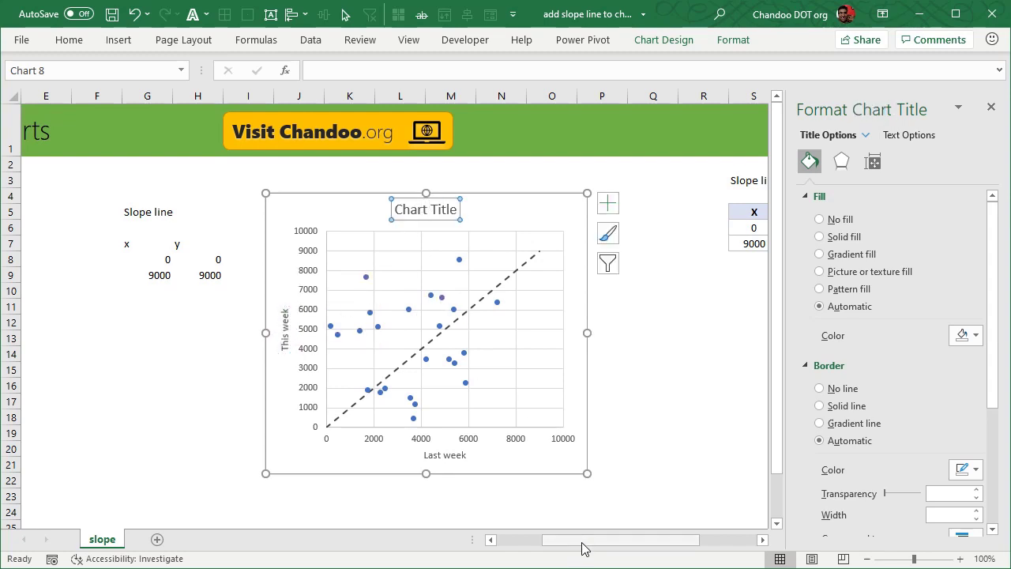
scroll("left", 3)
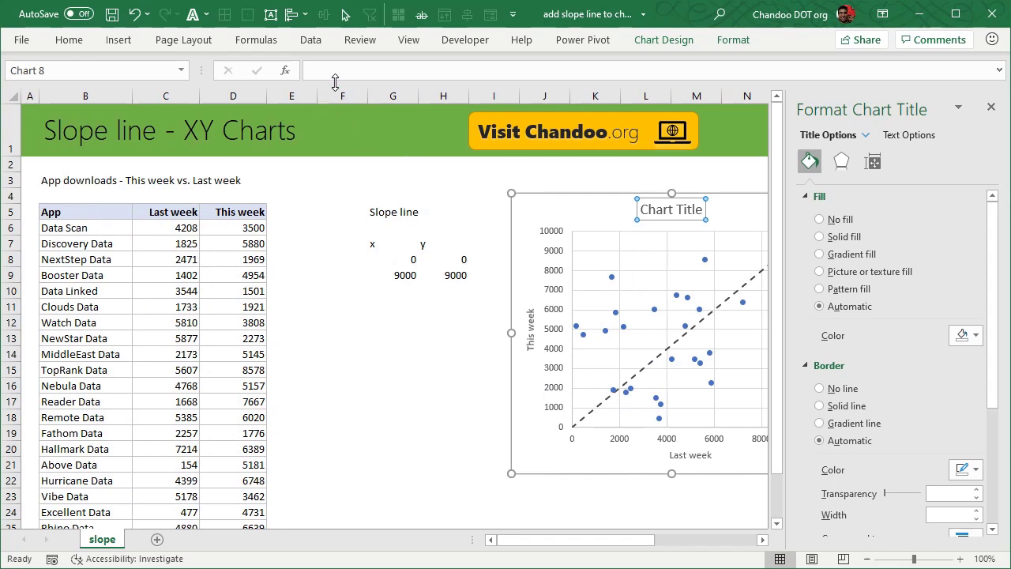
left_click(86, 180)
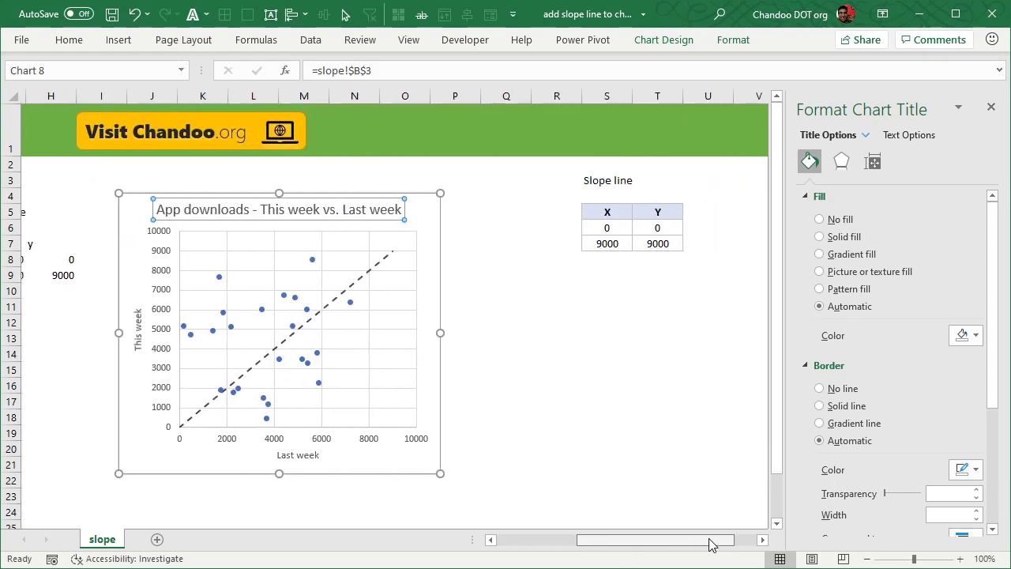
left_click(70, 40)
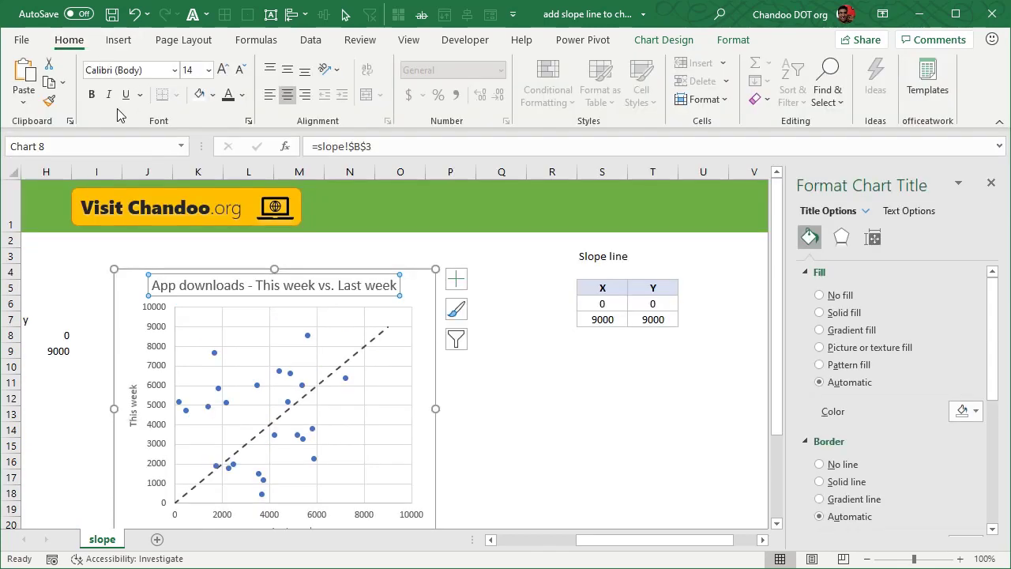
Make the chart title 'App downloads - This week vs. Last week' bold
left_click(602, 430)
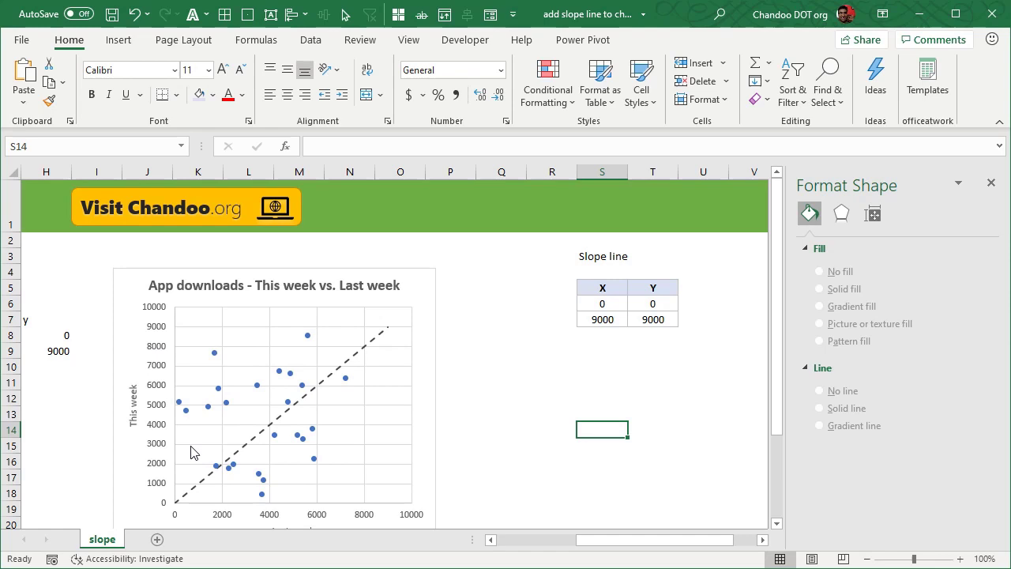
mouse_move(162, 316)
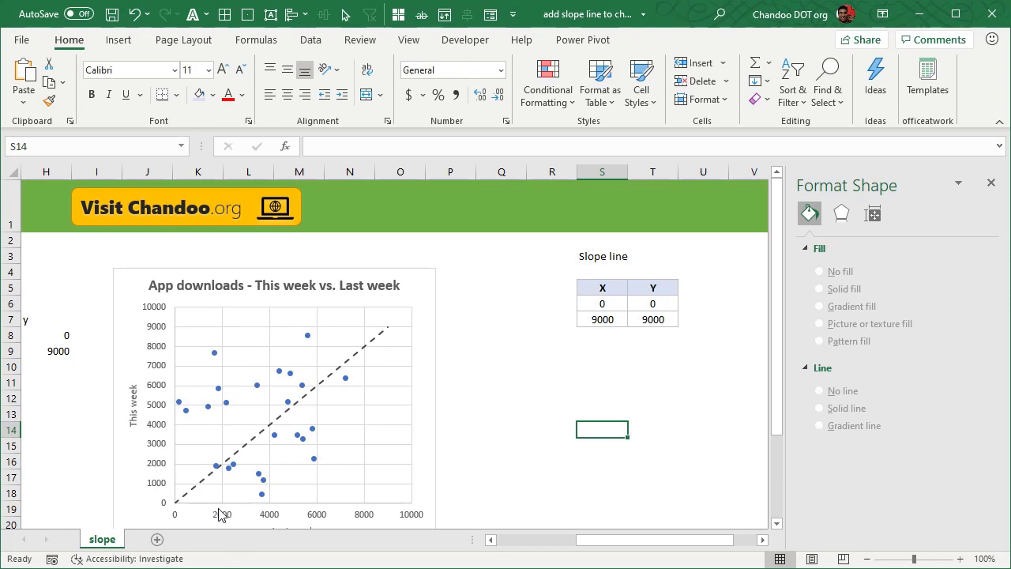
mouse_move(231, 522)
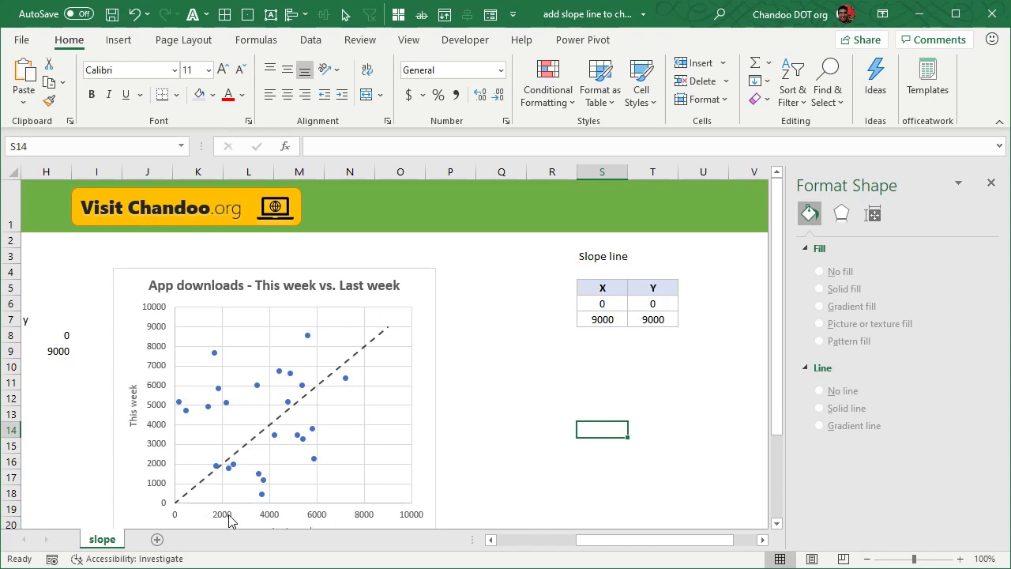
mouse_move(142, 385)
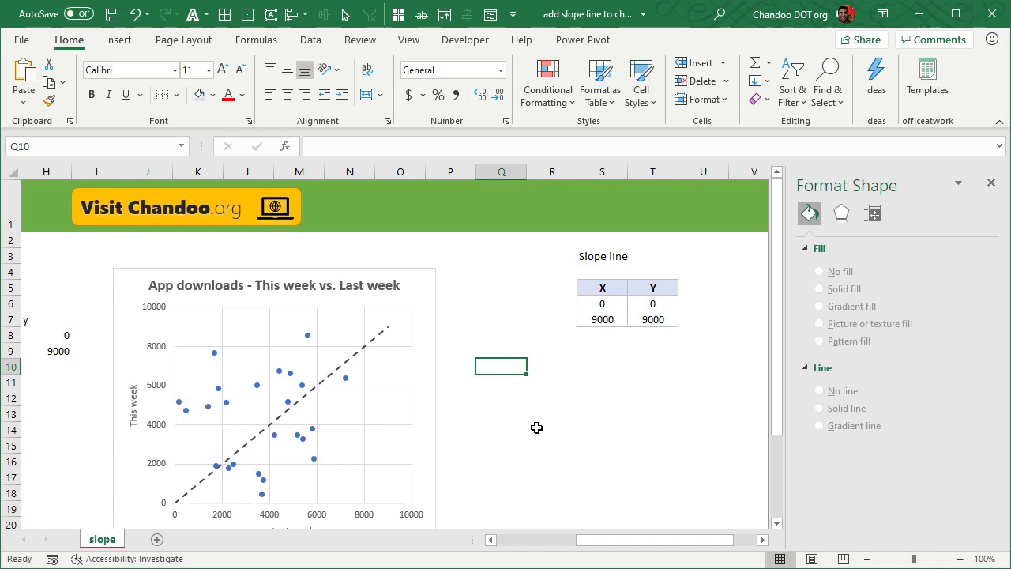
Select cell W3 holding the '↖More this week' label and start editing it
left_click(292, 395)
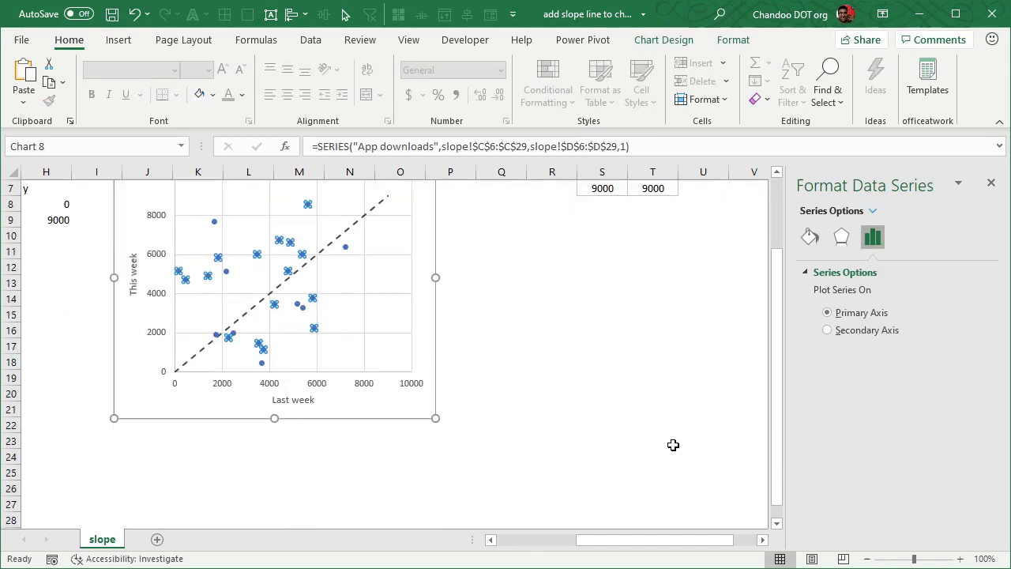
scroll("up", 3)
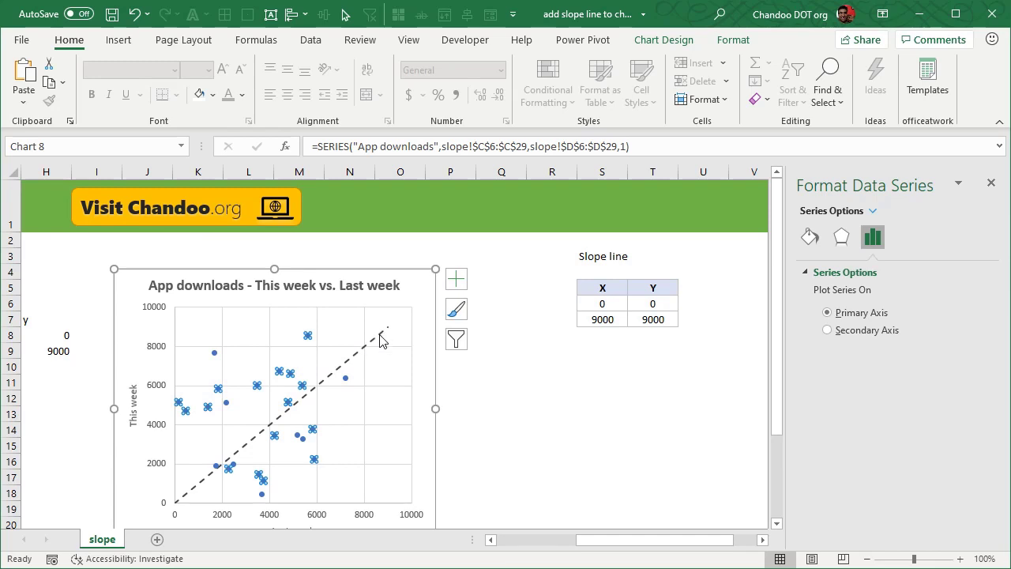
mouse_move(455, 278)
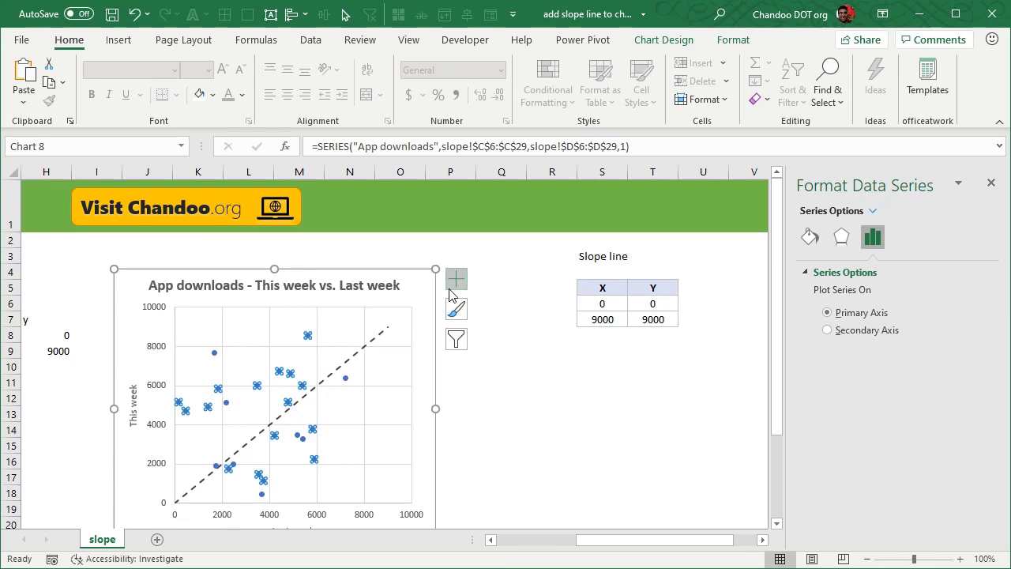
mouse_move(499, 388)
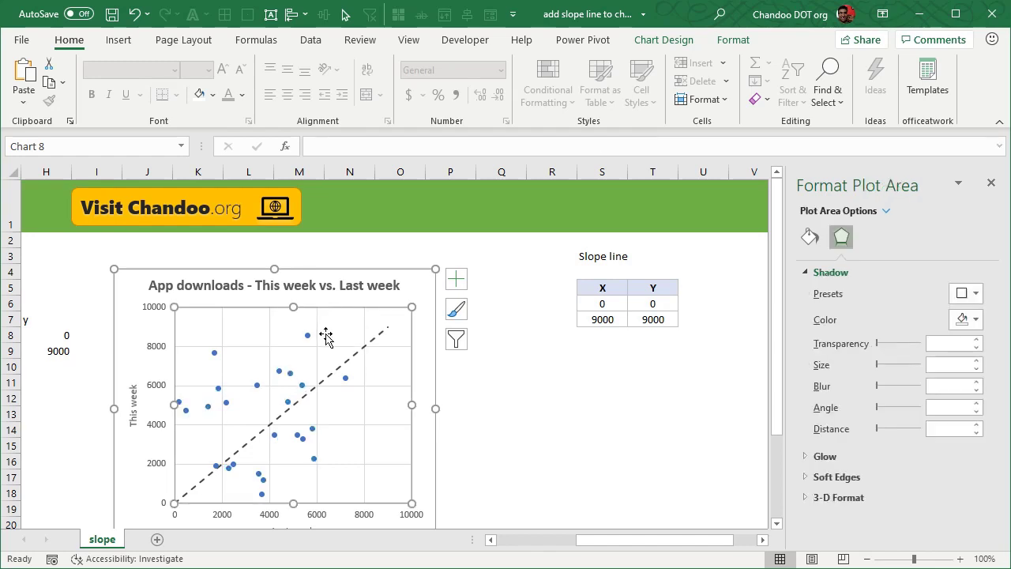
mouse_move(340, 343)
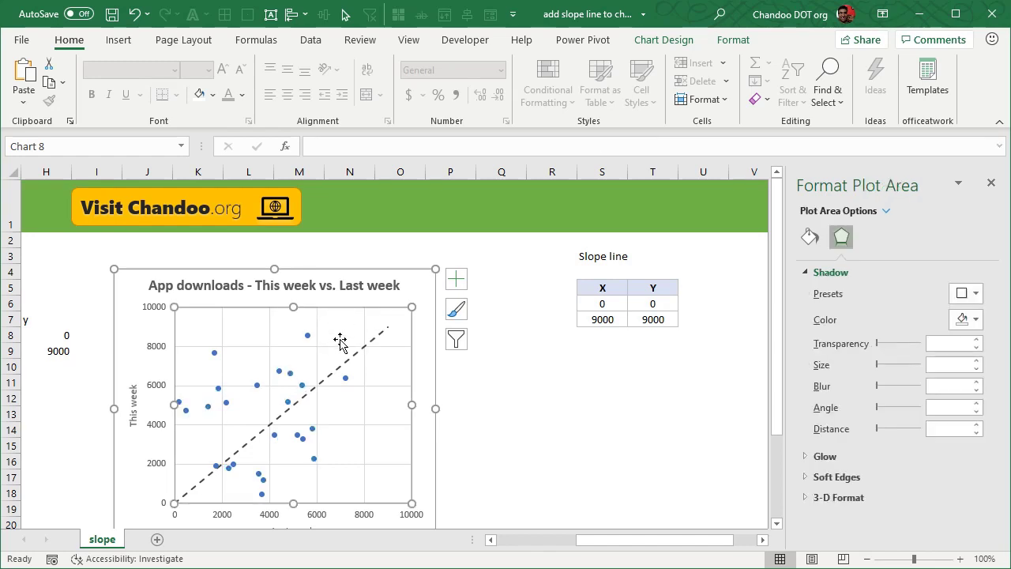
mouse_move(351, 335)
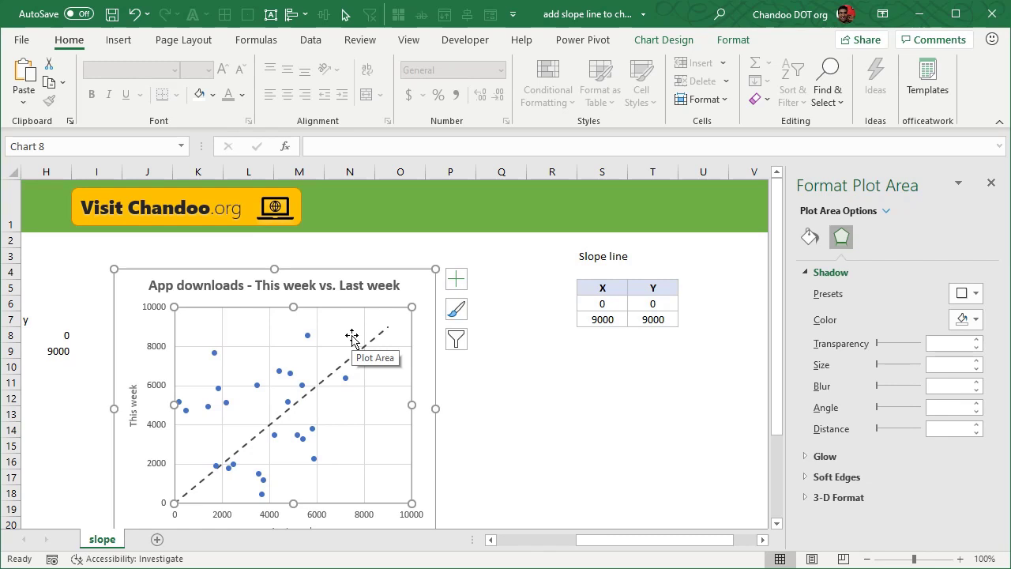
mouse_move(190, 322)
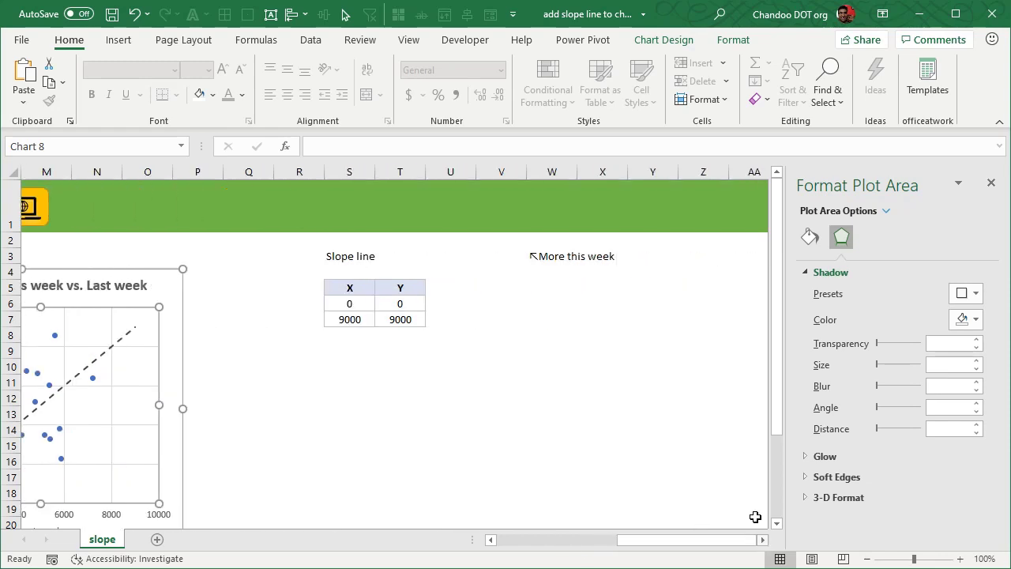
left_click(572, 256)
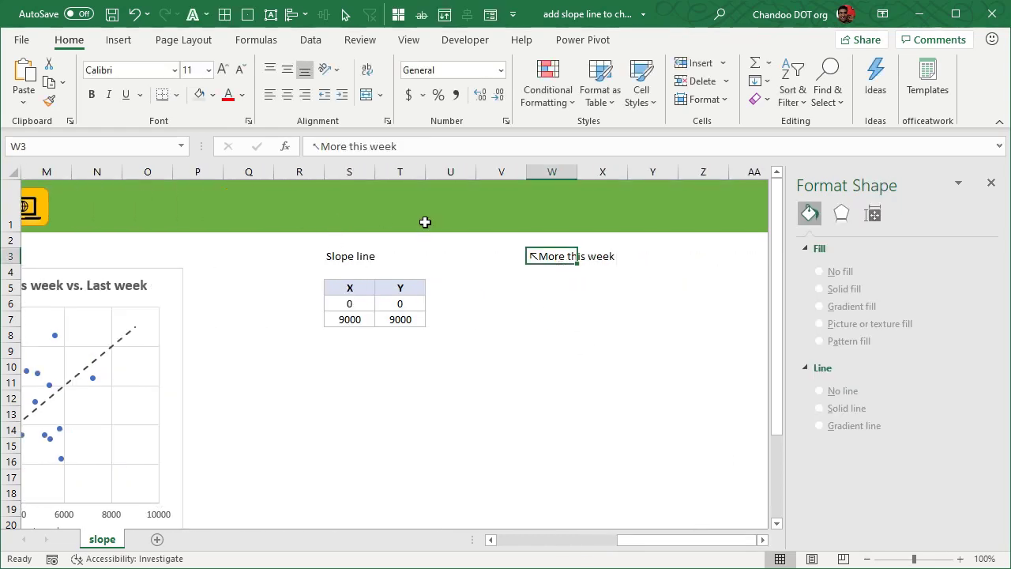
mouse_move(556, 290)
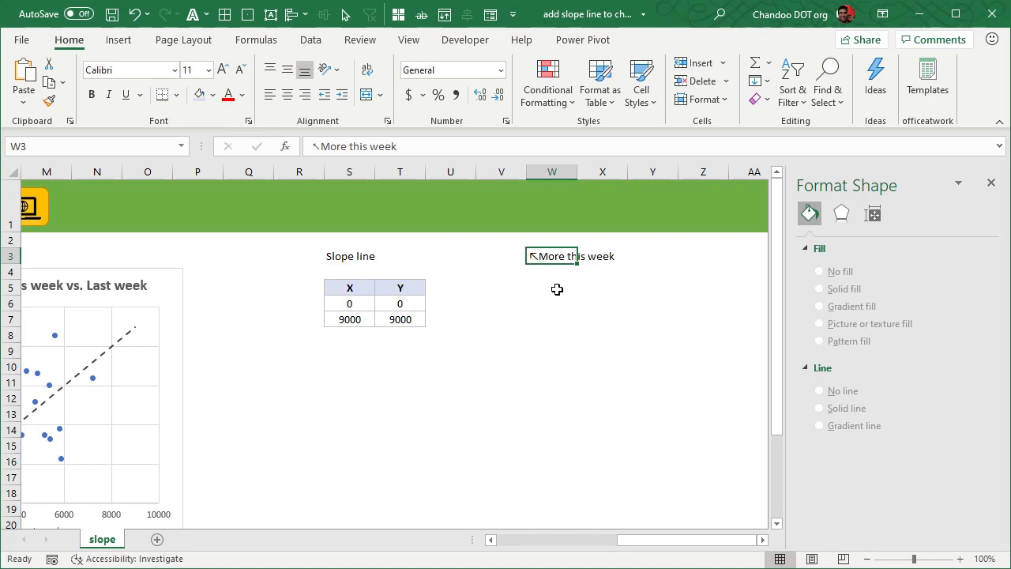
double_click(568, 256)
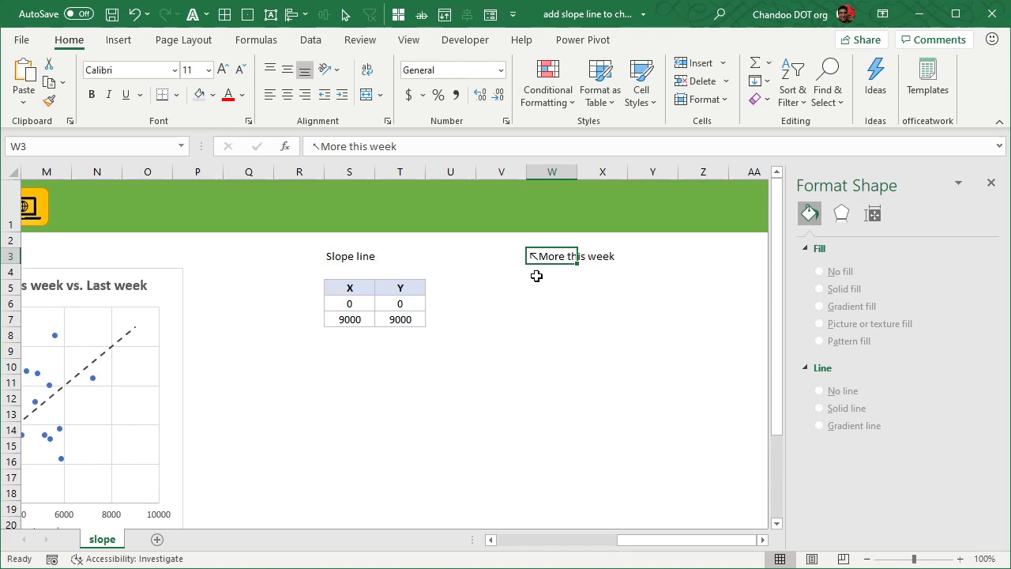
Enter '↖More downloads this week' in W5 using the inserted north-west arrow symbol
left_click(118, 39)
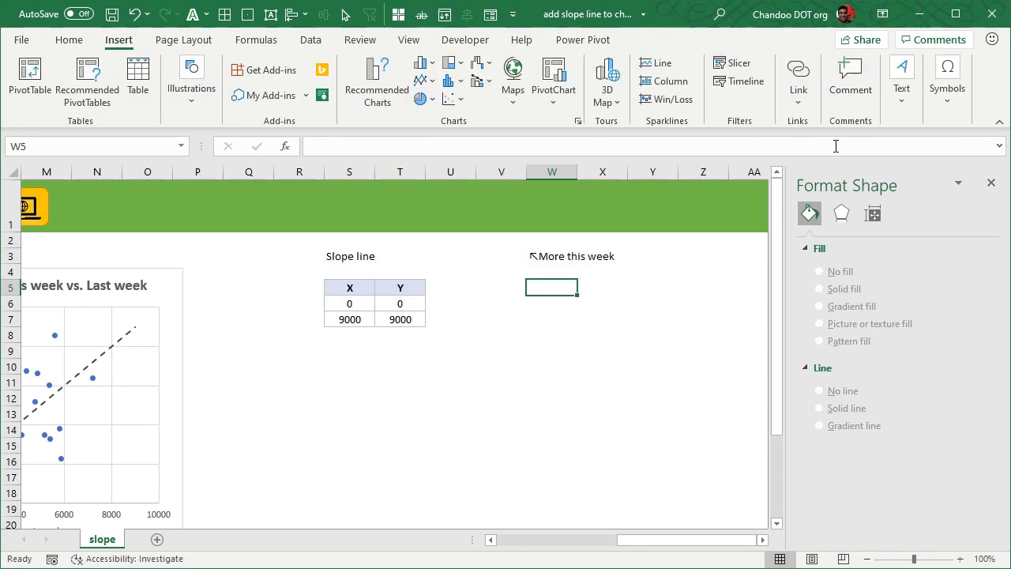
left_click(948, 79)
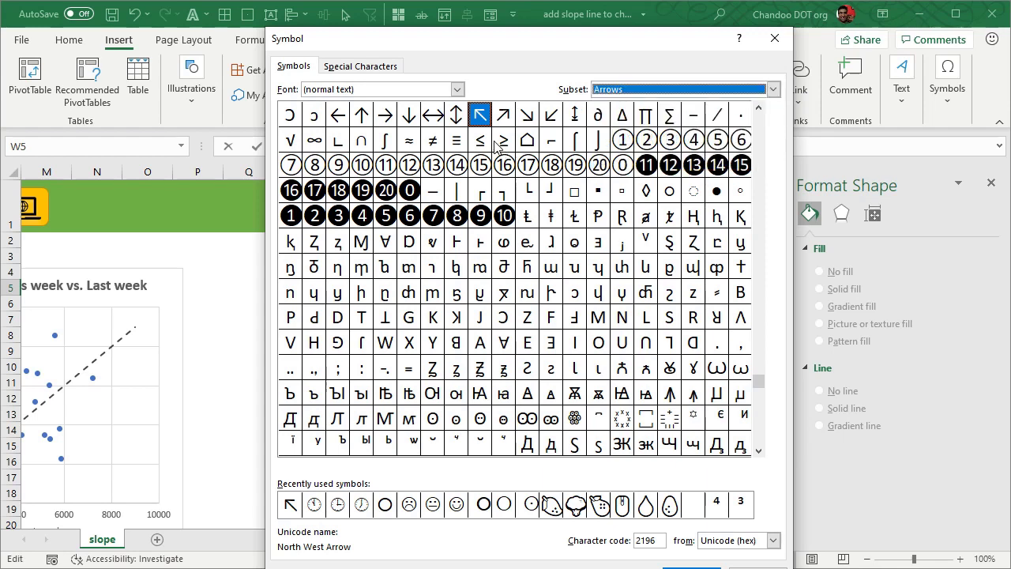
mouse_move(345, 132)
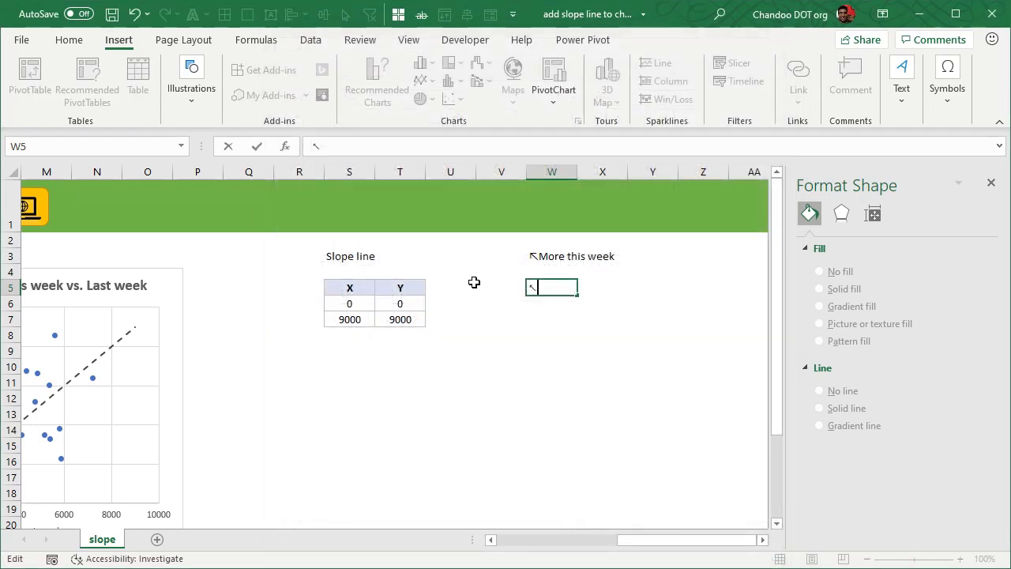
type("M")
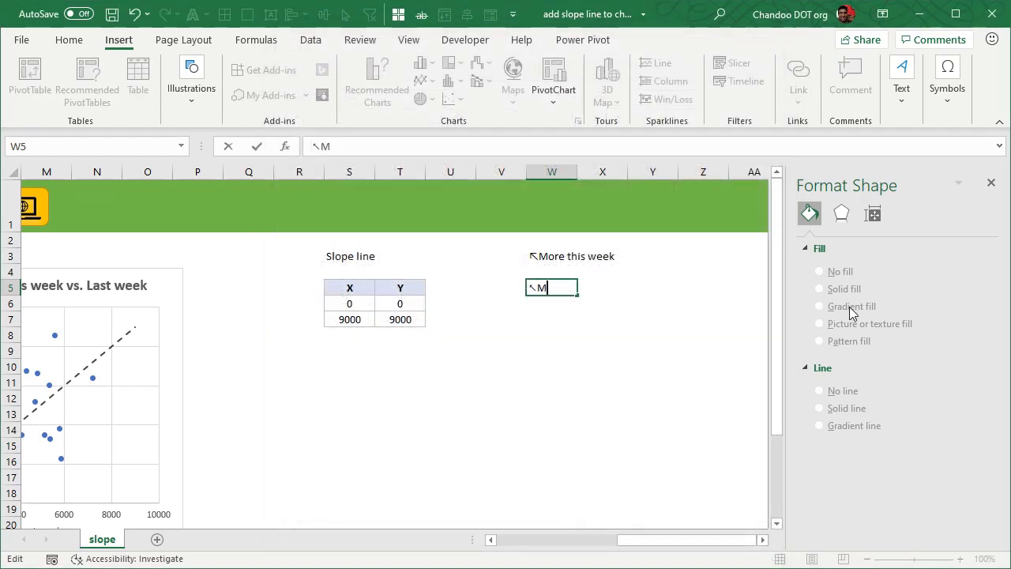
type("ore t")
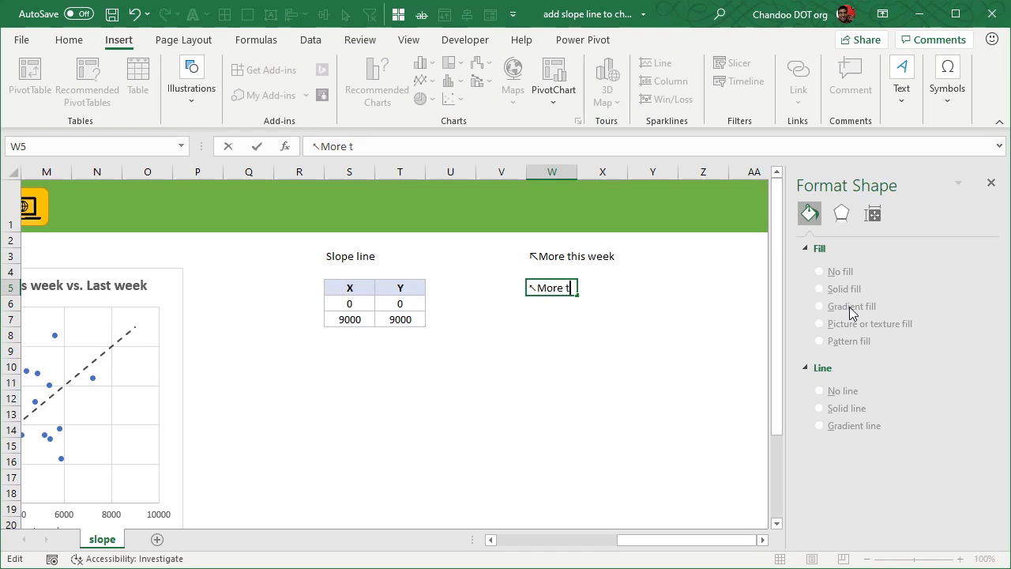
type("downloads this wee")
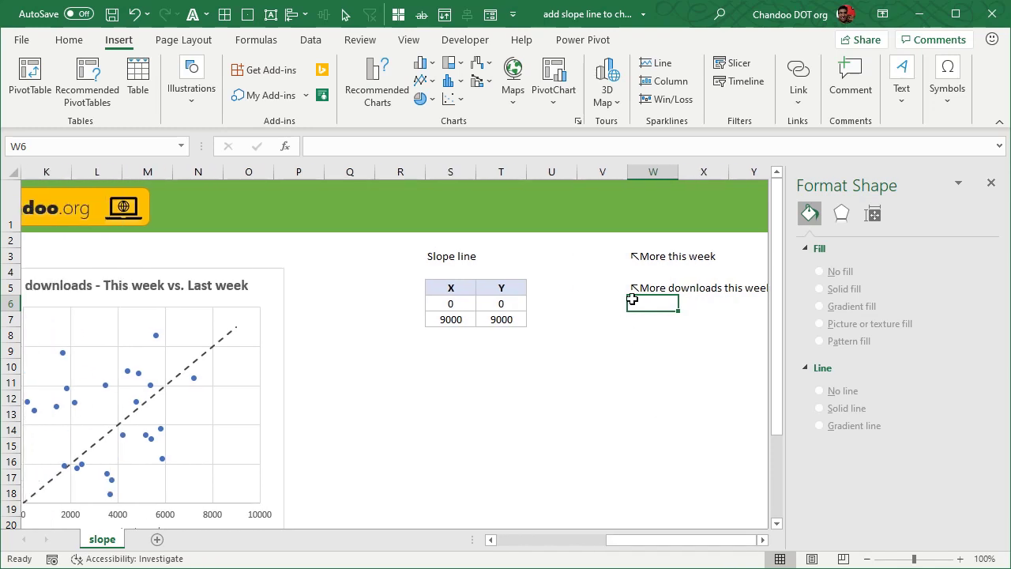
Add a text box inside the downloads chart near the top of the dashed line
scroll("left", 3)
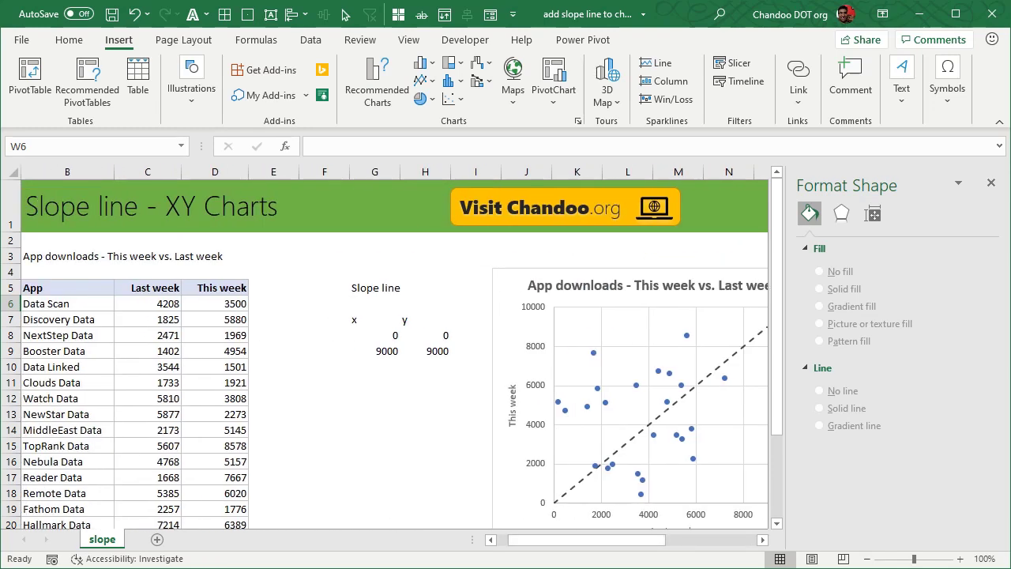
scroll("right", 3)
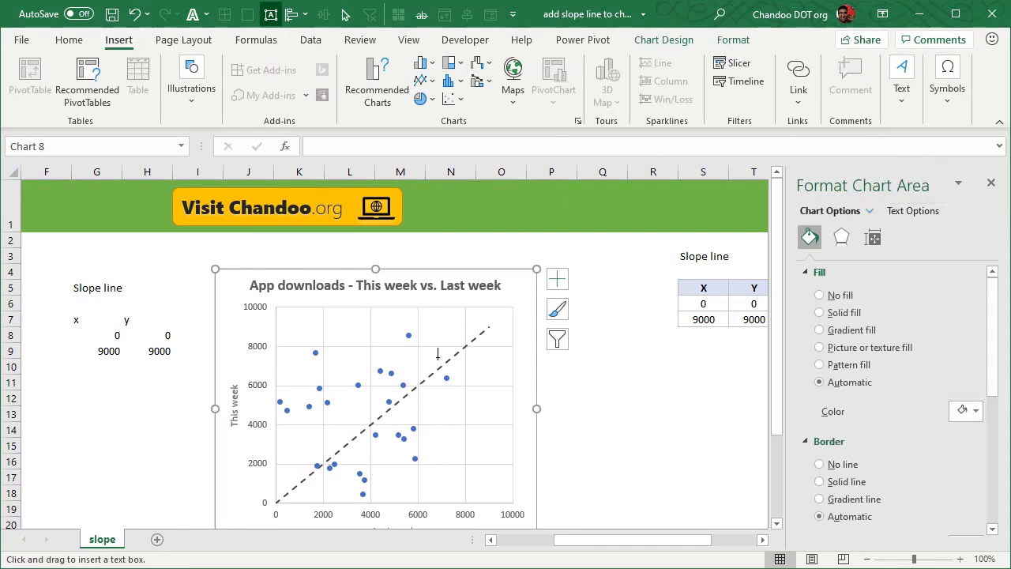
left_click_drag(353, 318, 471, 342)
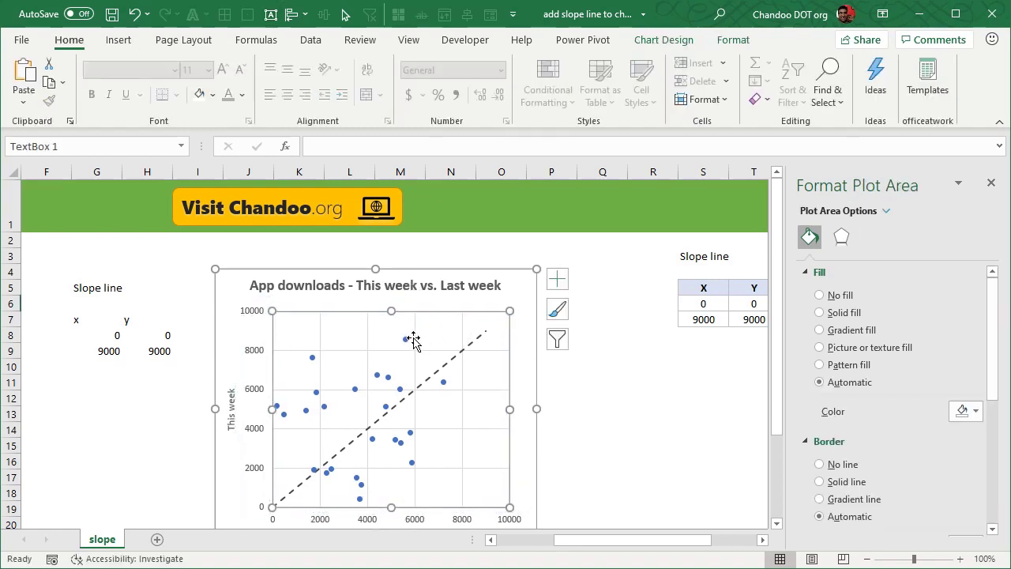
left_click(267, 288)
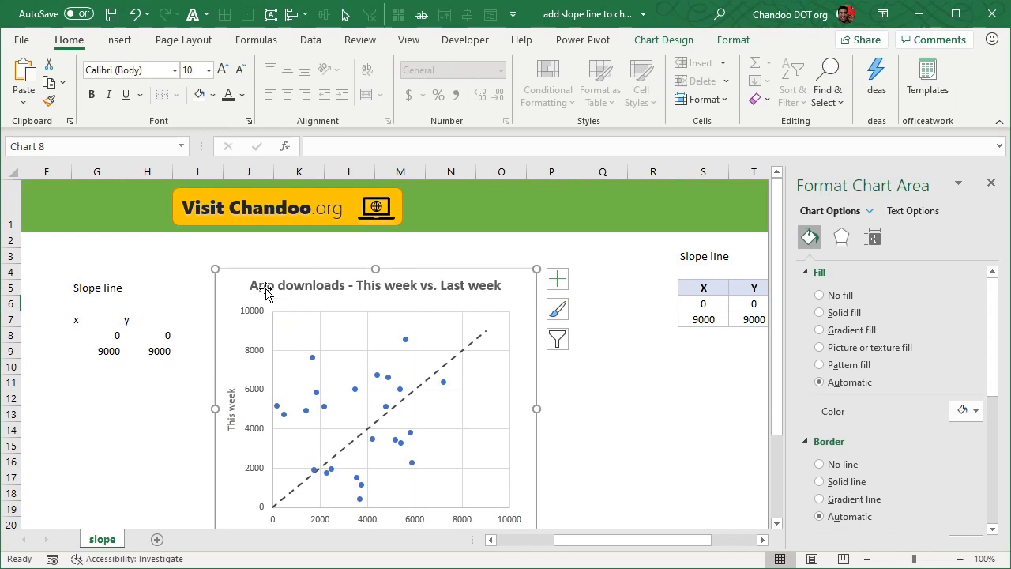
left_click(901, 76)
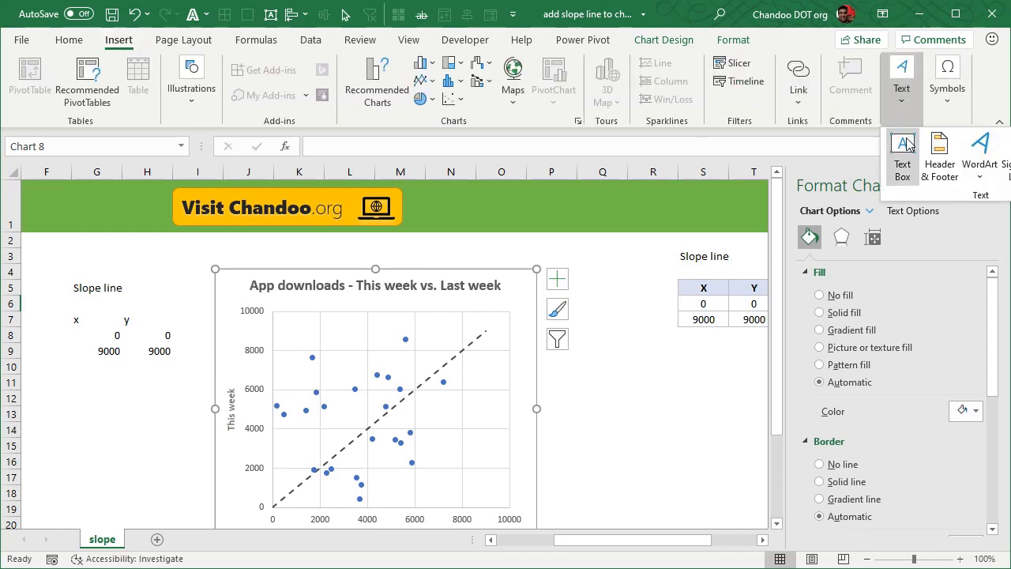
left_click(903, 150)
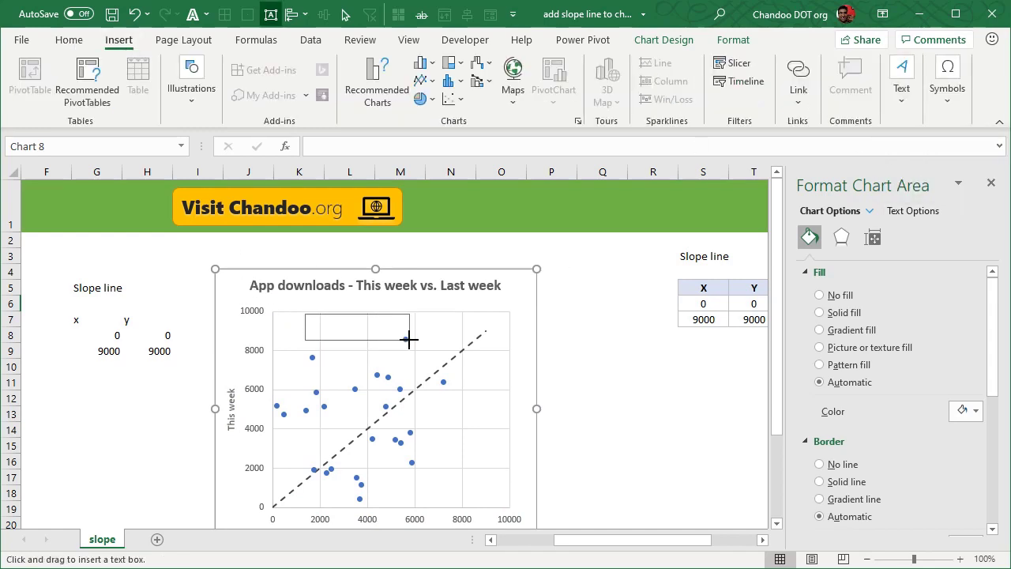
left_click_drag(304, 308, 411, 341)
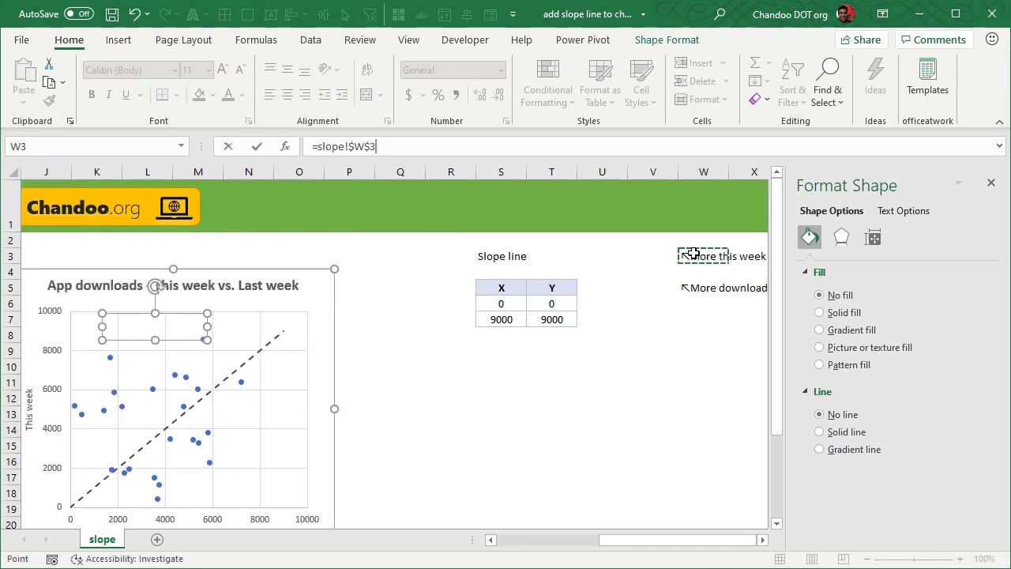
Link the text box to slope!$W$3 so it reads 'More this week', shrink its font and position it
left_click_drag(703, 256, 154, 325)
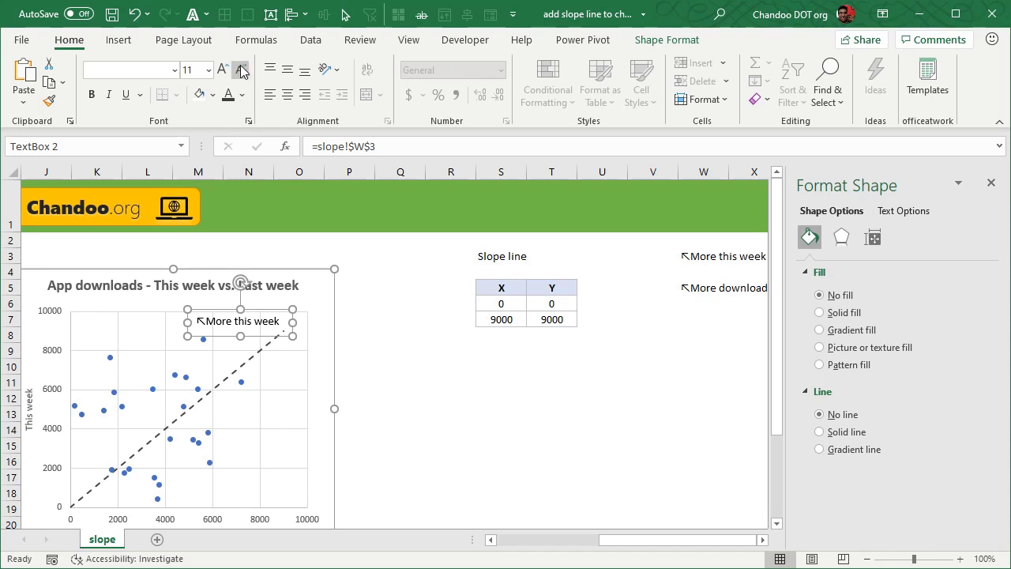
left_click(240, 70)
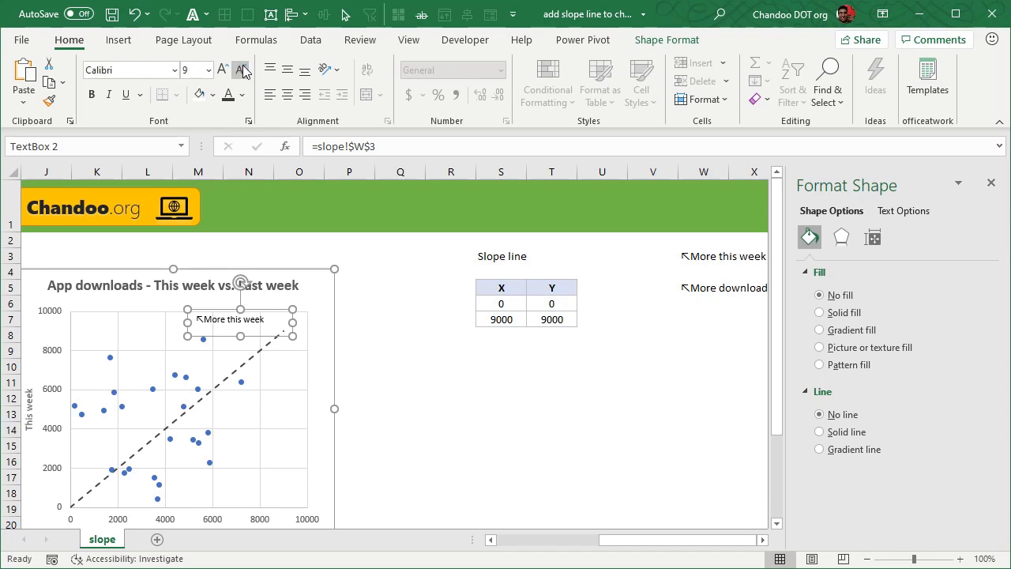
left_click(244, 95)
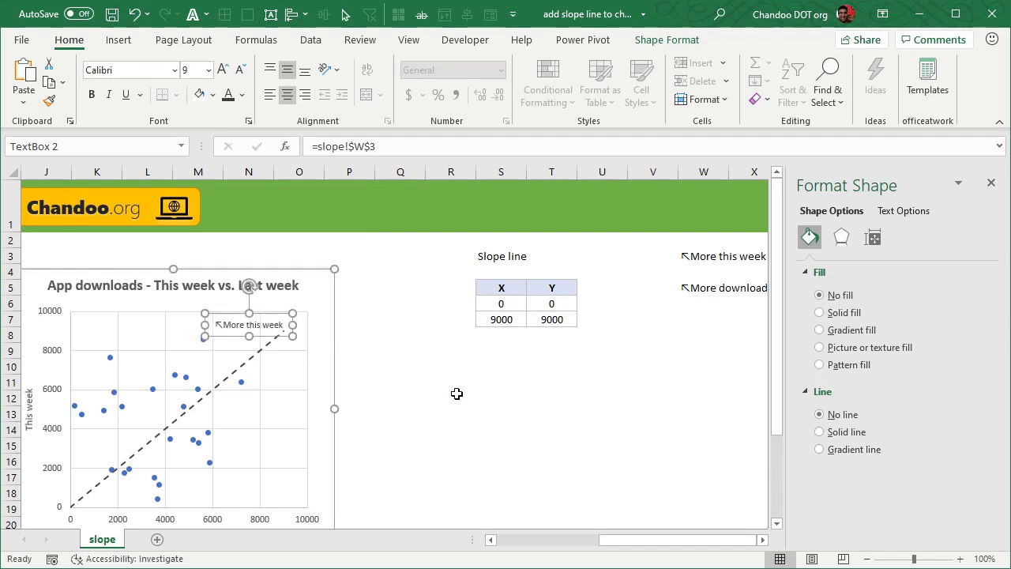
left_click(451, 397)
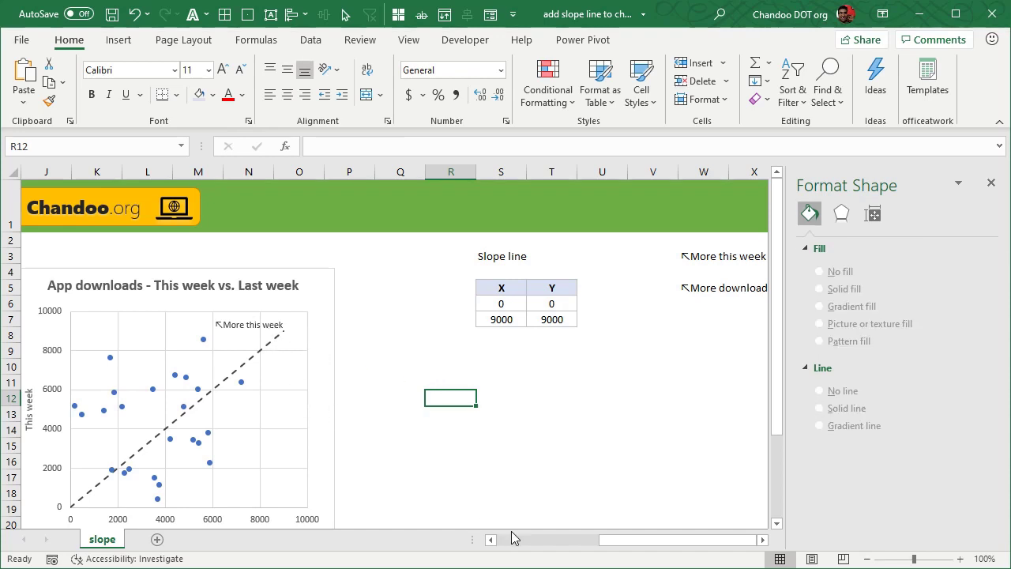
scroll("down", 3)
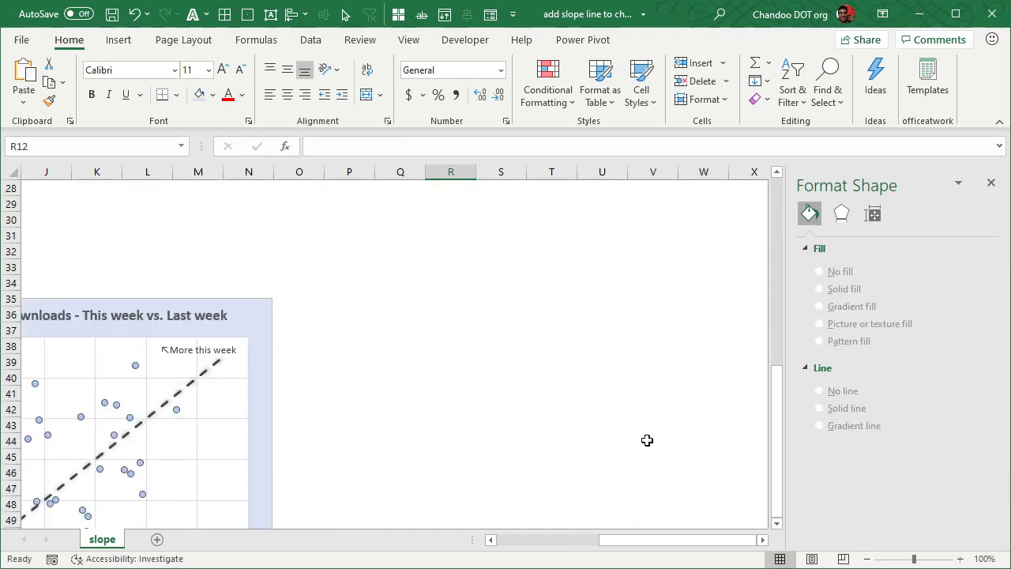
scroll("left", 3)
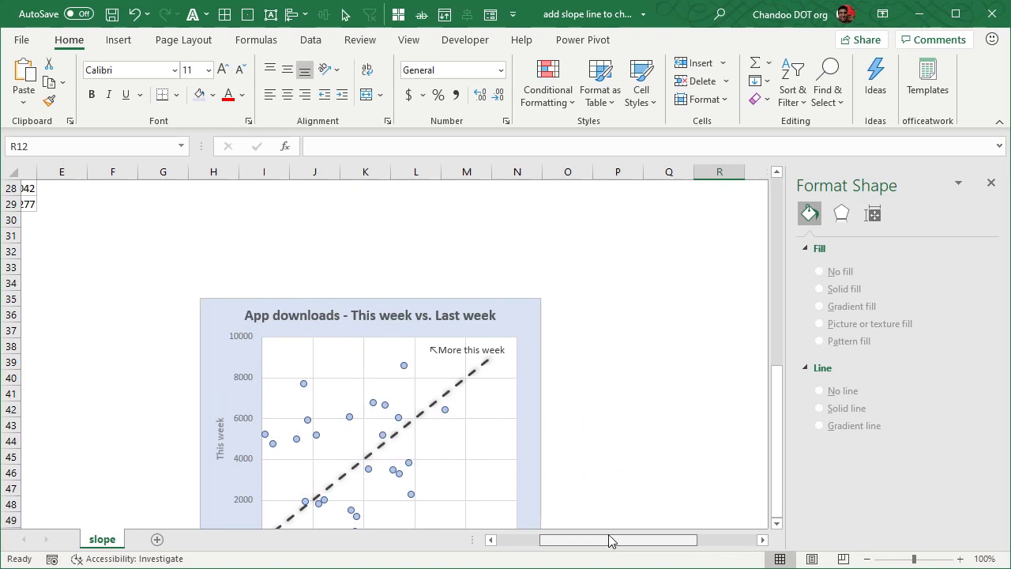
scroll("up", 3)
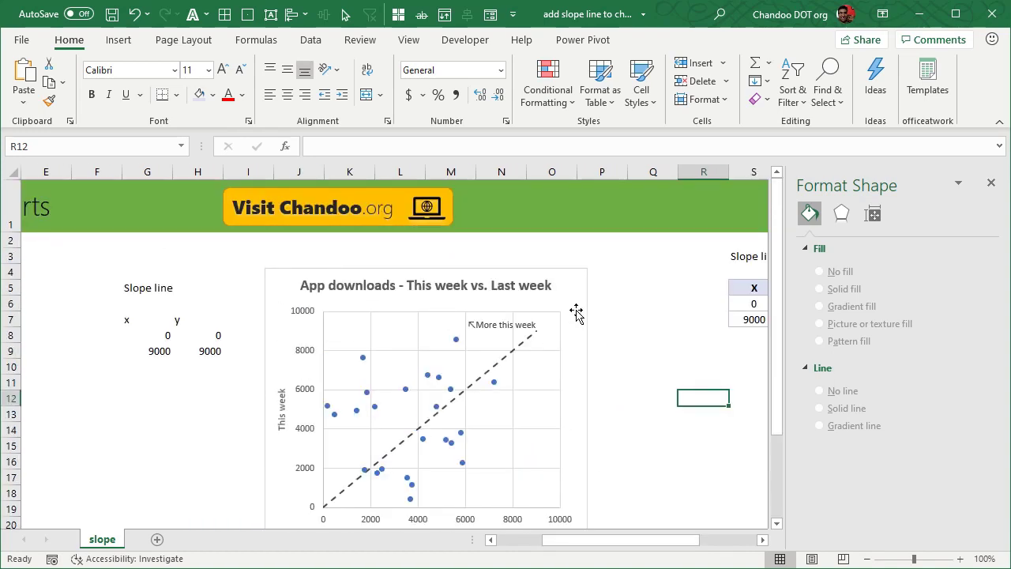
left_click(425, 395)
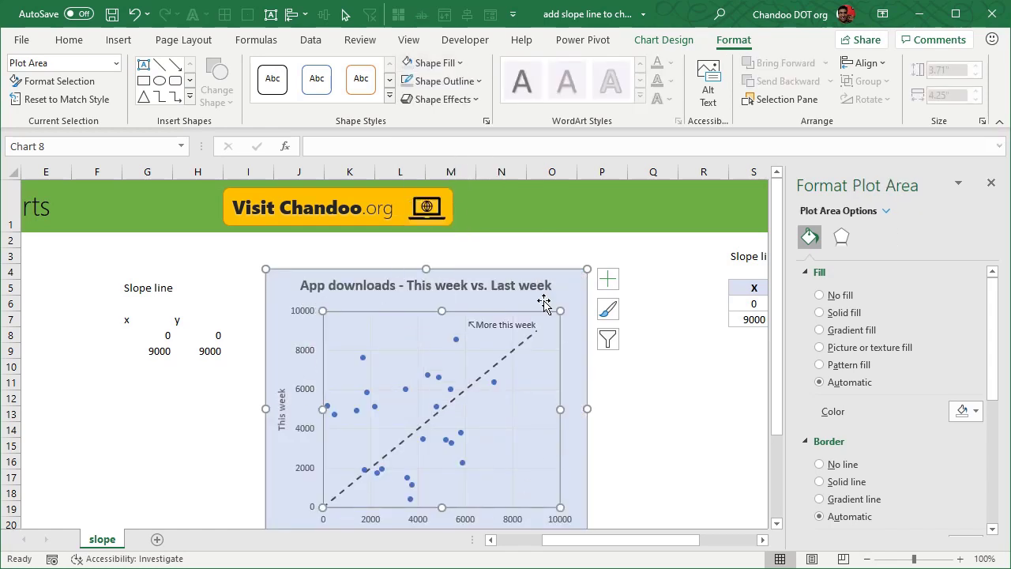
left_click(430, 63)
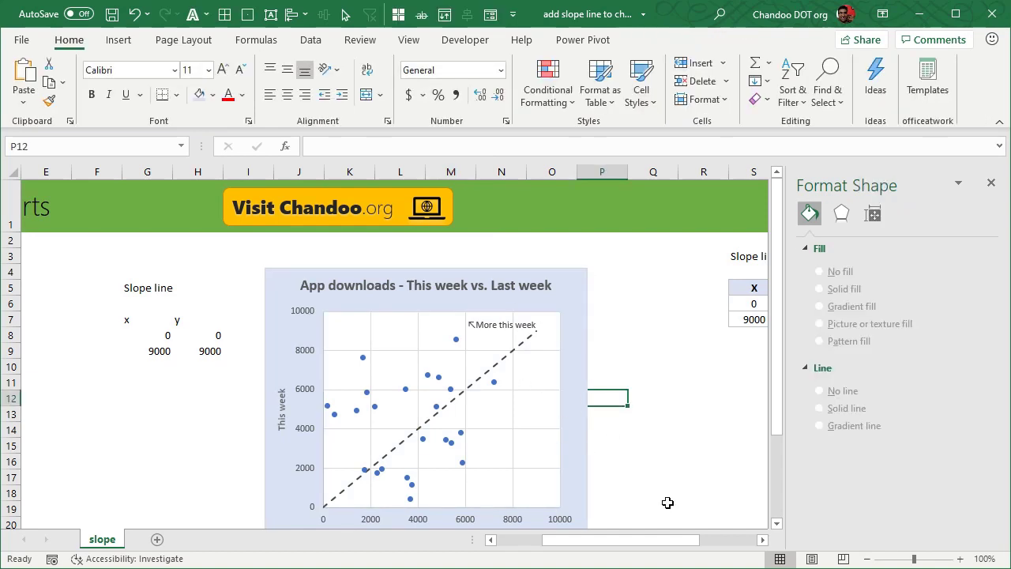
mouse_move(253, 482)
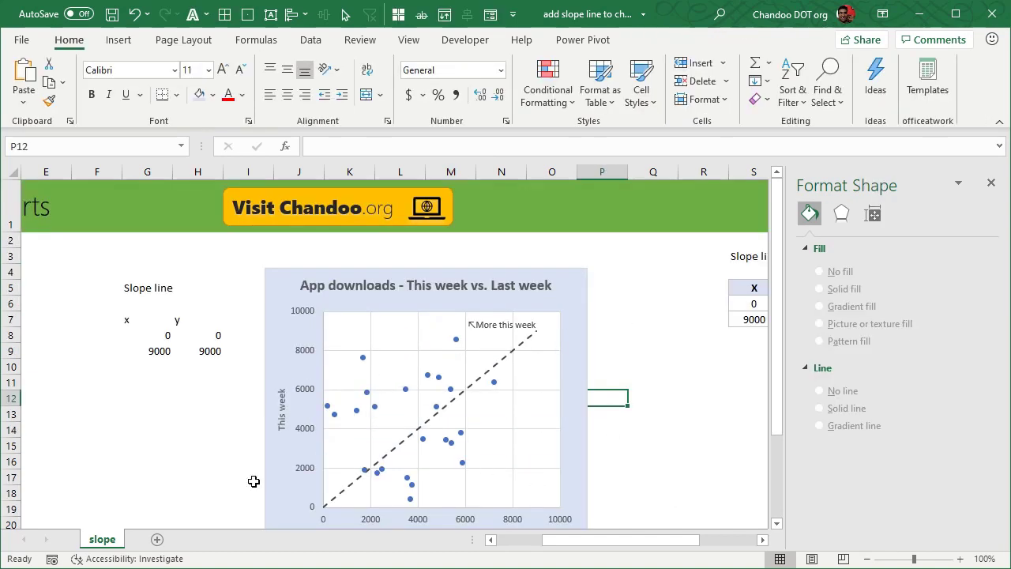
mouse_move(587, 474)
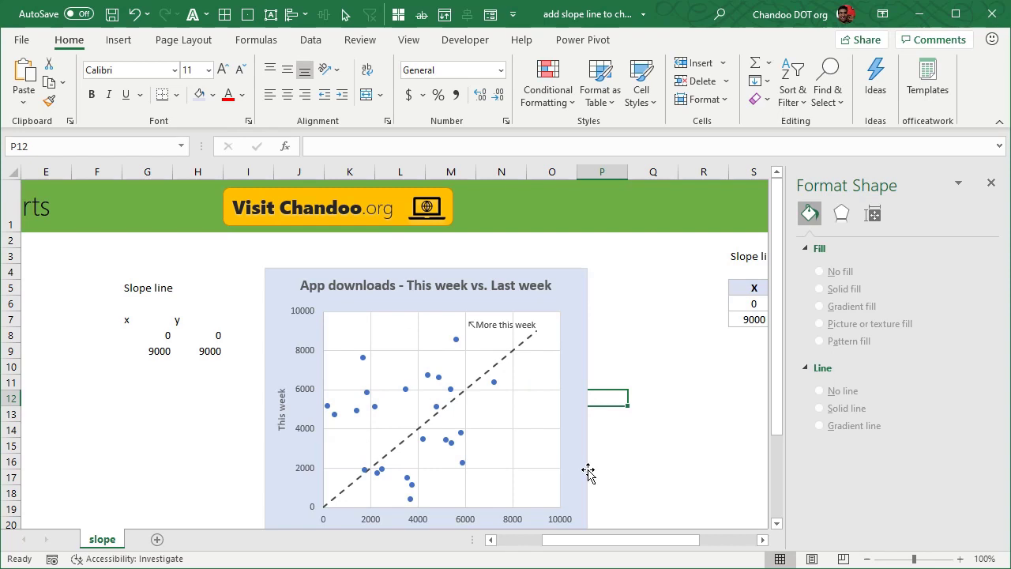
scroll("down", 3)
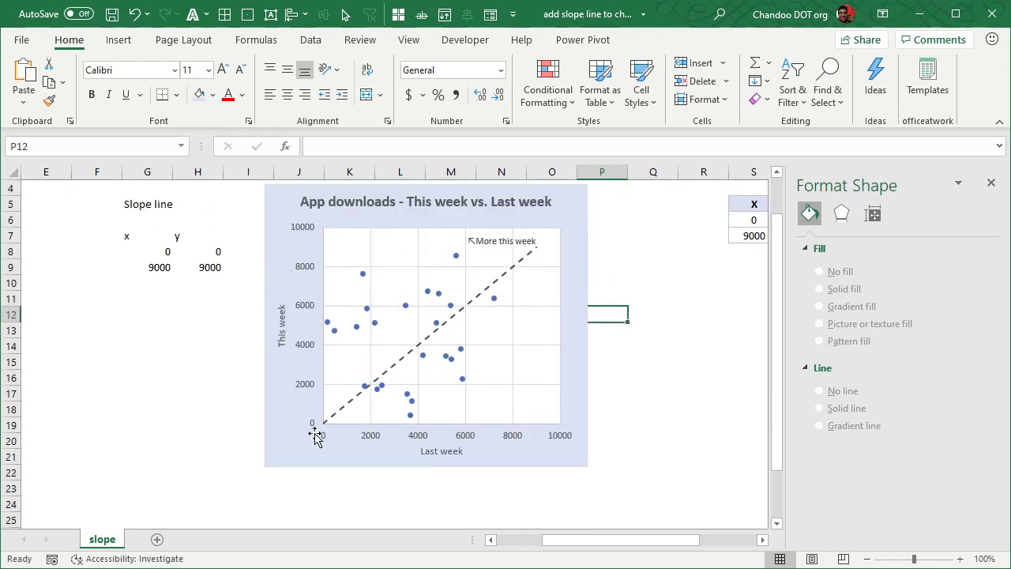
Make G9 =MAX(C6:D29) giving 8578 and set the y endpoint H9 to match at 8578
scroll("up", 3)
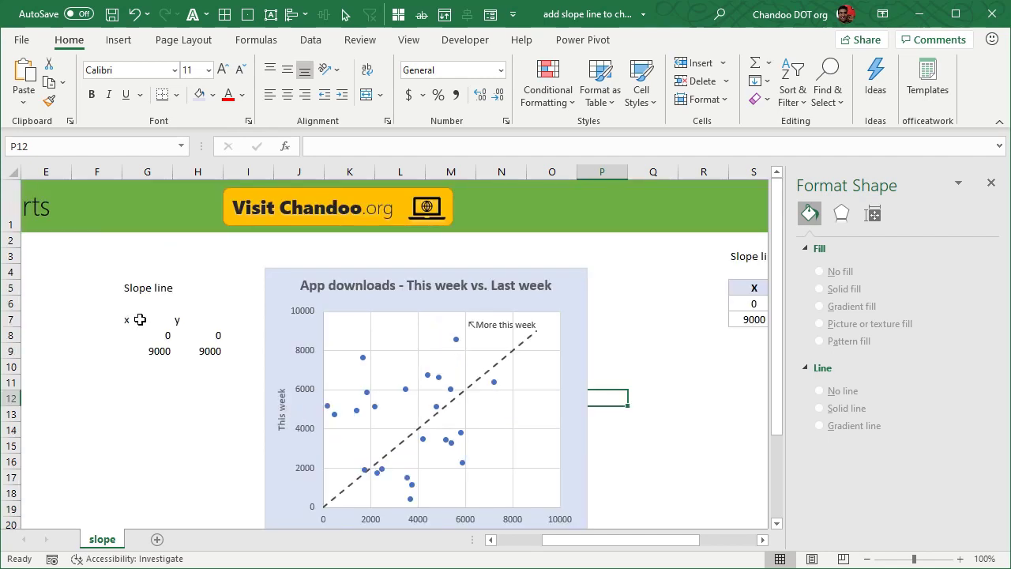
left_click(147, 351)
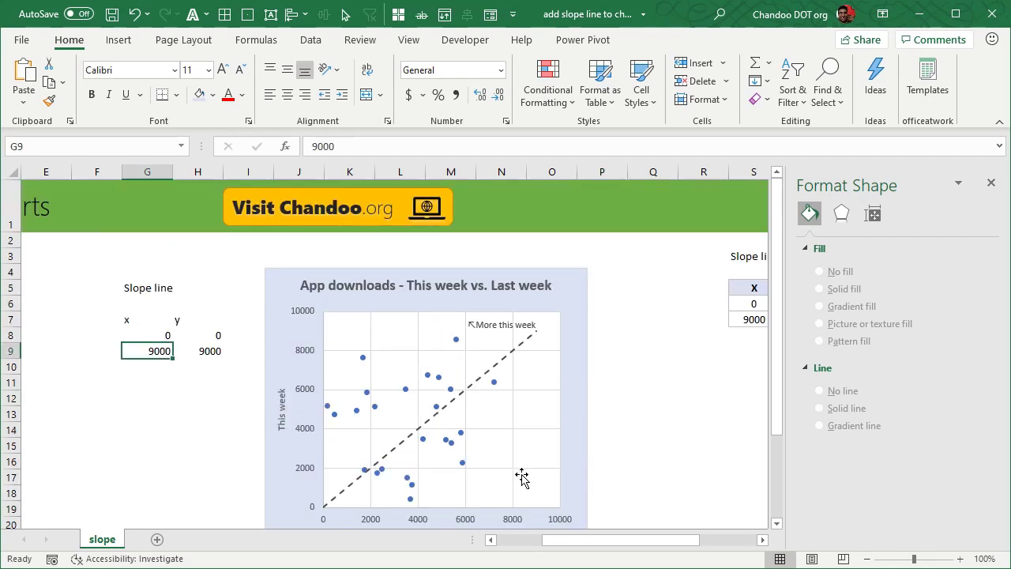
mouse_move(185, 378)
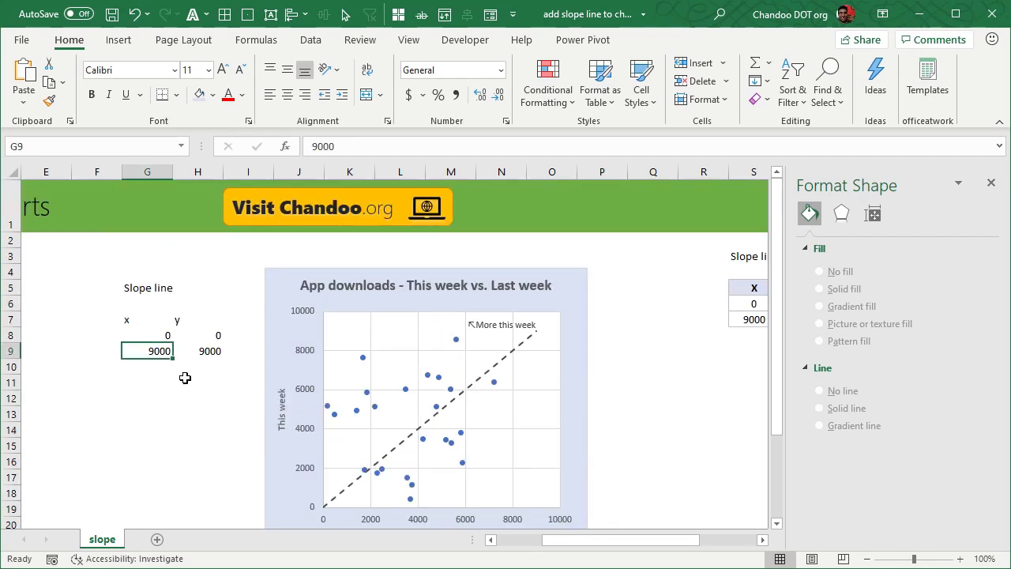
left_click(148, 335)
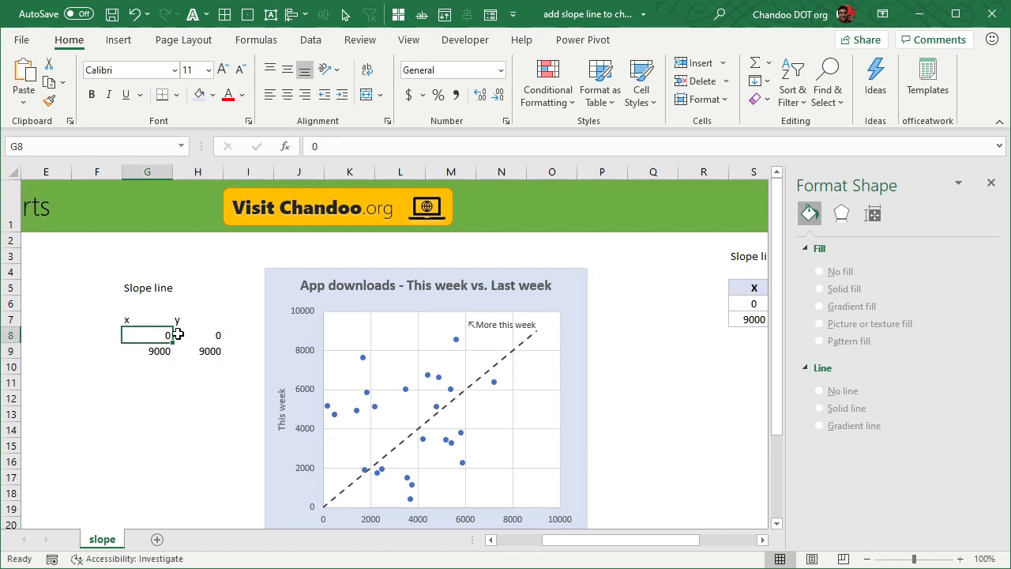
left_click(148, 351)
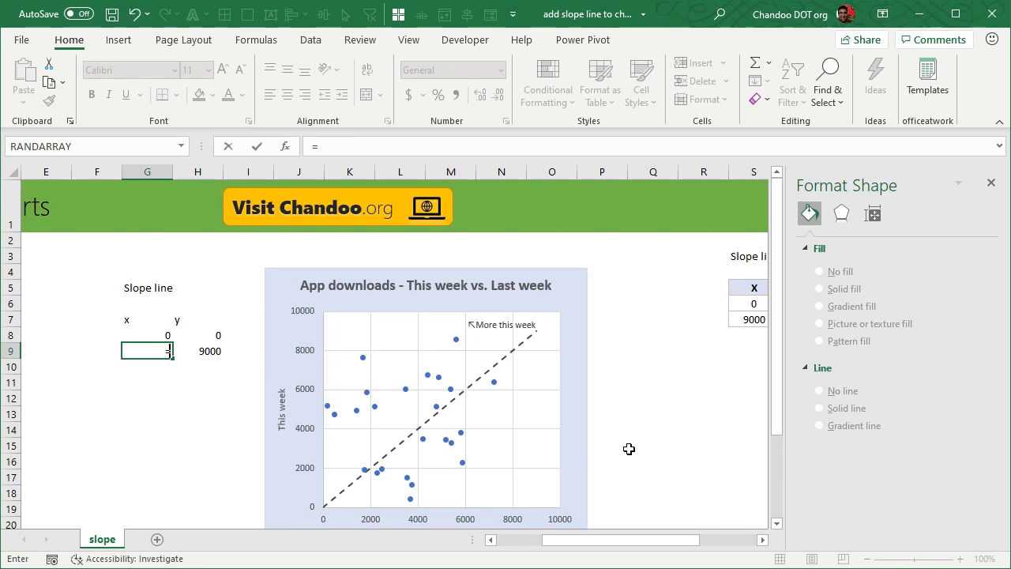
type("=max")
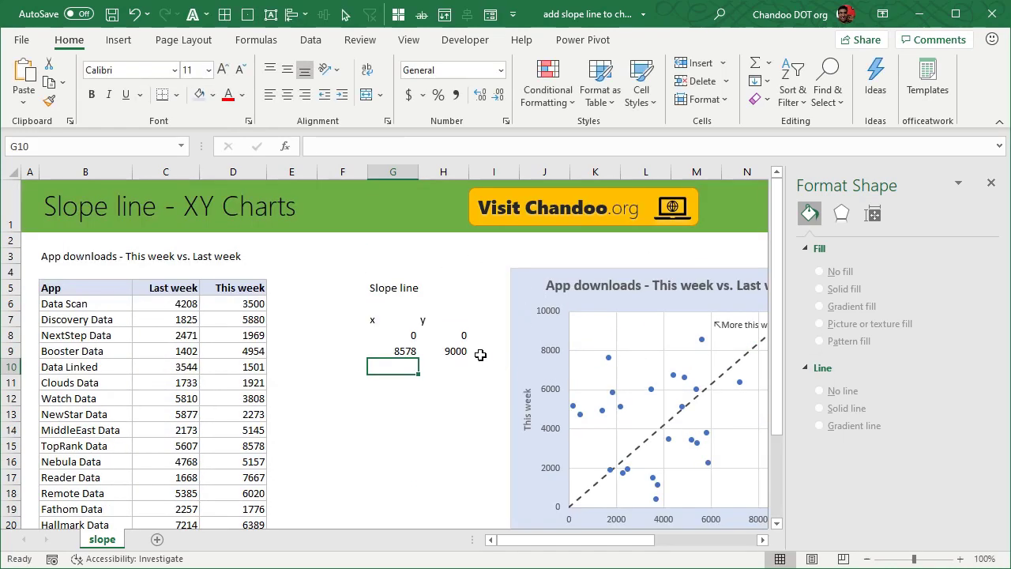
left_click(443, 366)
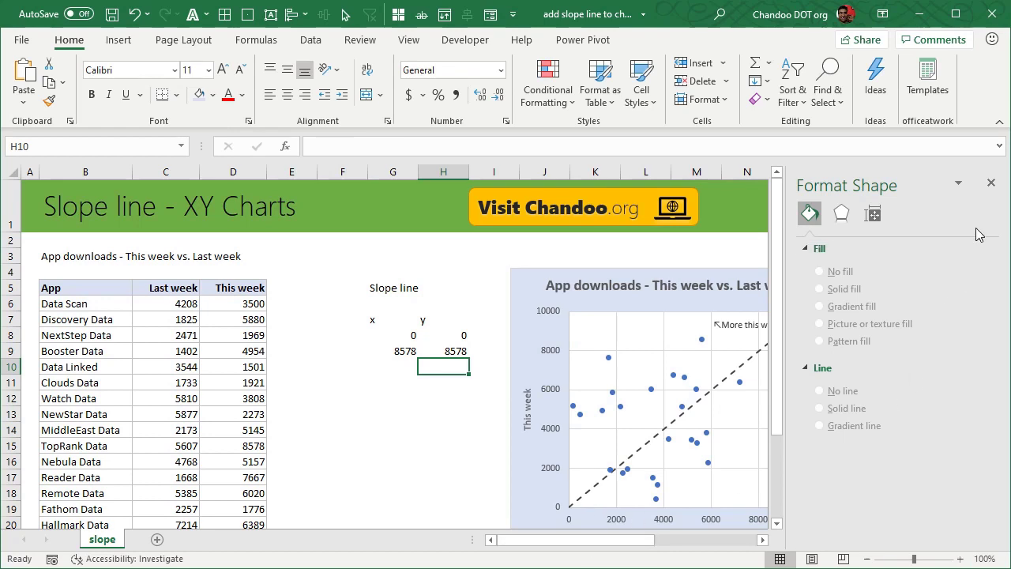
left_click(992, 183)
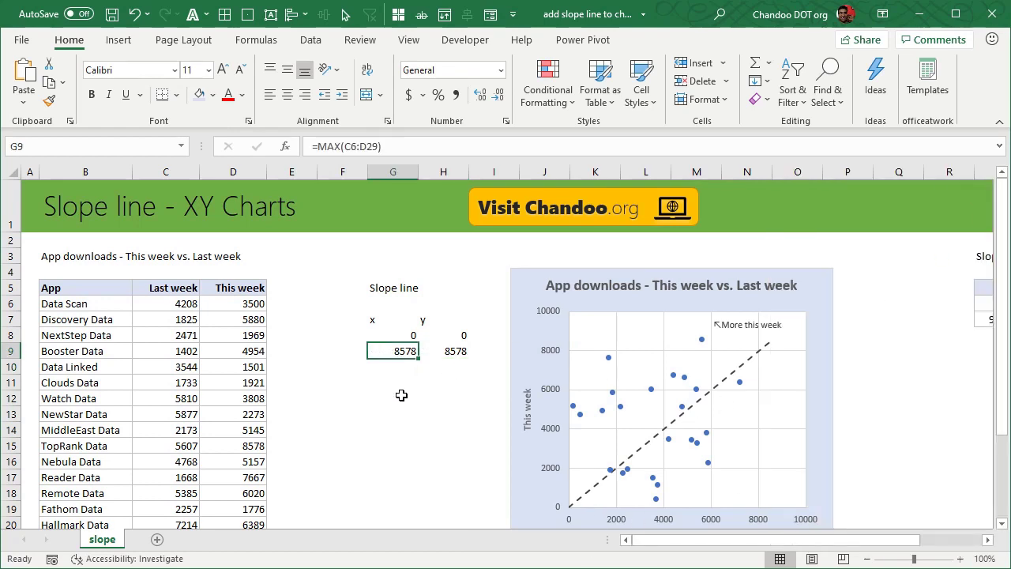
mouse_move(789, 462)
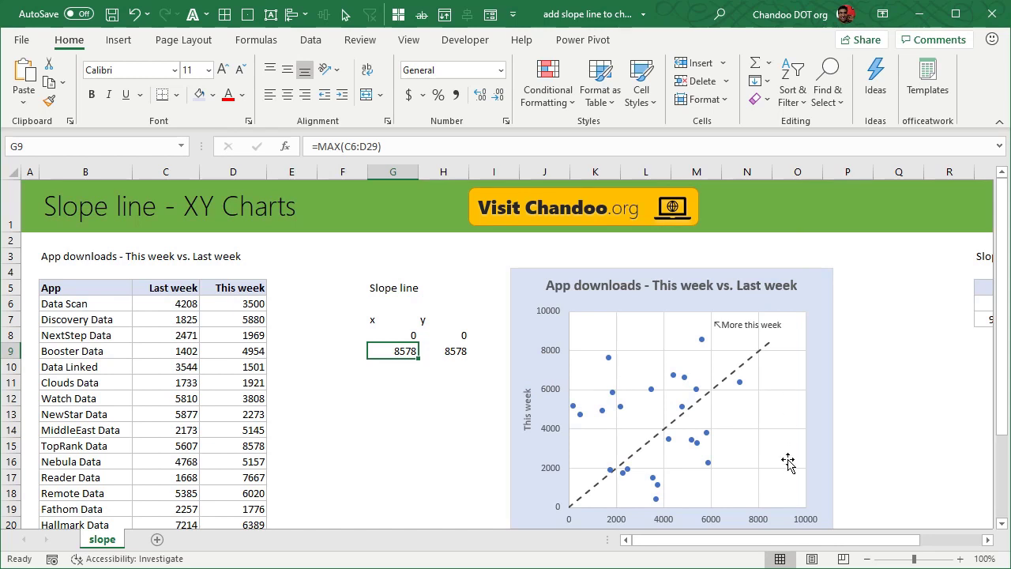
scroll("down", 3)
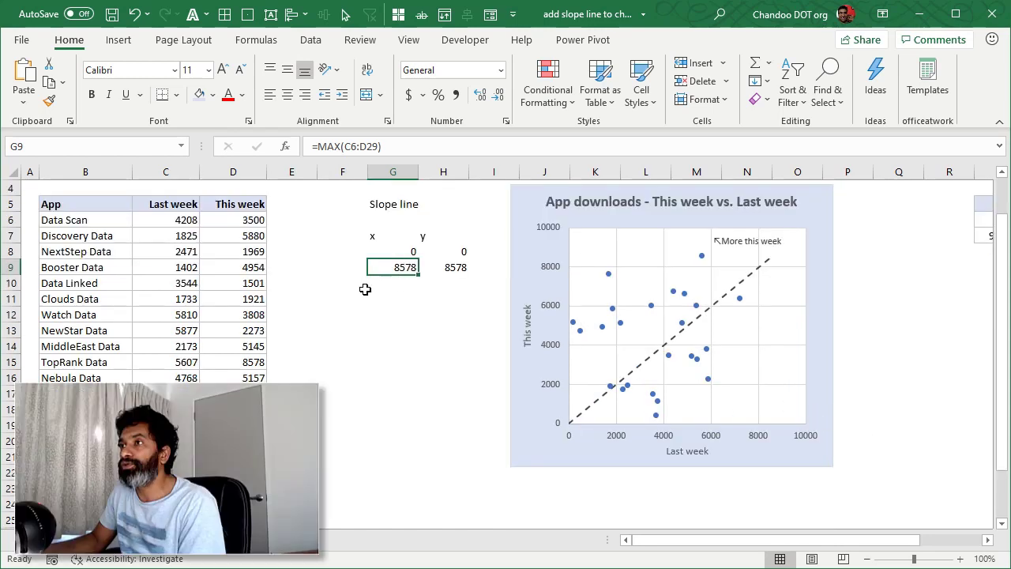
scroll("down", 3)
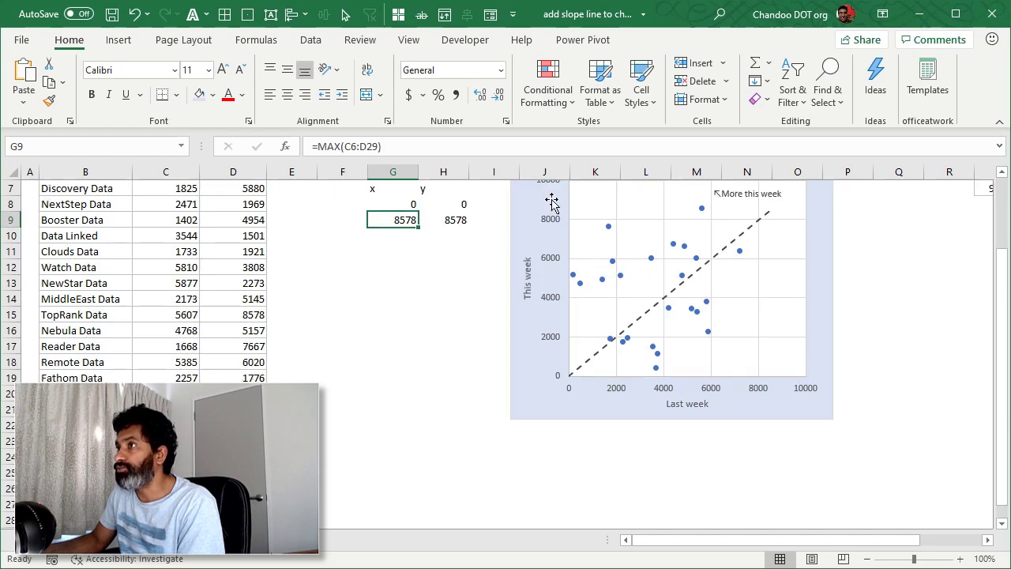
scroll("up", 3)
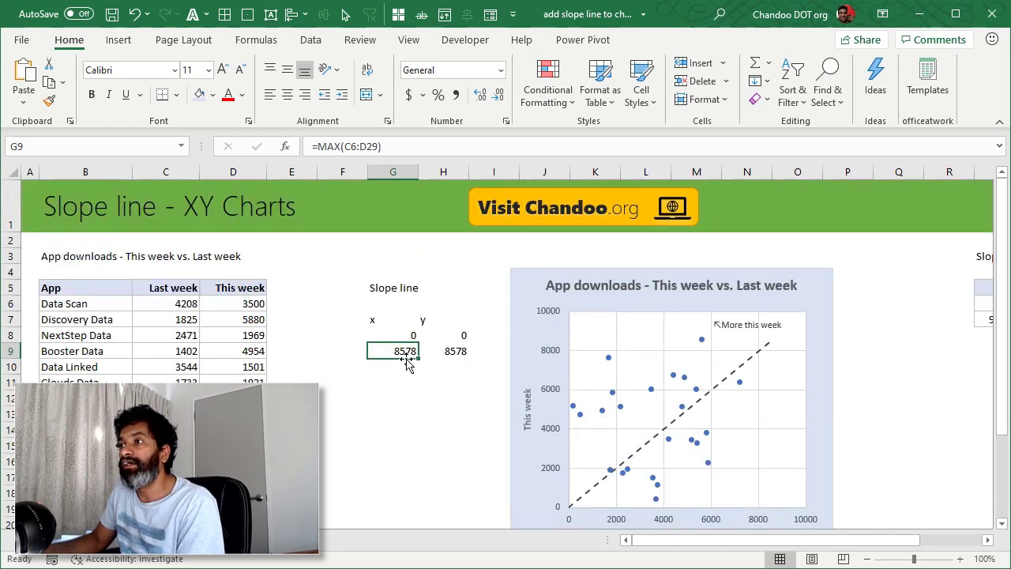
scroll("down", 3)
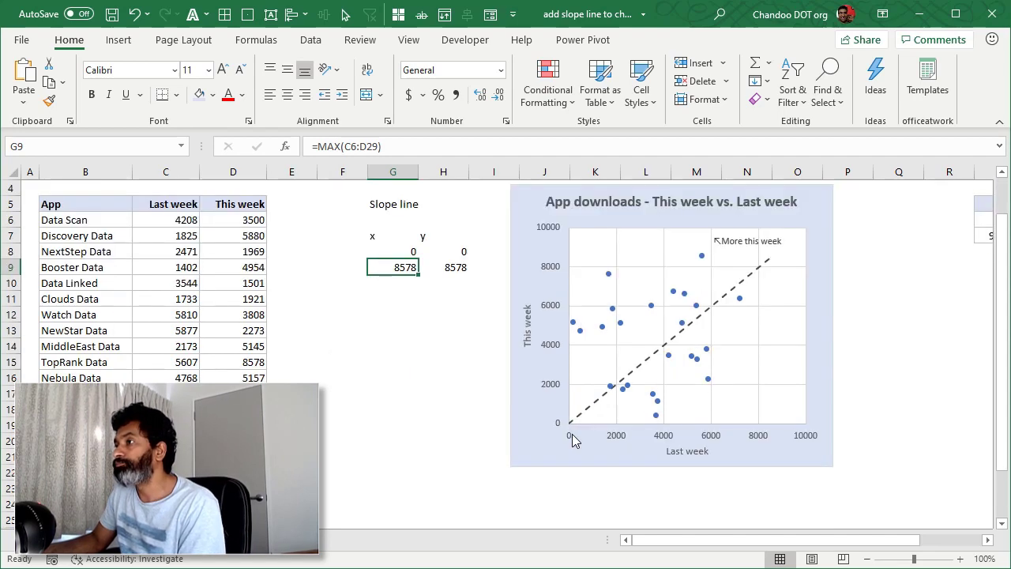
scroll("up", 3)
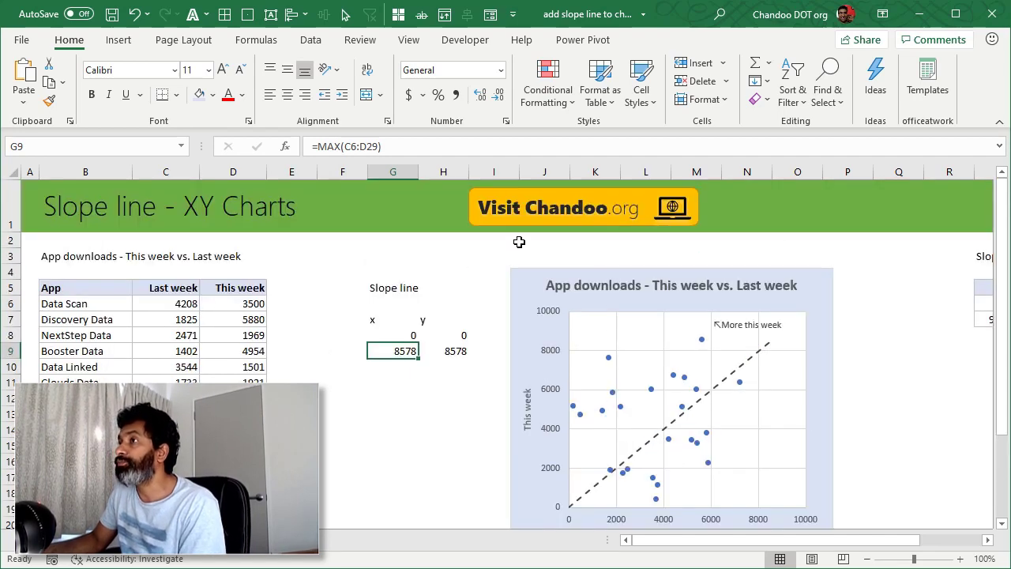
mouse_move(849, 358)
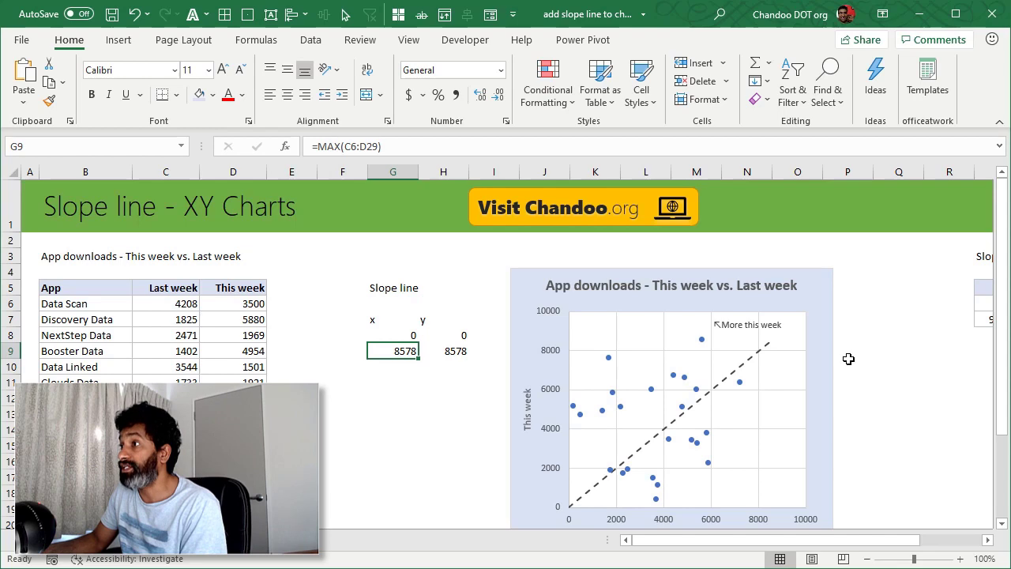
scroll("down", 3)
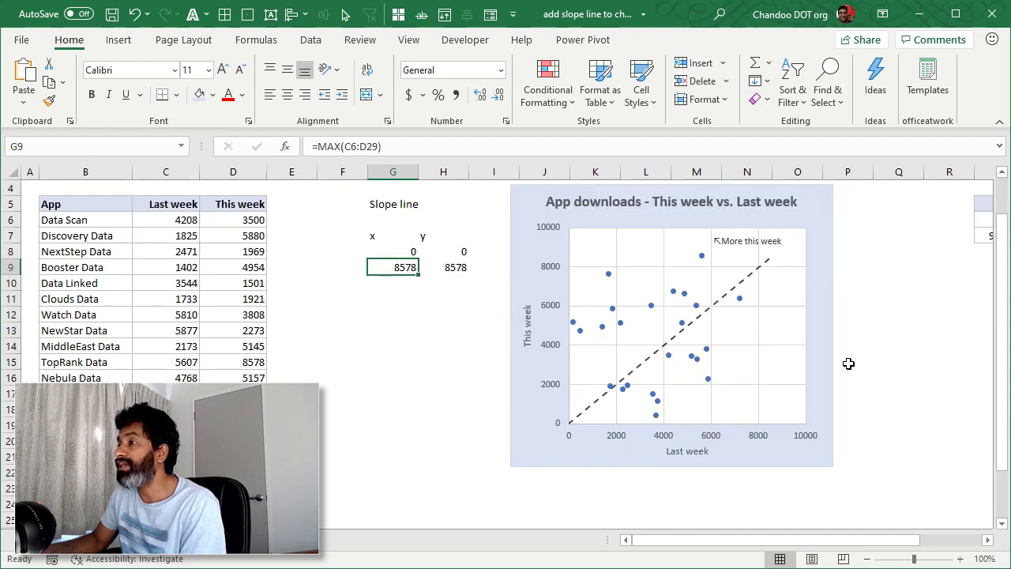
scroll("up", 3)
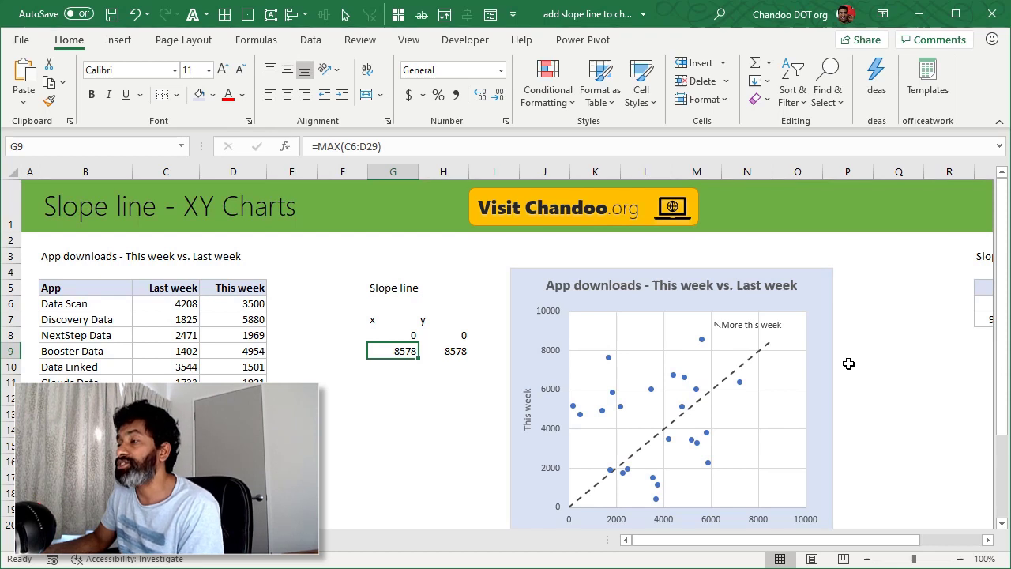
mouse_move(597, 403)
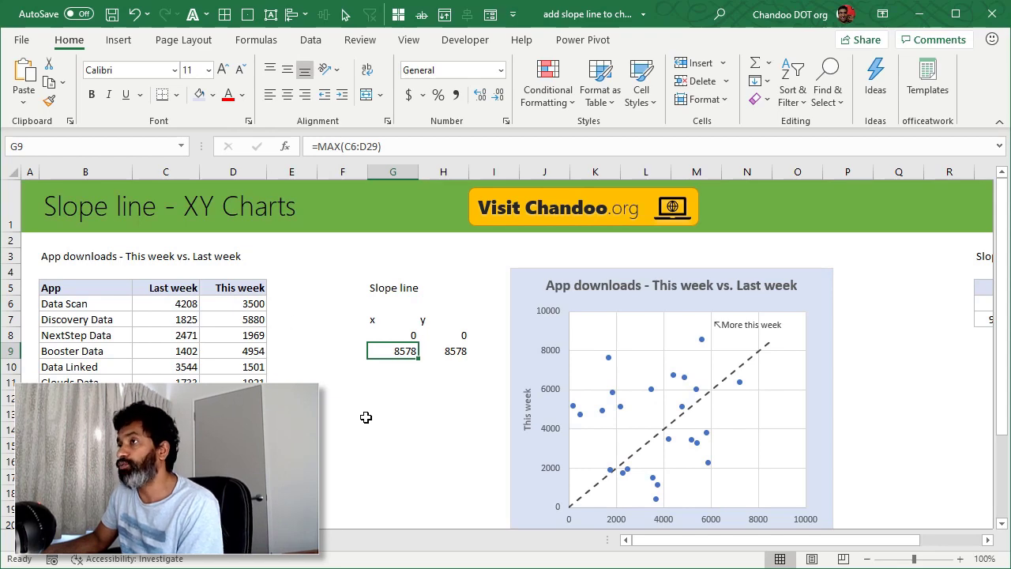
mouse_move(503, 383)
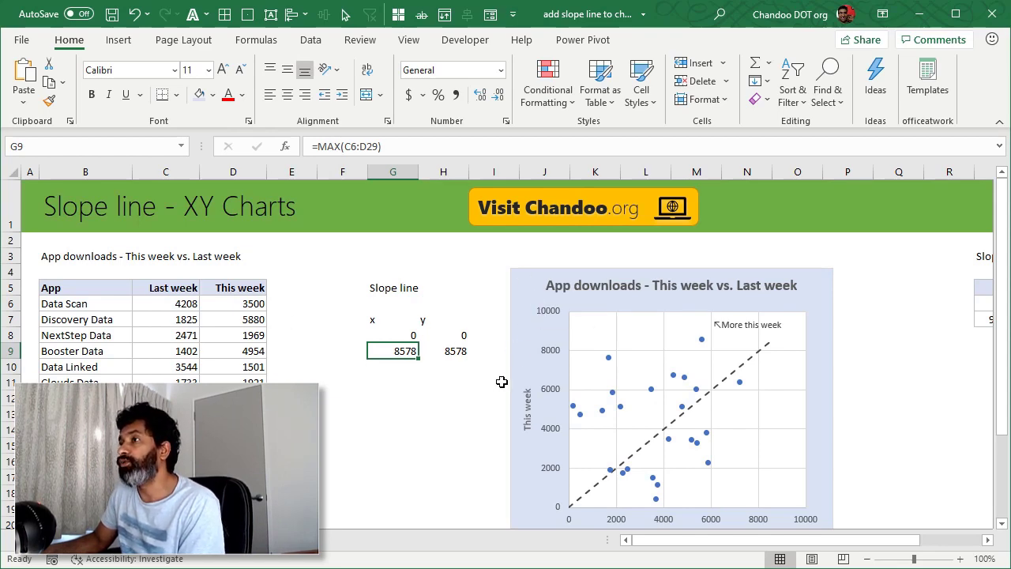